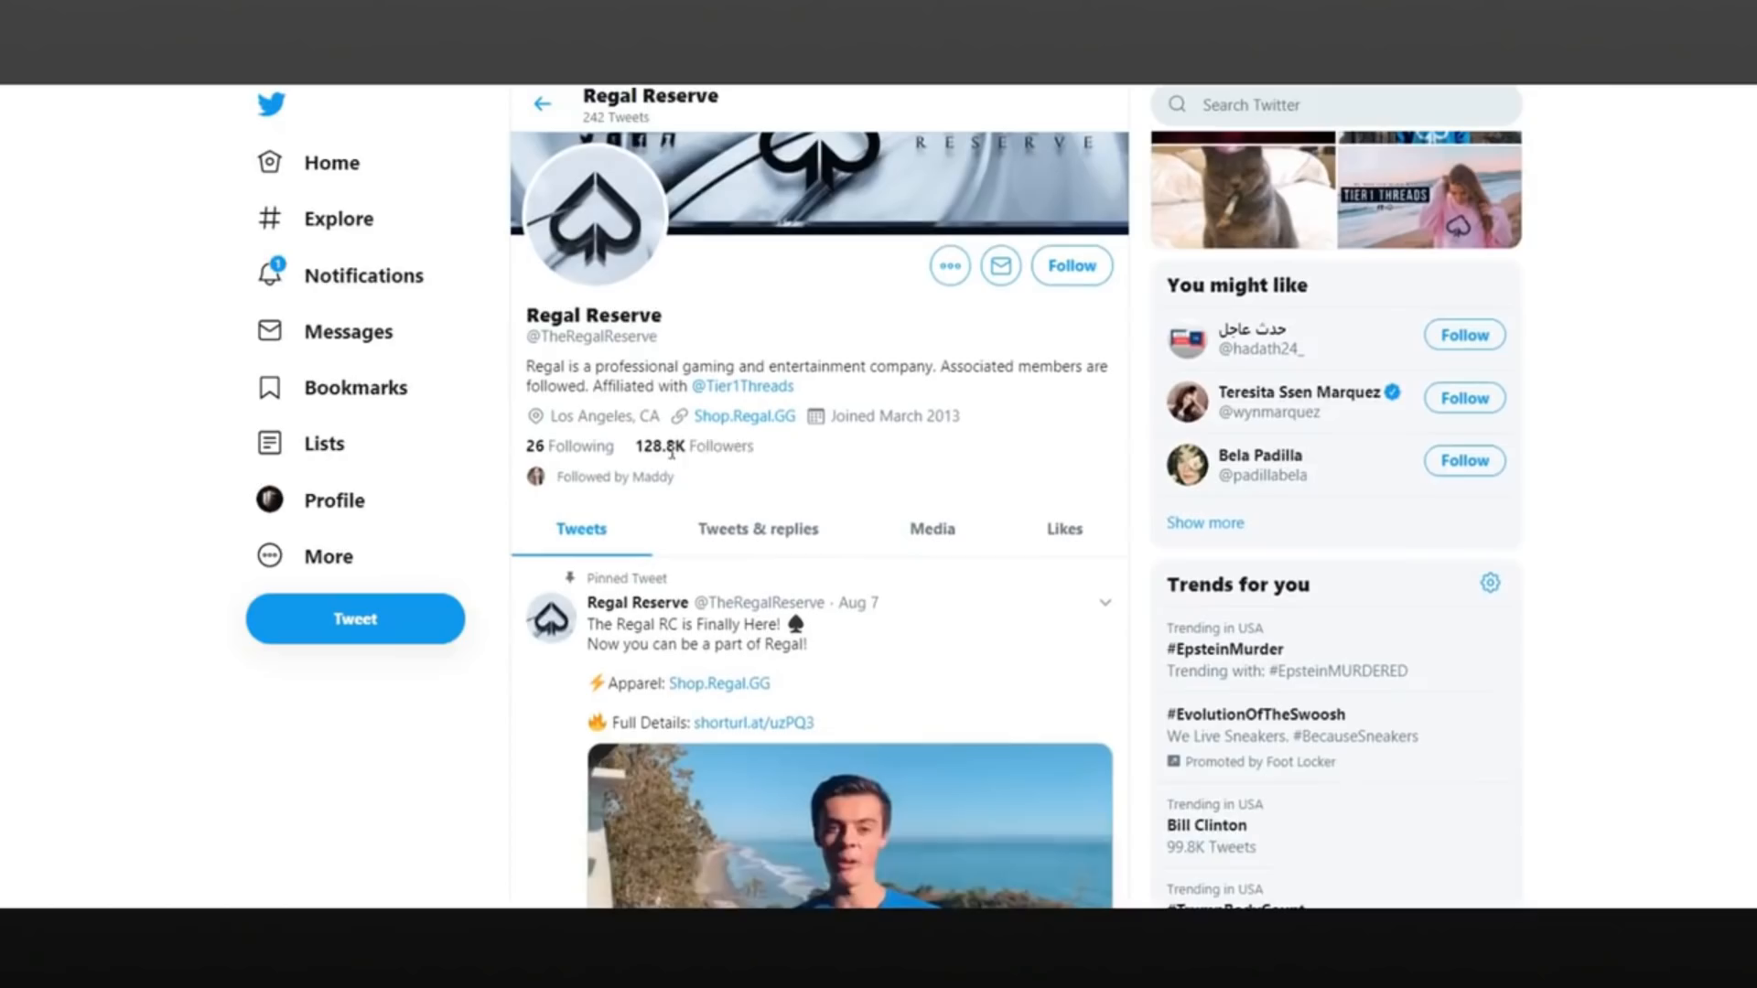
- Scroll through the YouTube video page and the HUNTER tweet replying to Richard Lewis with its Google Docs link
scroll(down, 3)
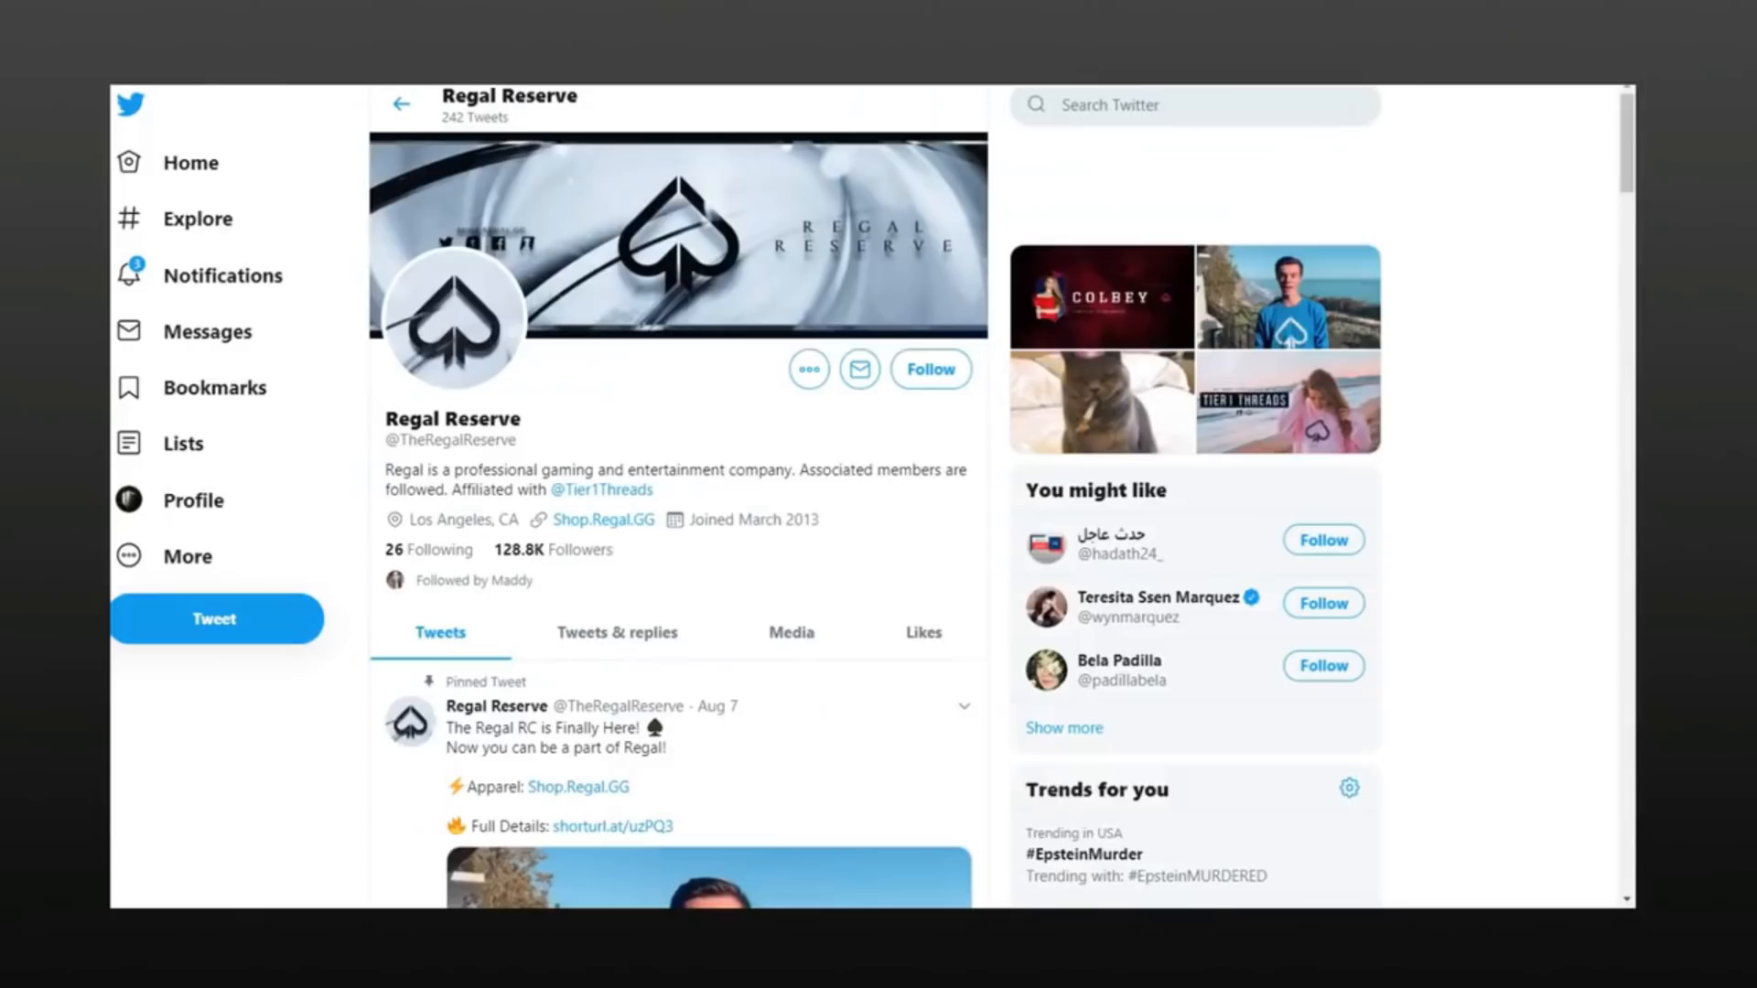
scroll(down, 3)
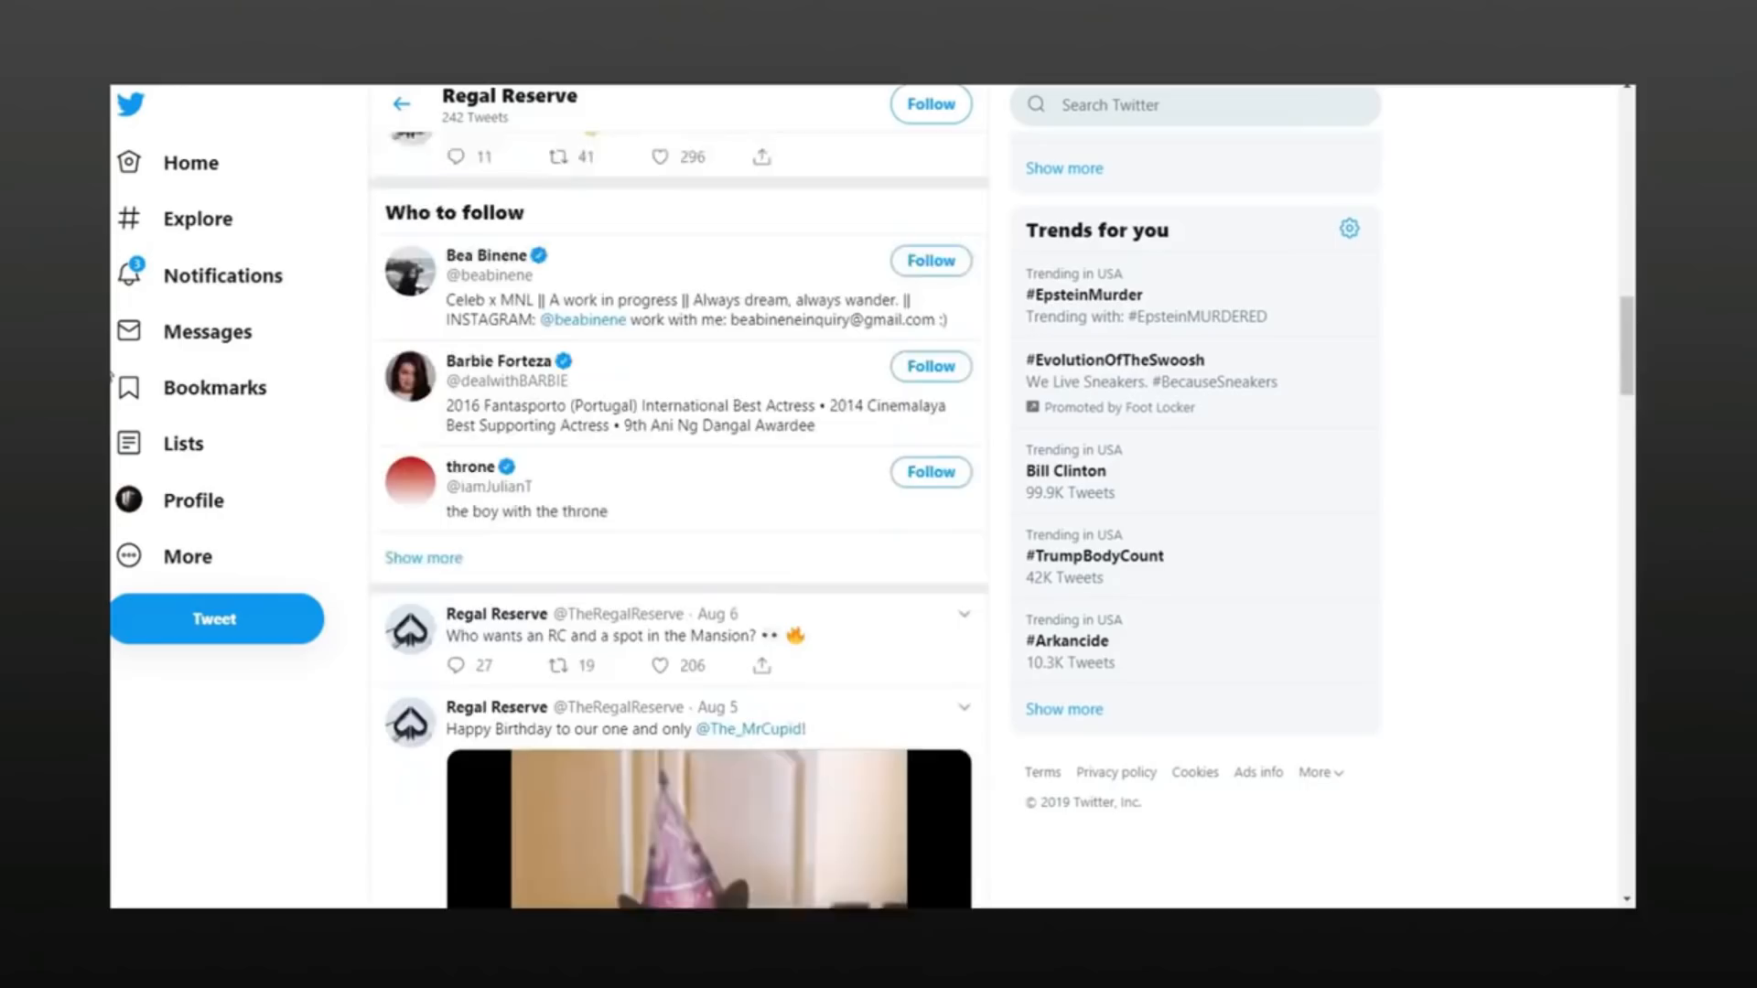
scroll(down, 3)
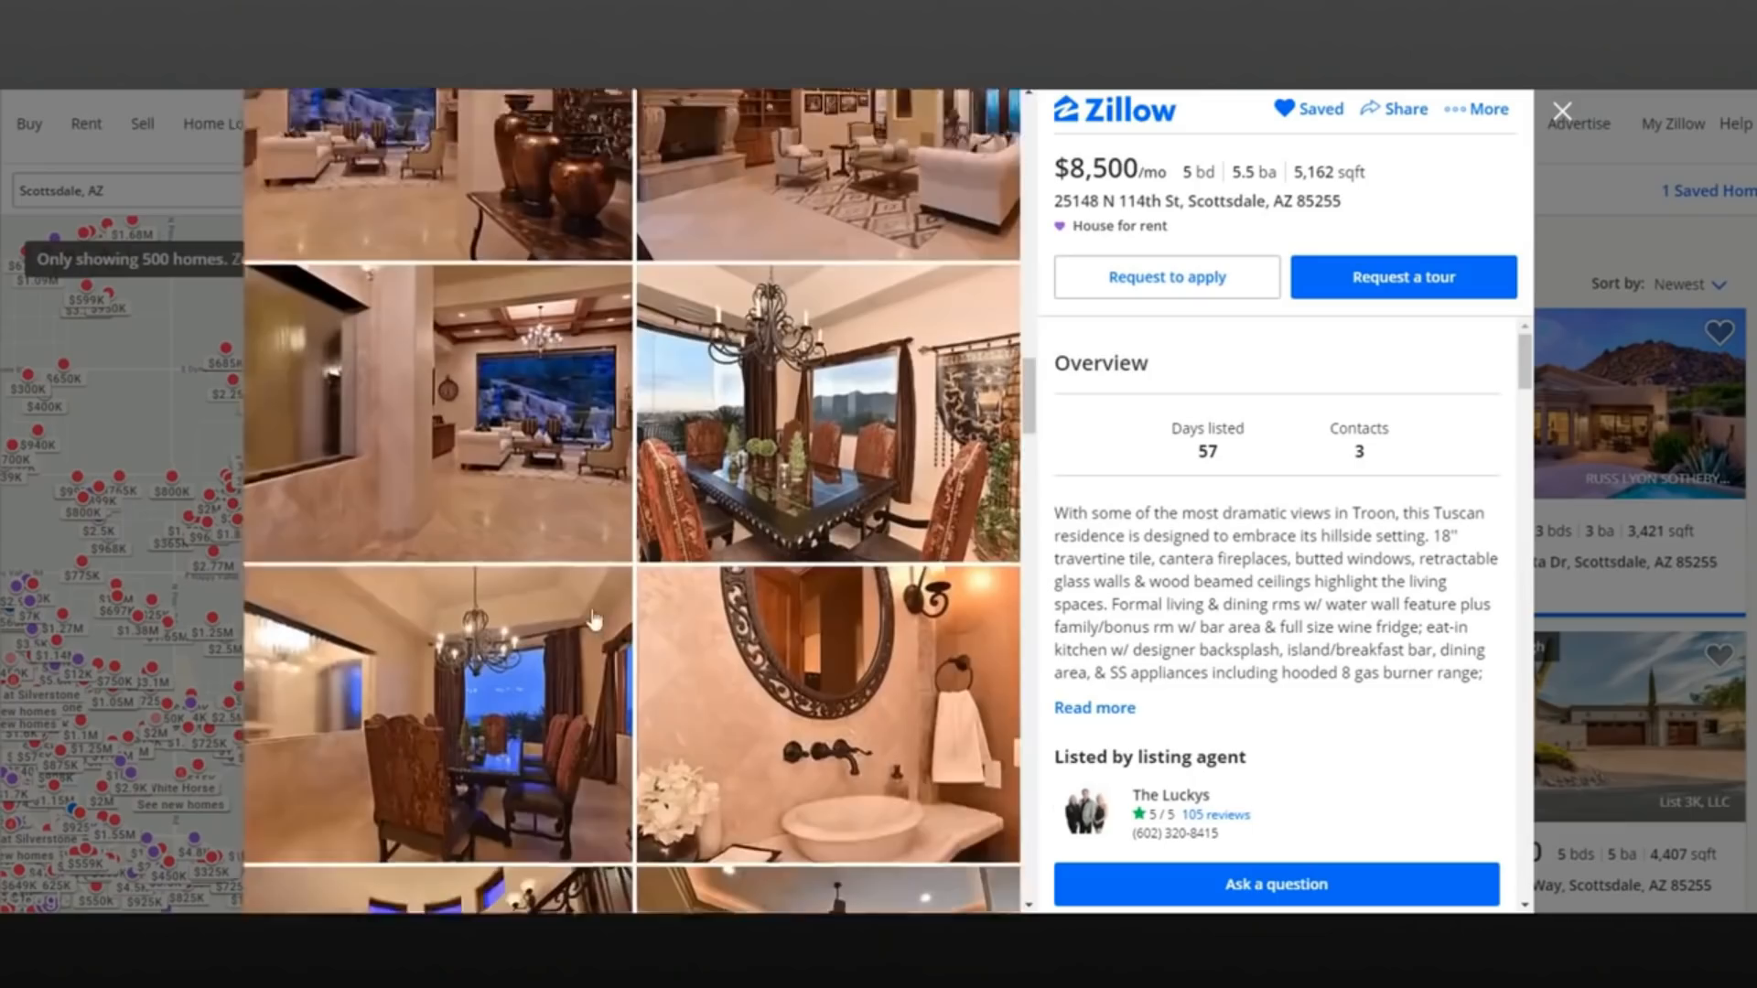
scroll(down, 3)
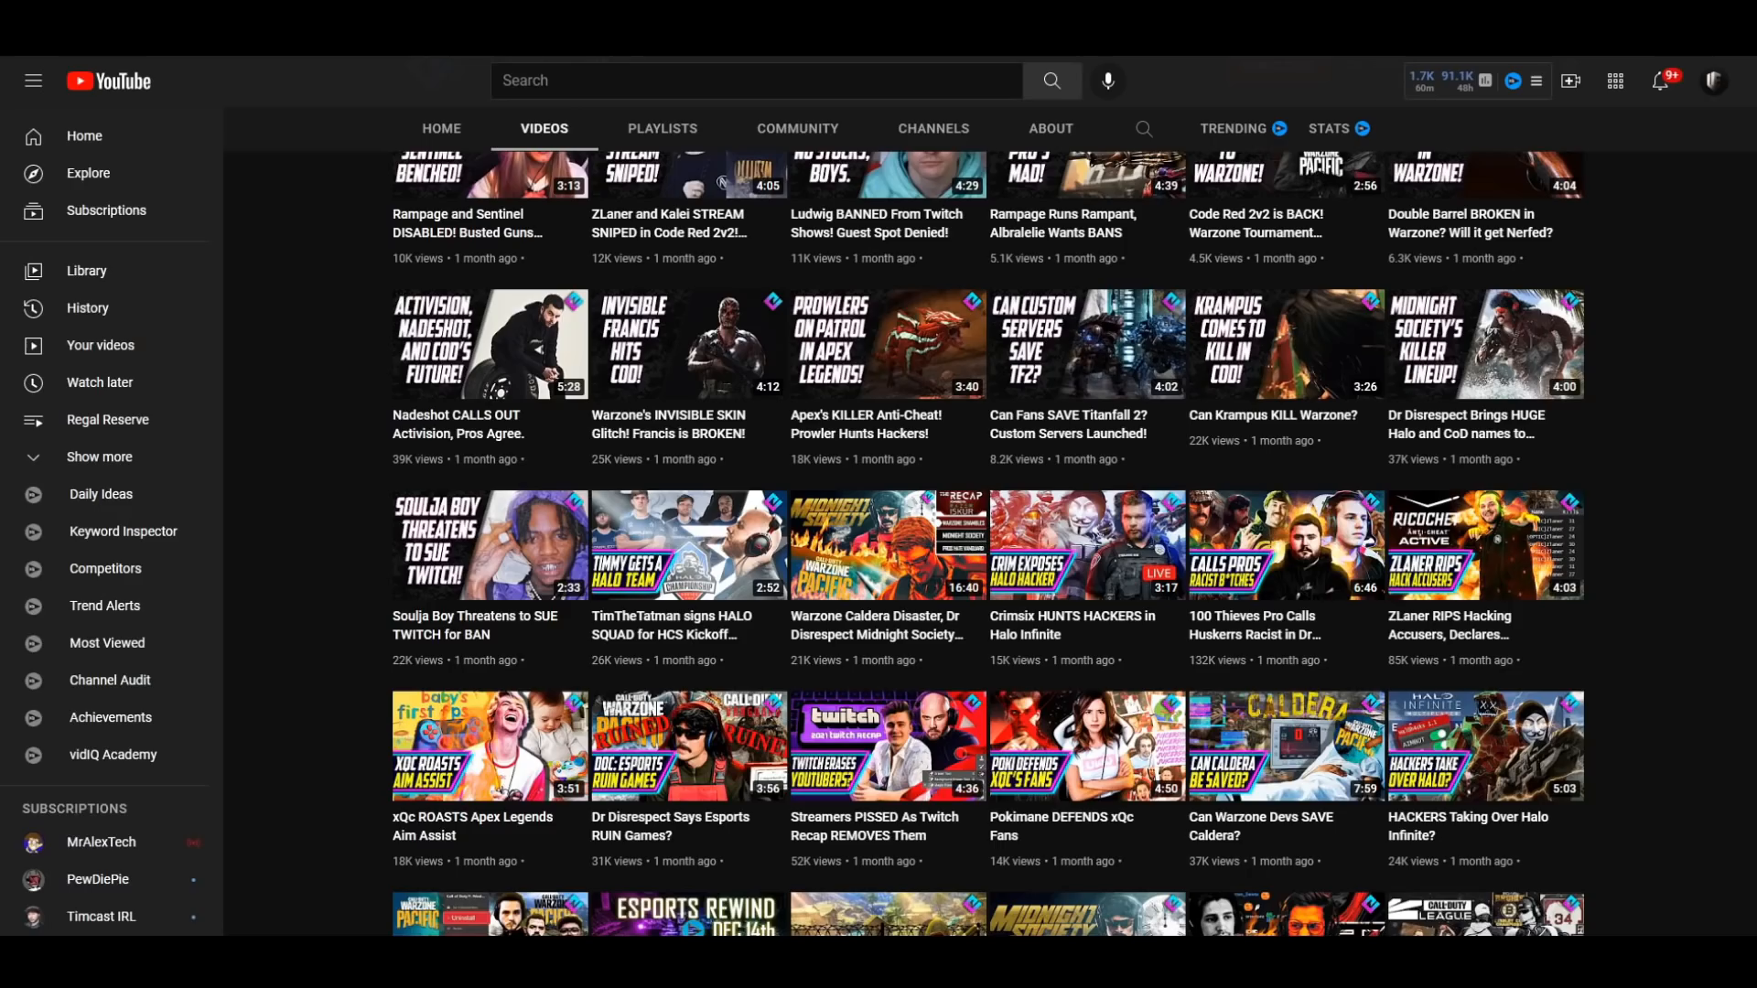
scroll(down, 3)
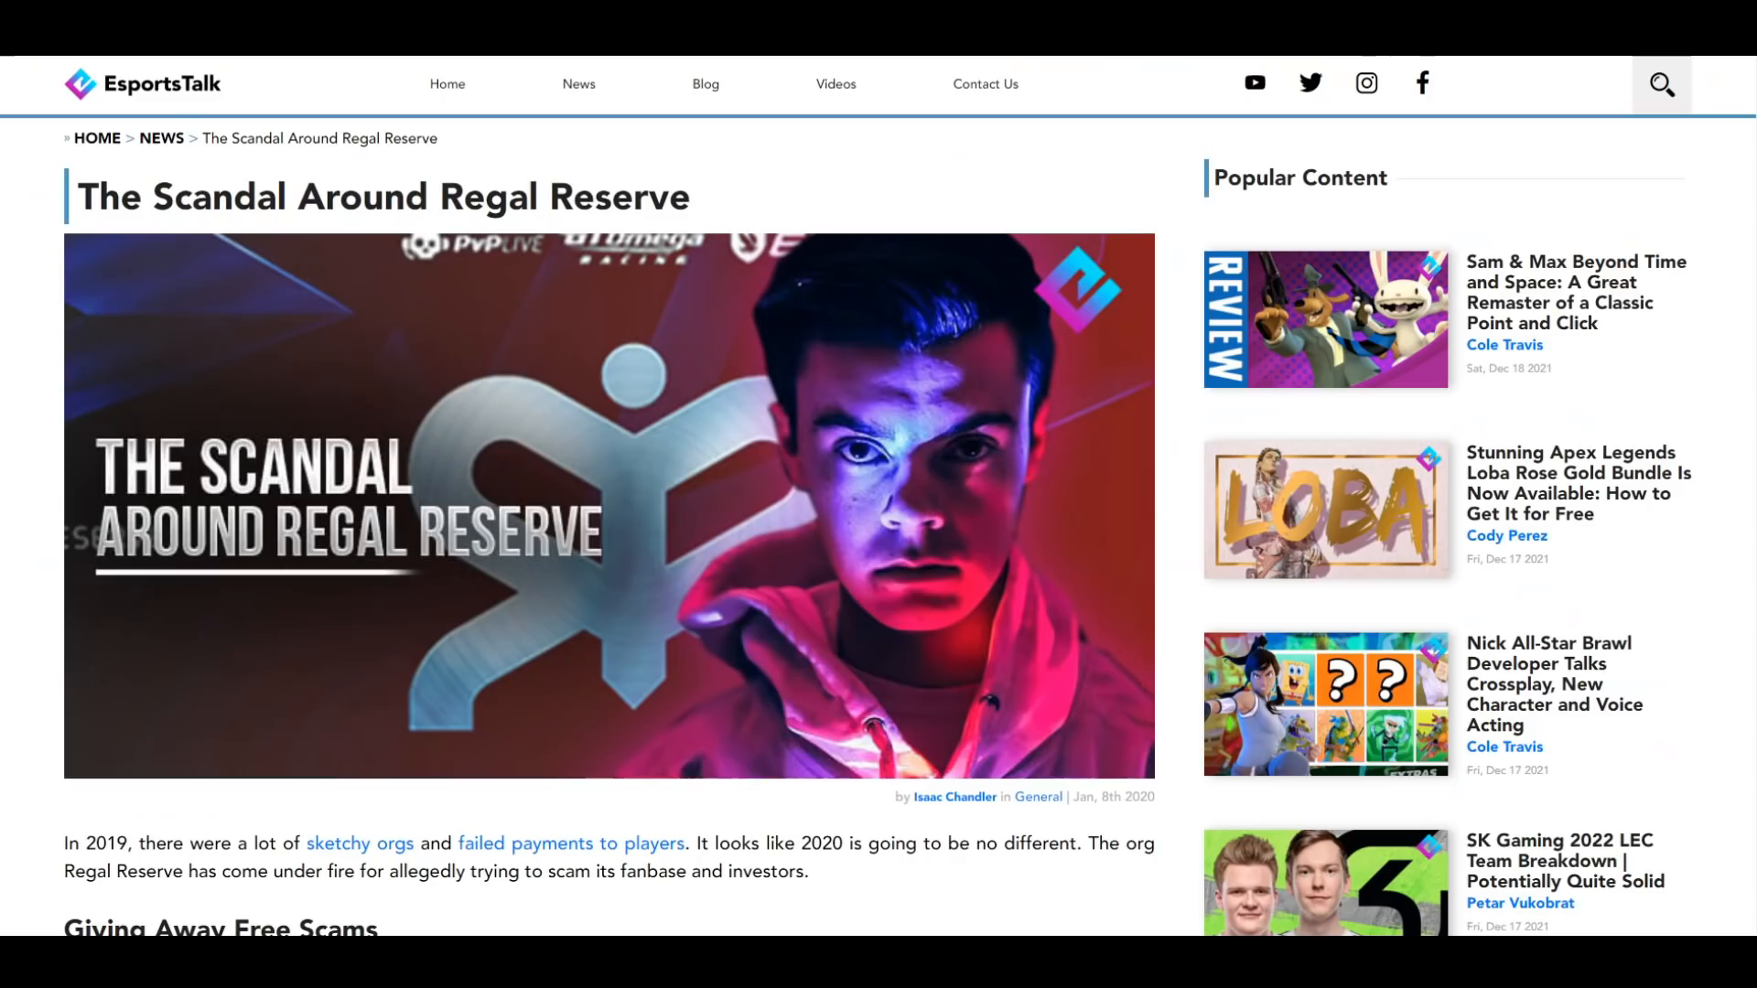
scroll(down, 3)
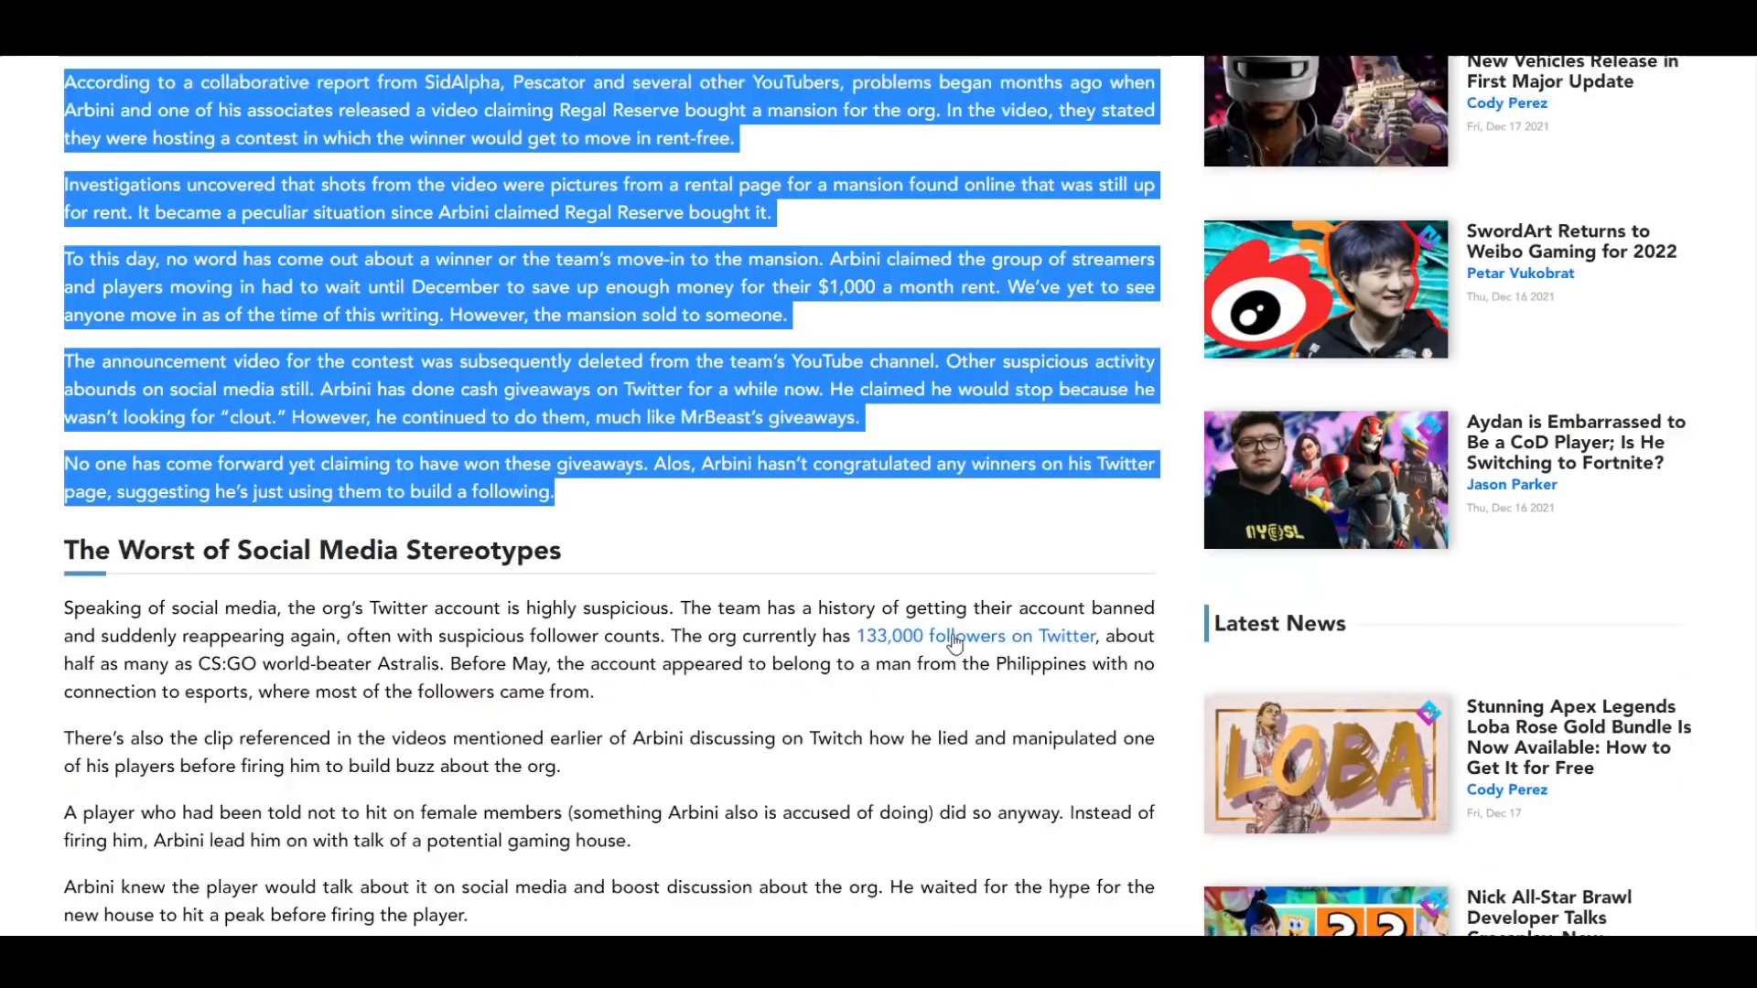
scroll(up, 3)
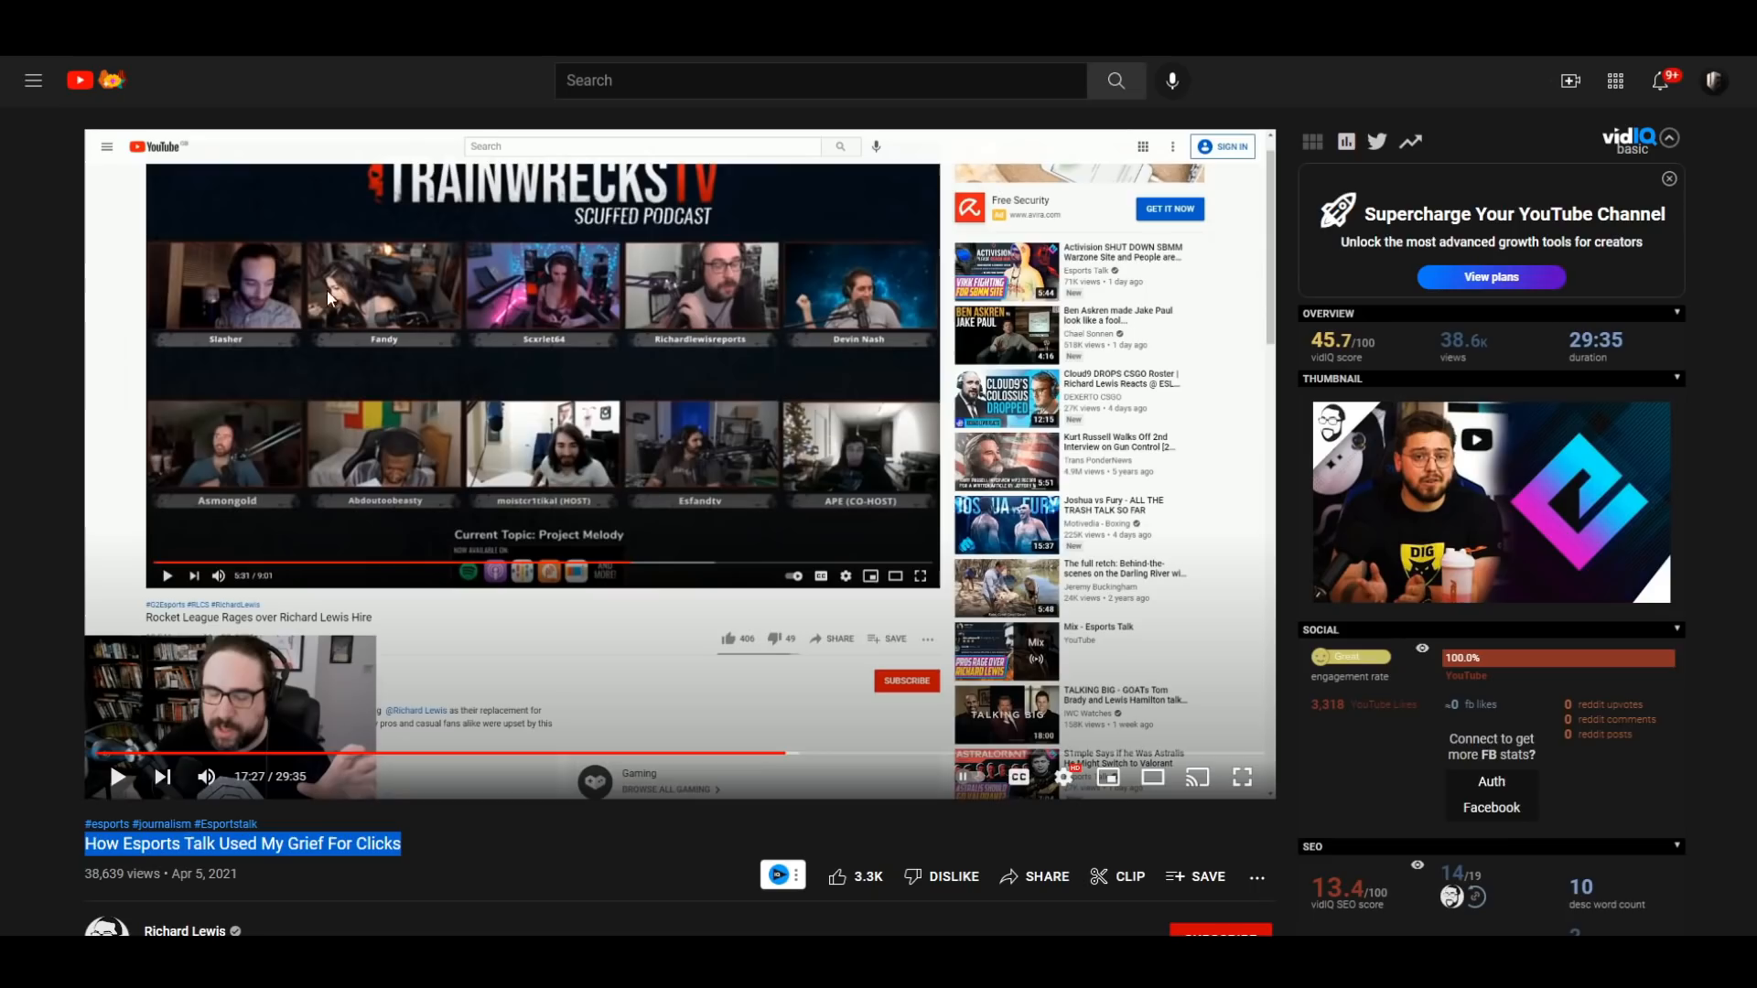
mouse_move(673, 754)
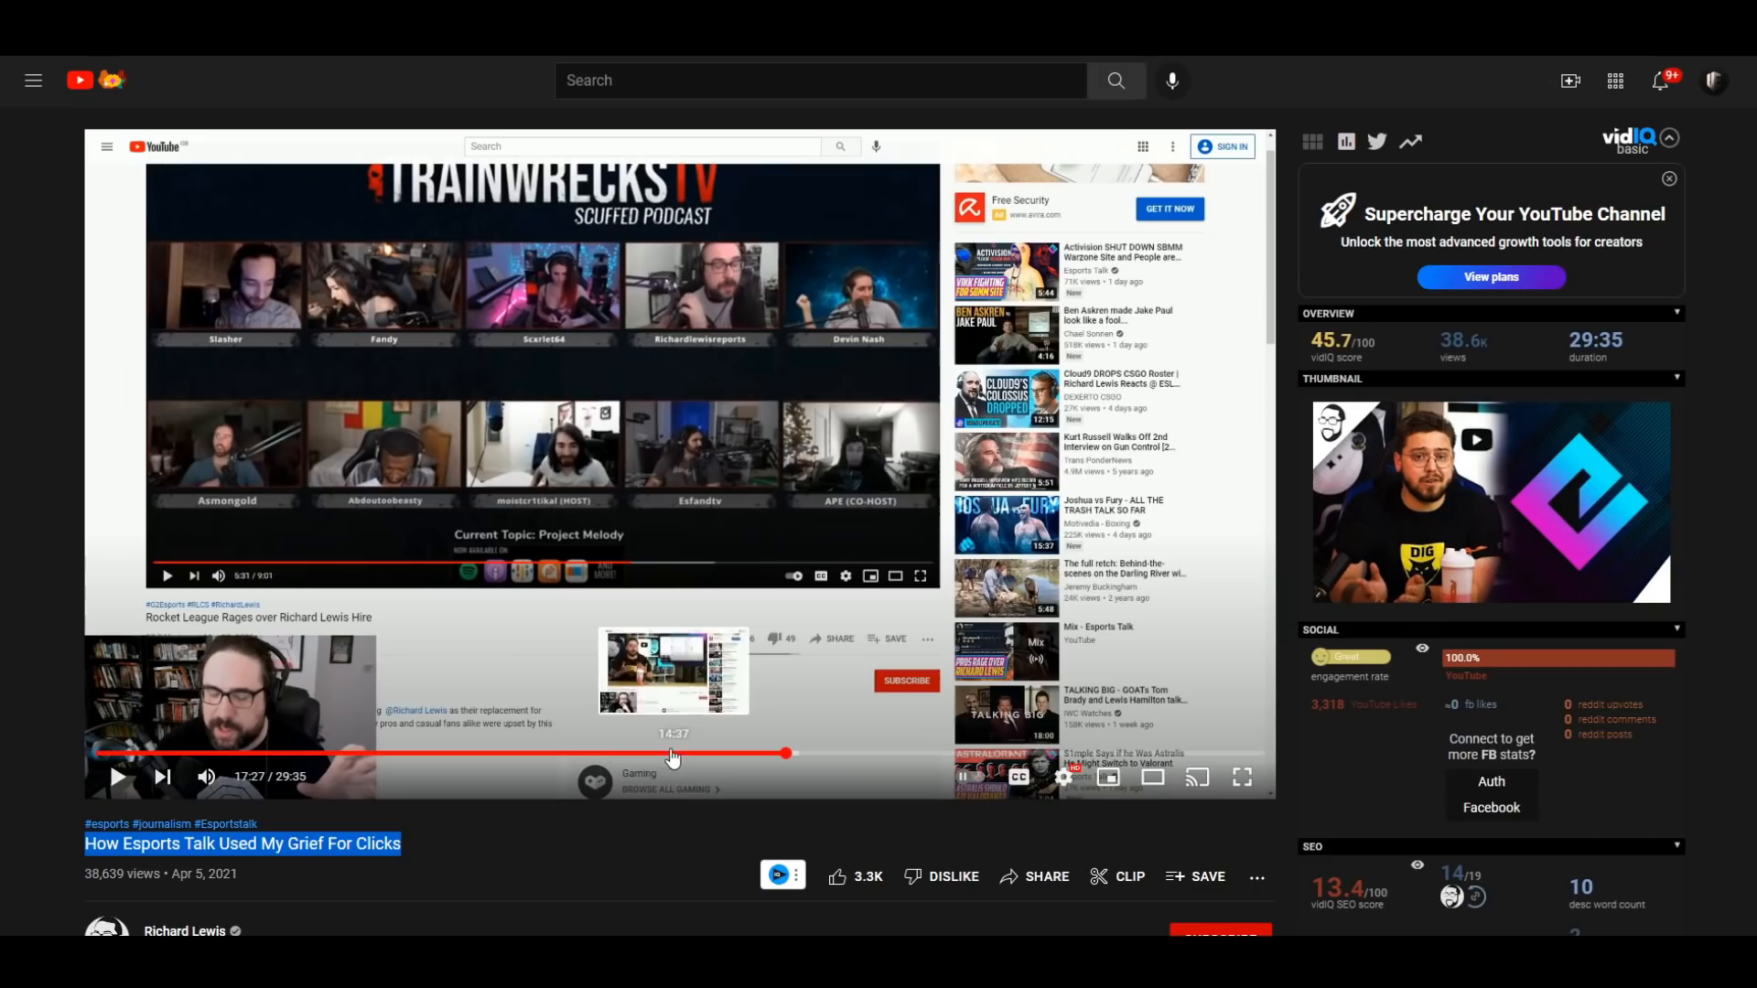
scroll(down, 3)
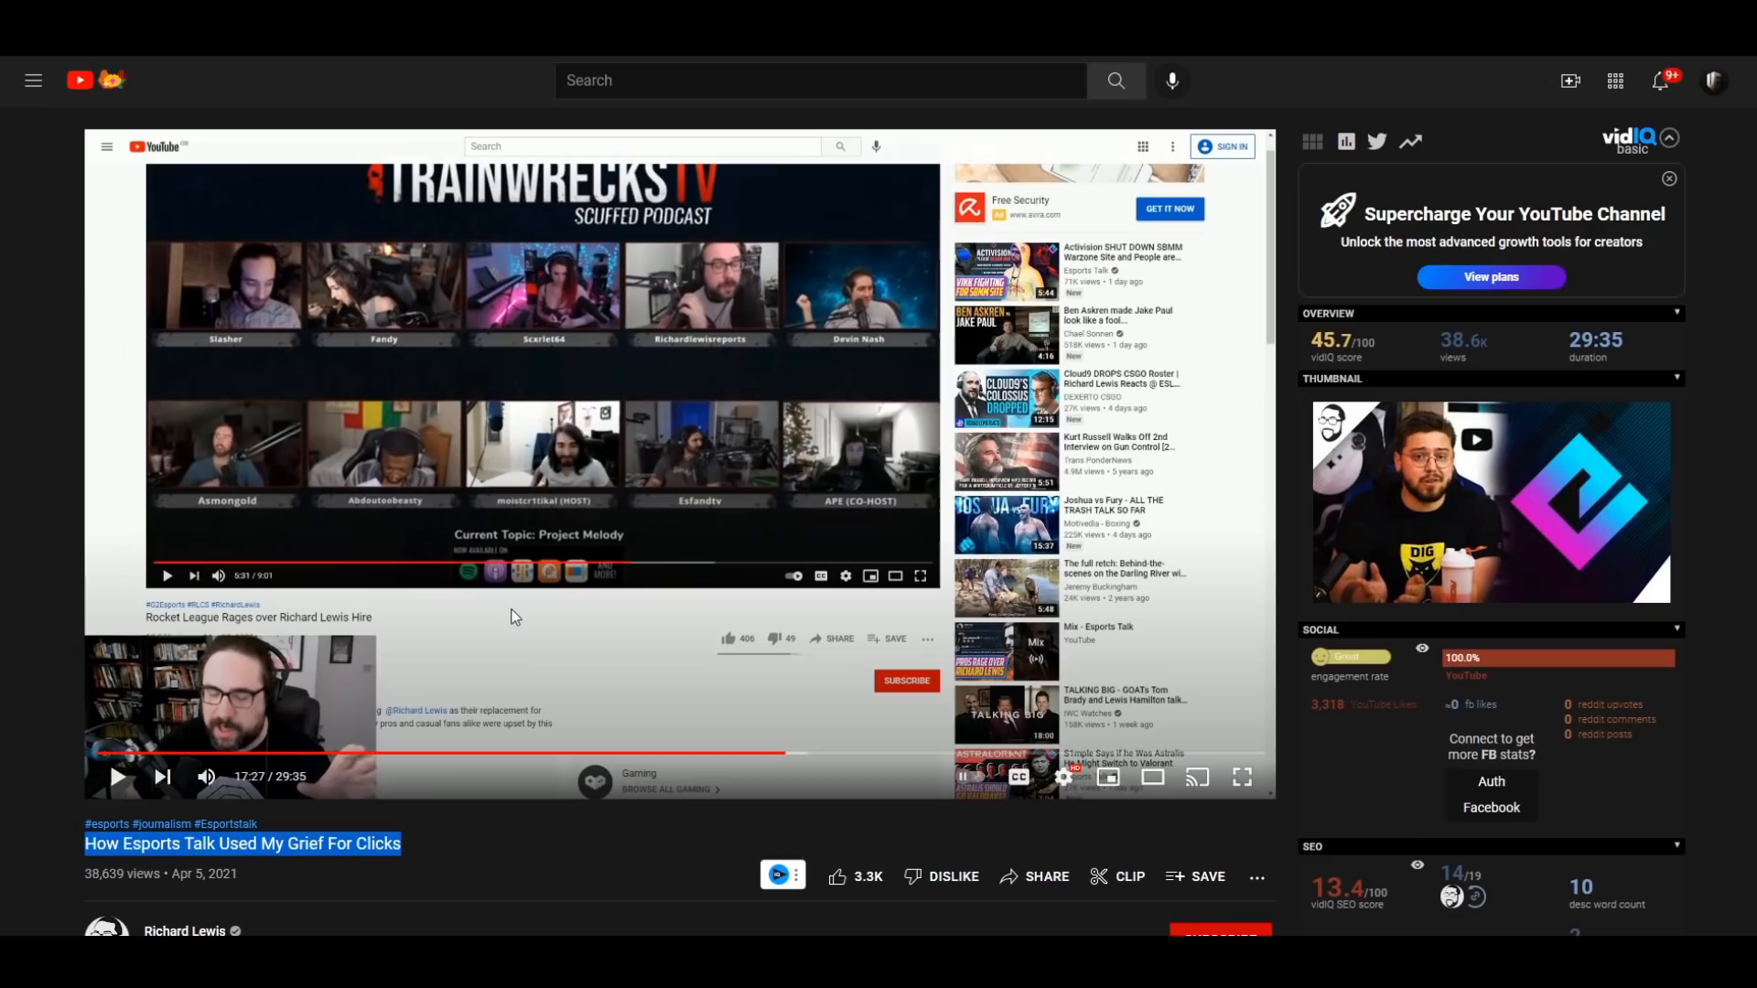
scroll(down, 3)
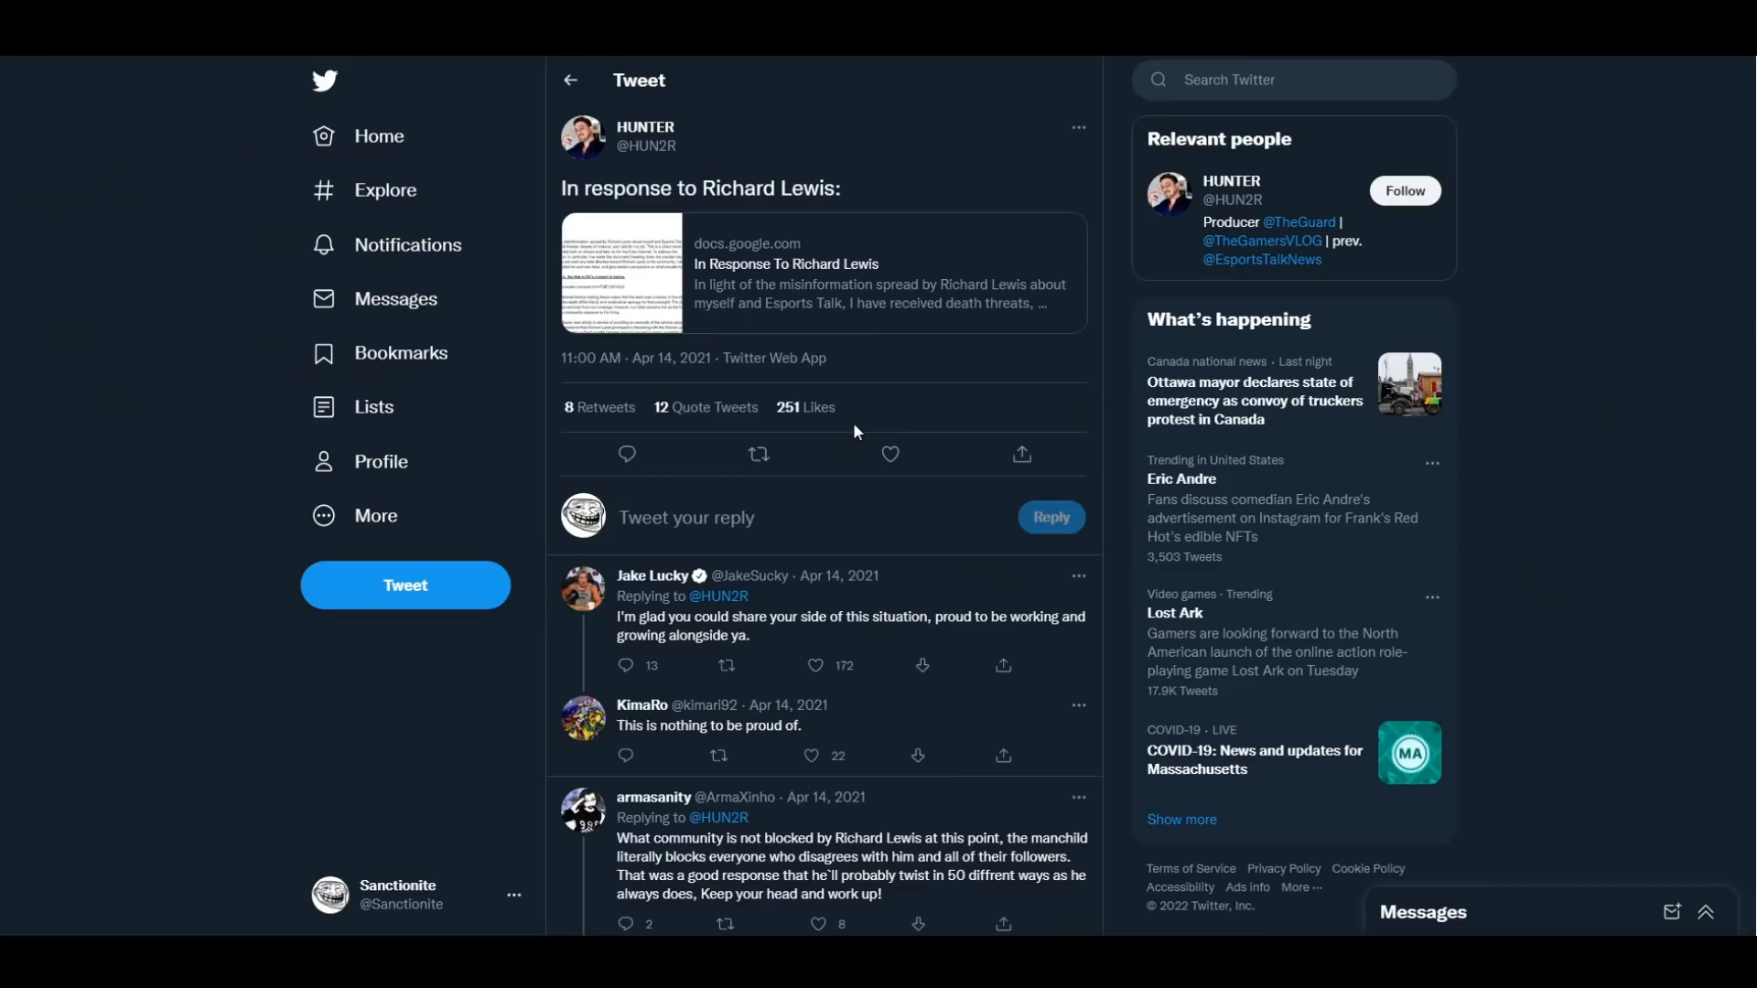
- Bring up YouTube search results for "esports talk maria crevelling" with the Remilia tribute video
click(612, 274)
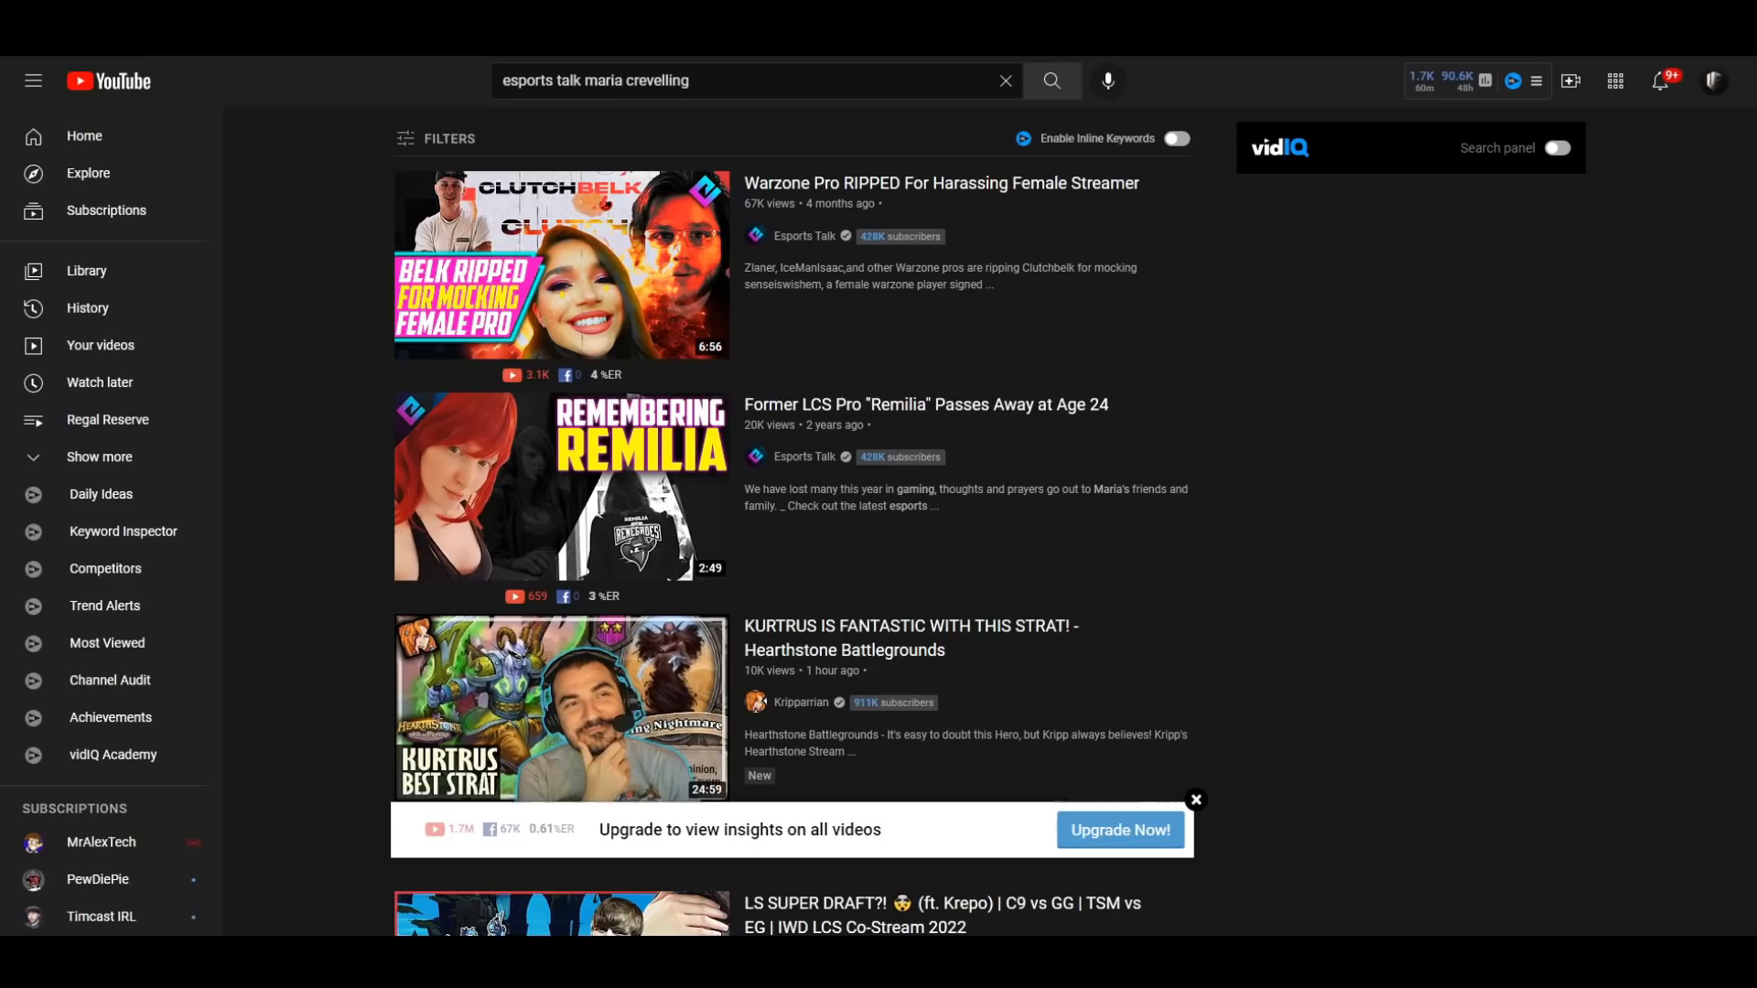
- Open Esports Talk's "Former LCS Pro 'Remilia' Passes Away at Age 24" video and review it
click(560, 486)
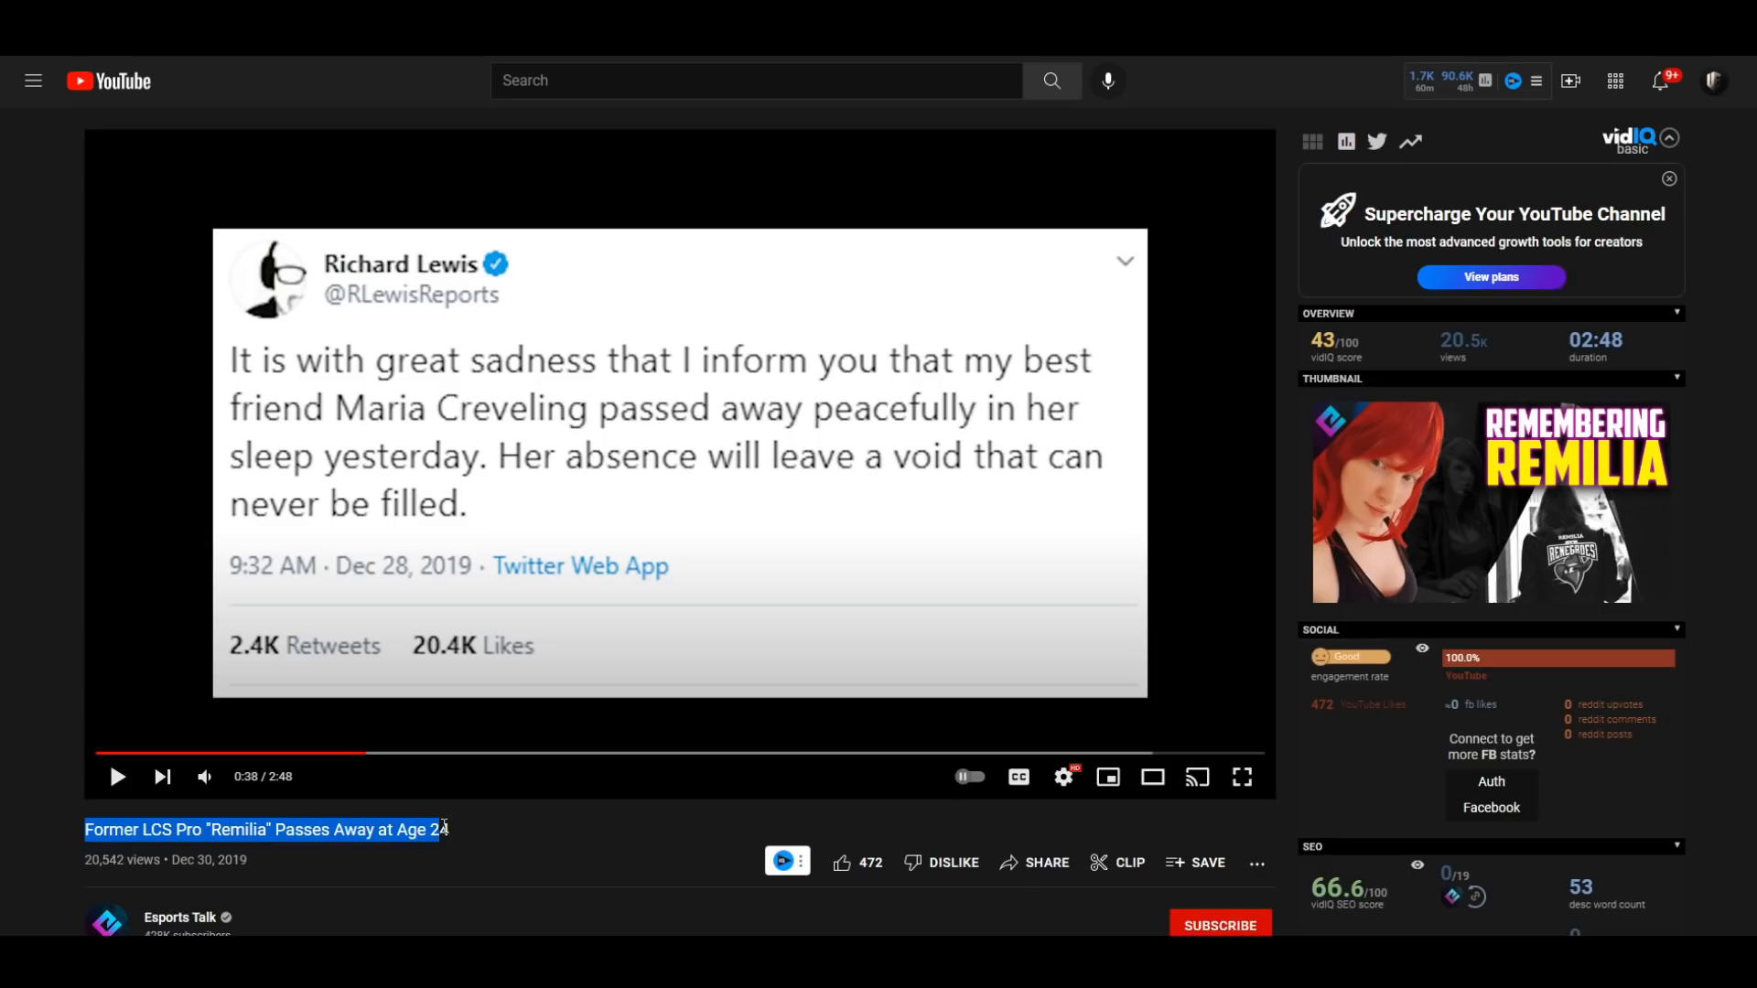
scroll(down, 3)
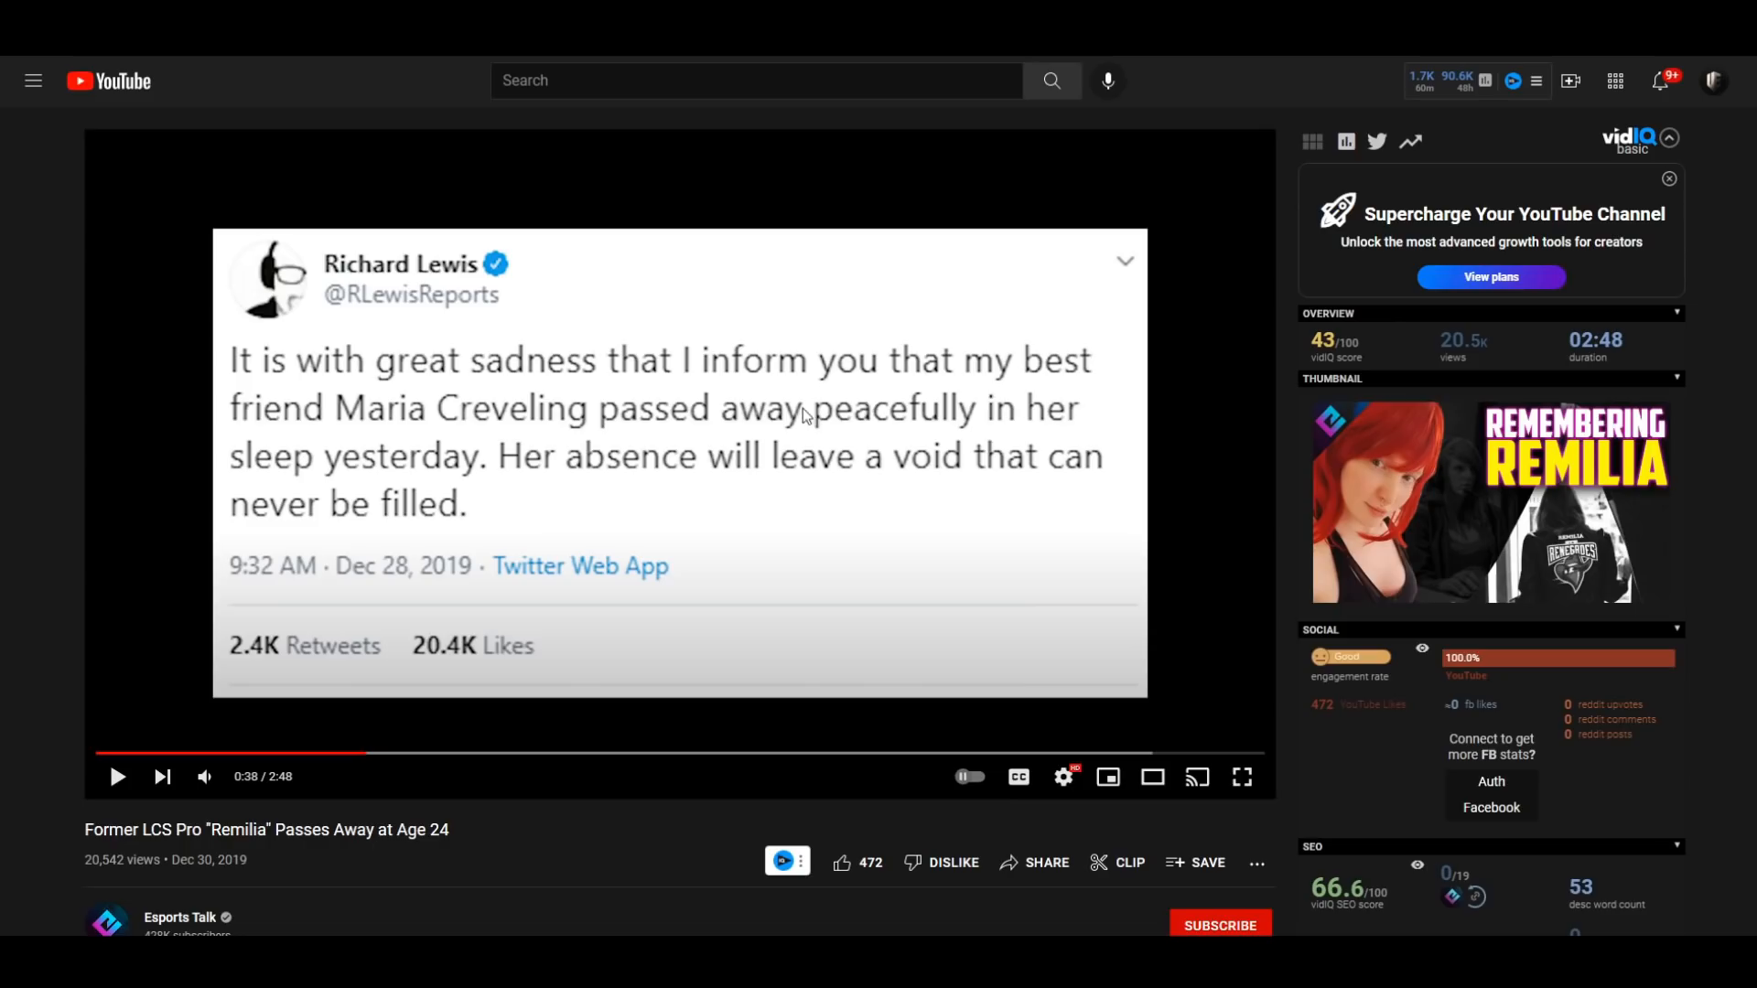
mouse_move(37, 334)
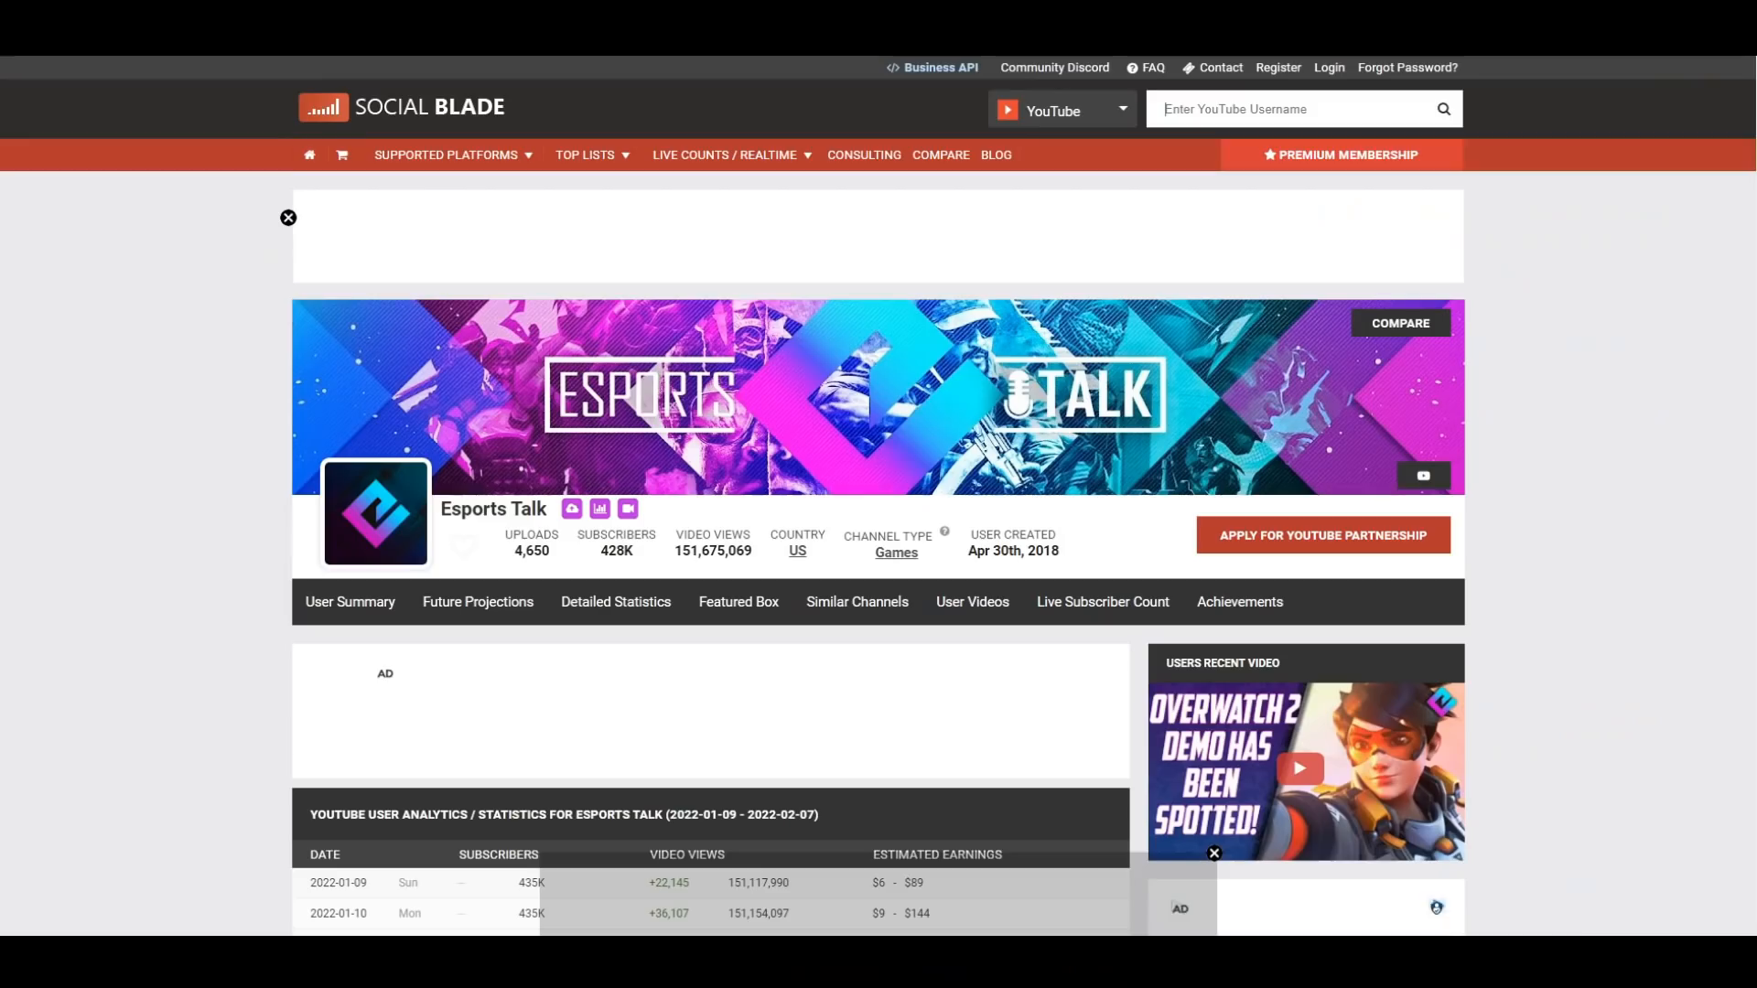
- Scroll Social Blade's Esports Talk stats down through daily subscriber losses to the weekly graphs
scroll(down, 3)
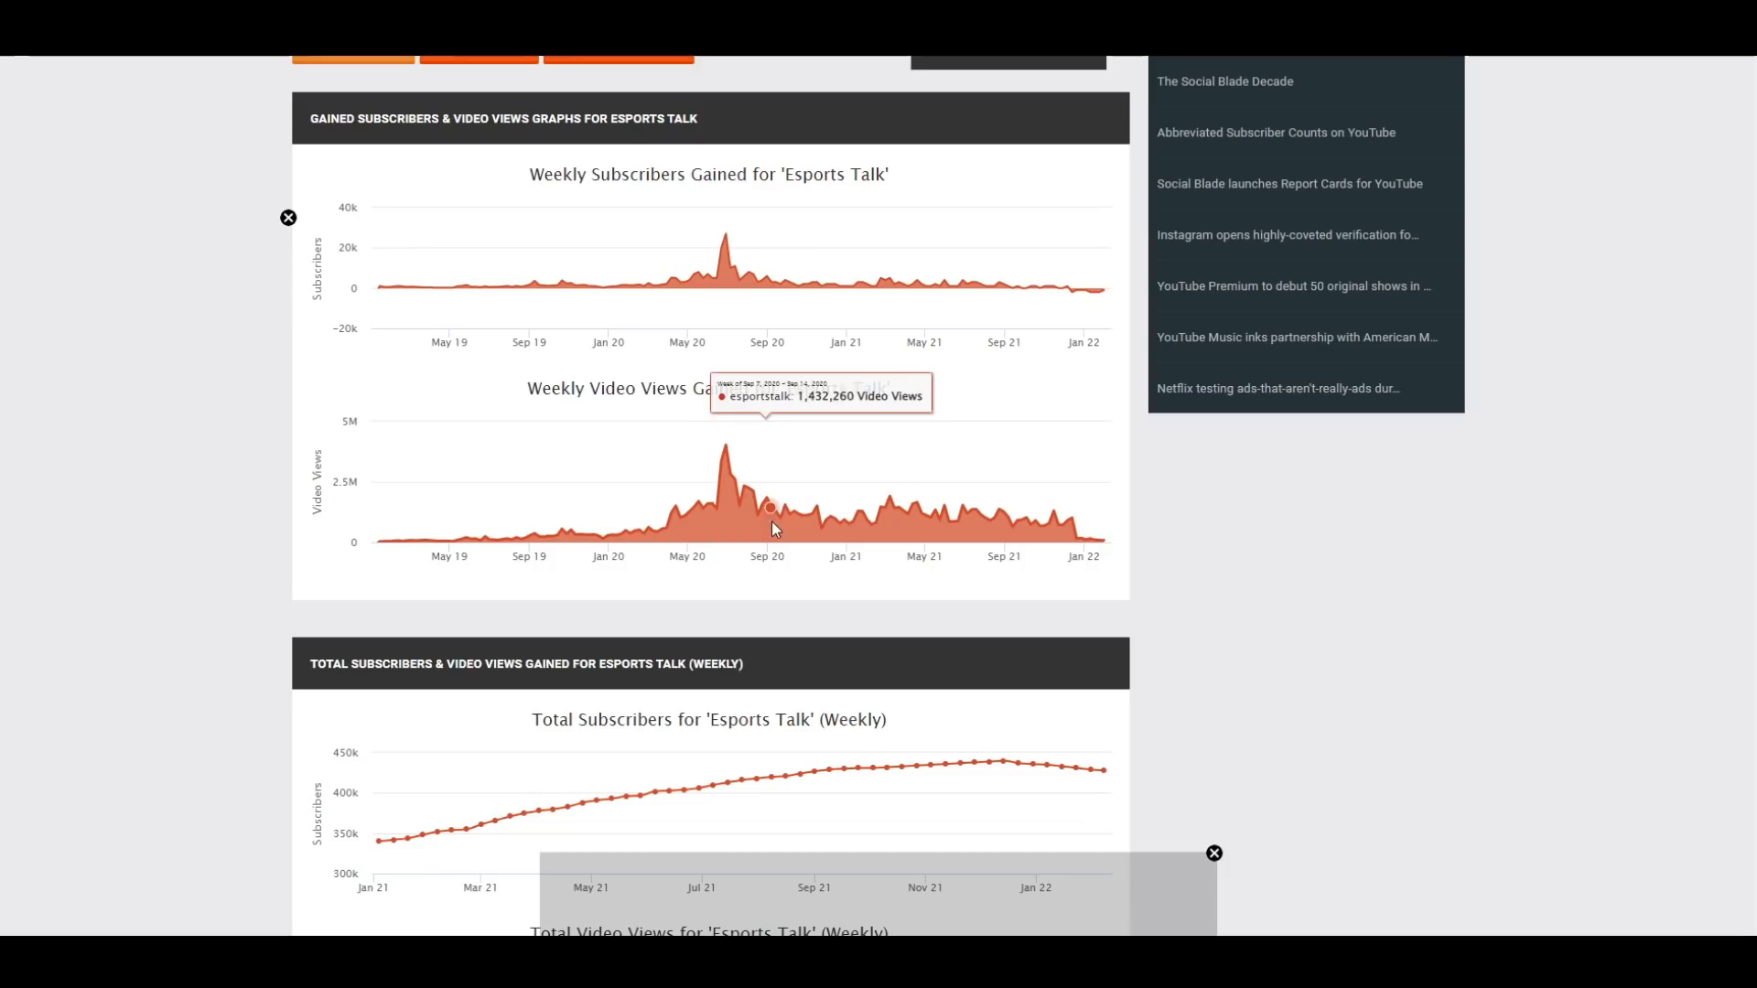
mouse_move(771, 272)
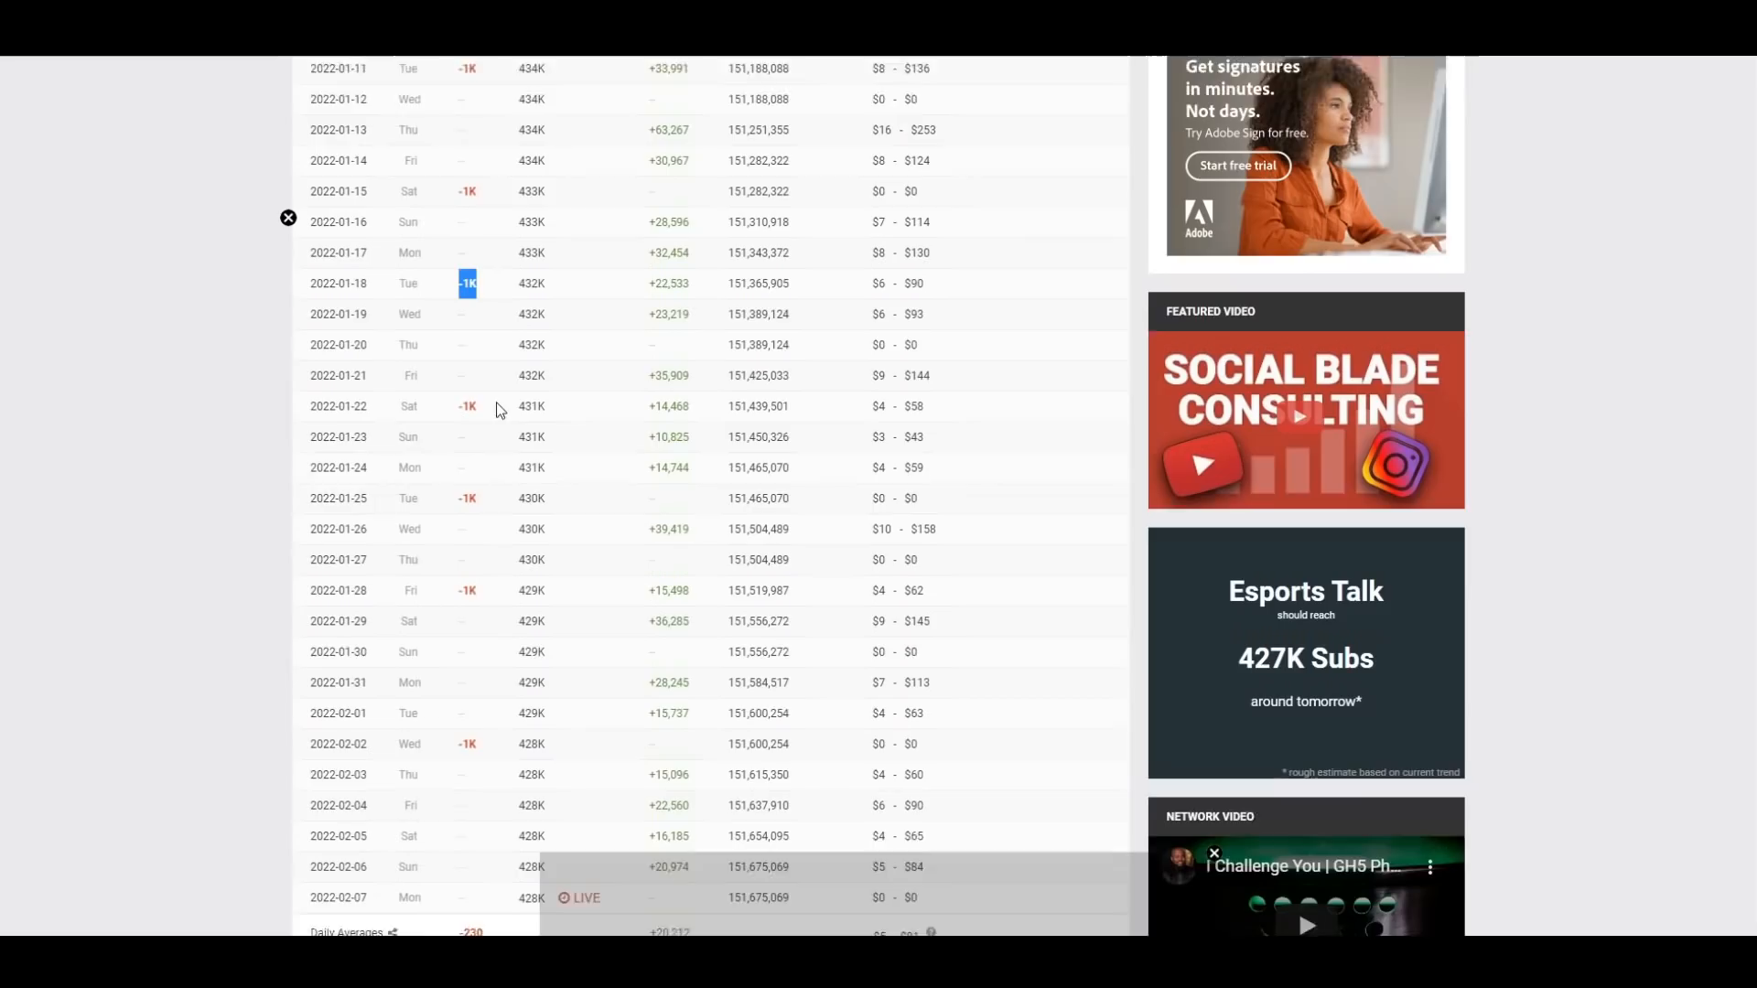
scroll(down, 3)
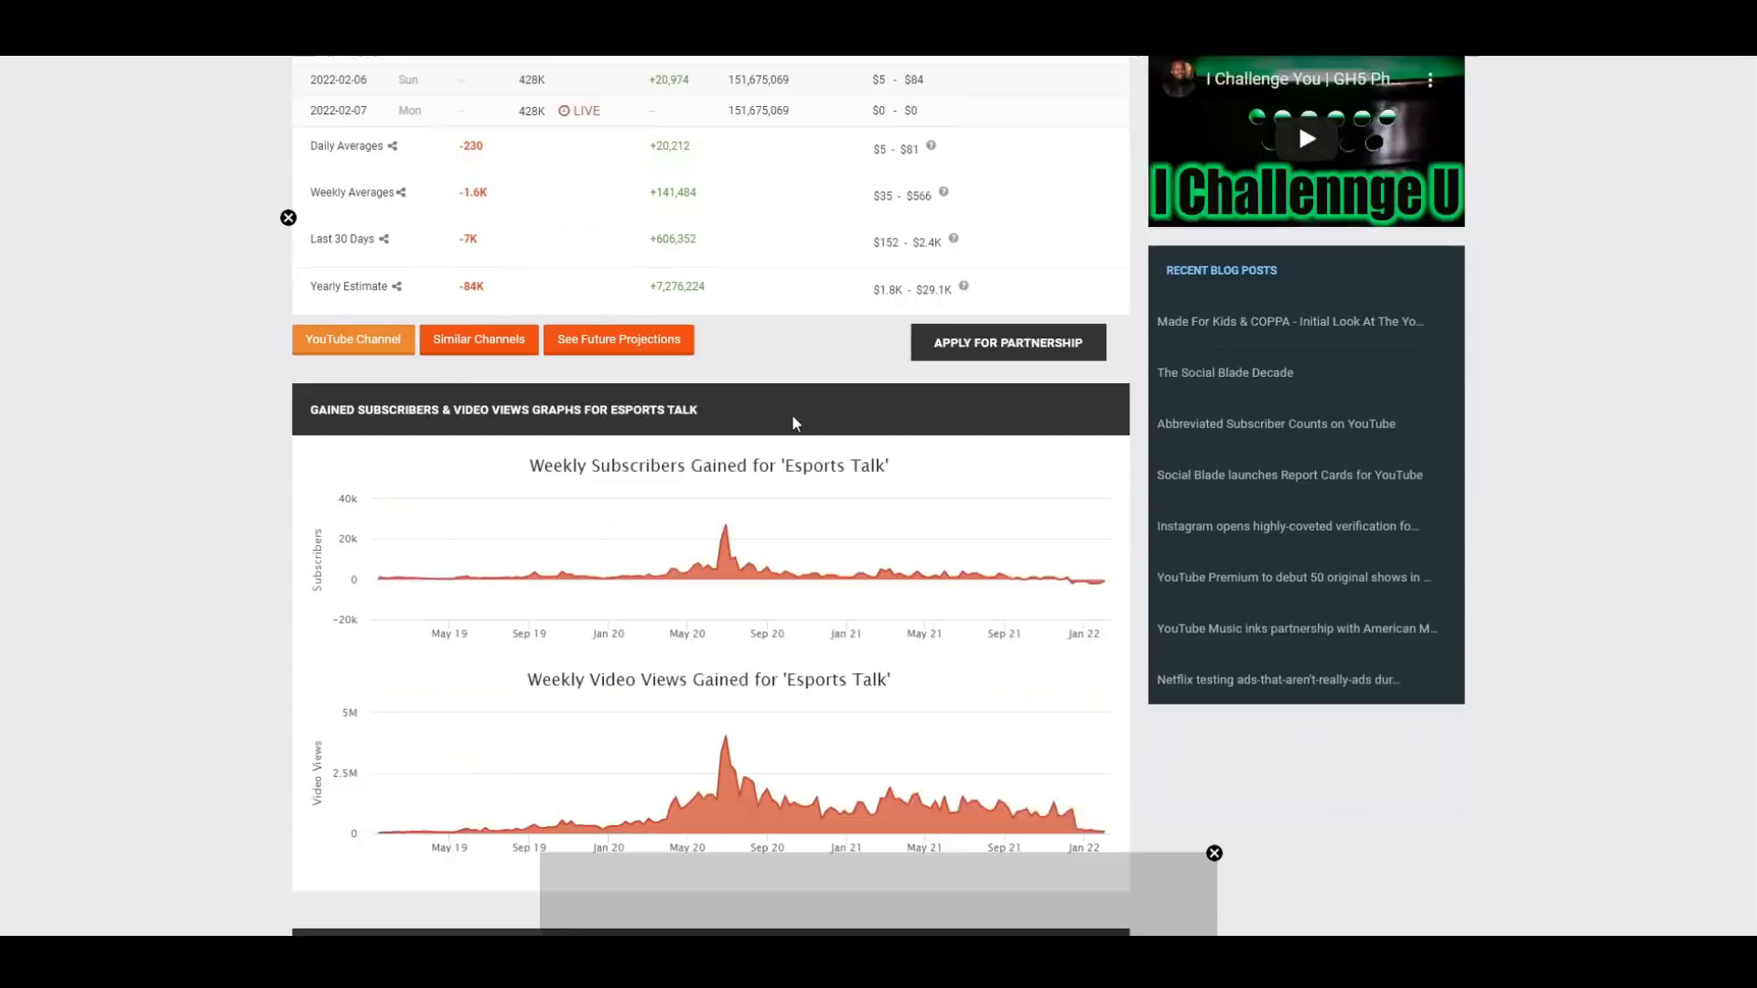
scroll(down, 3)
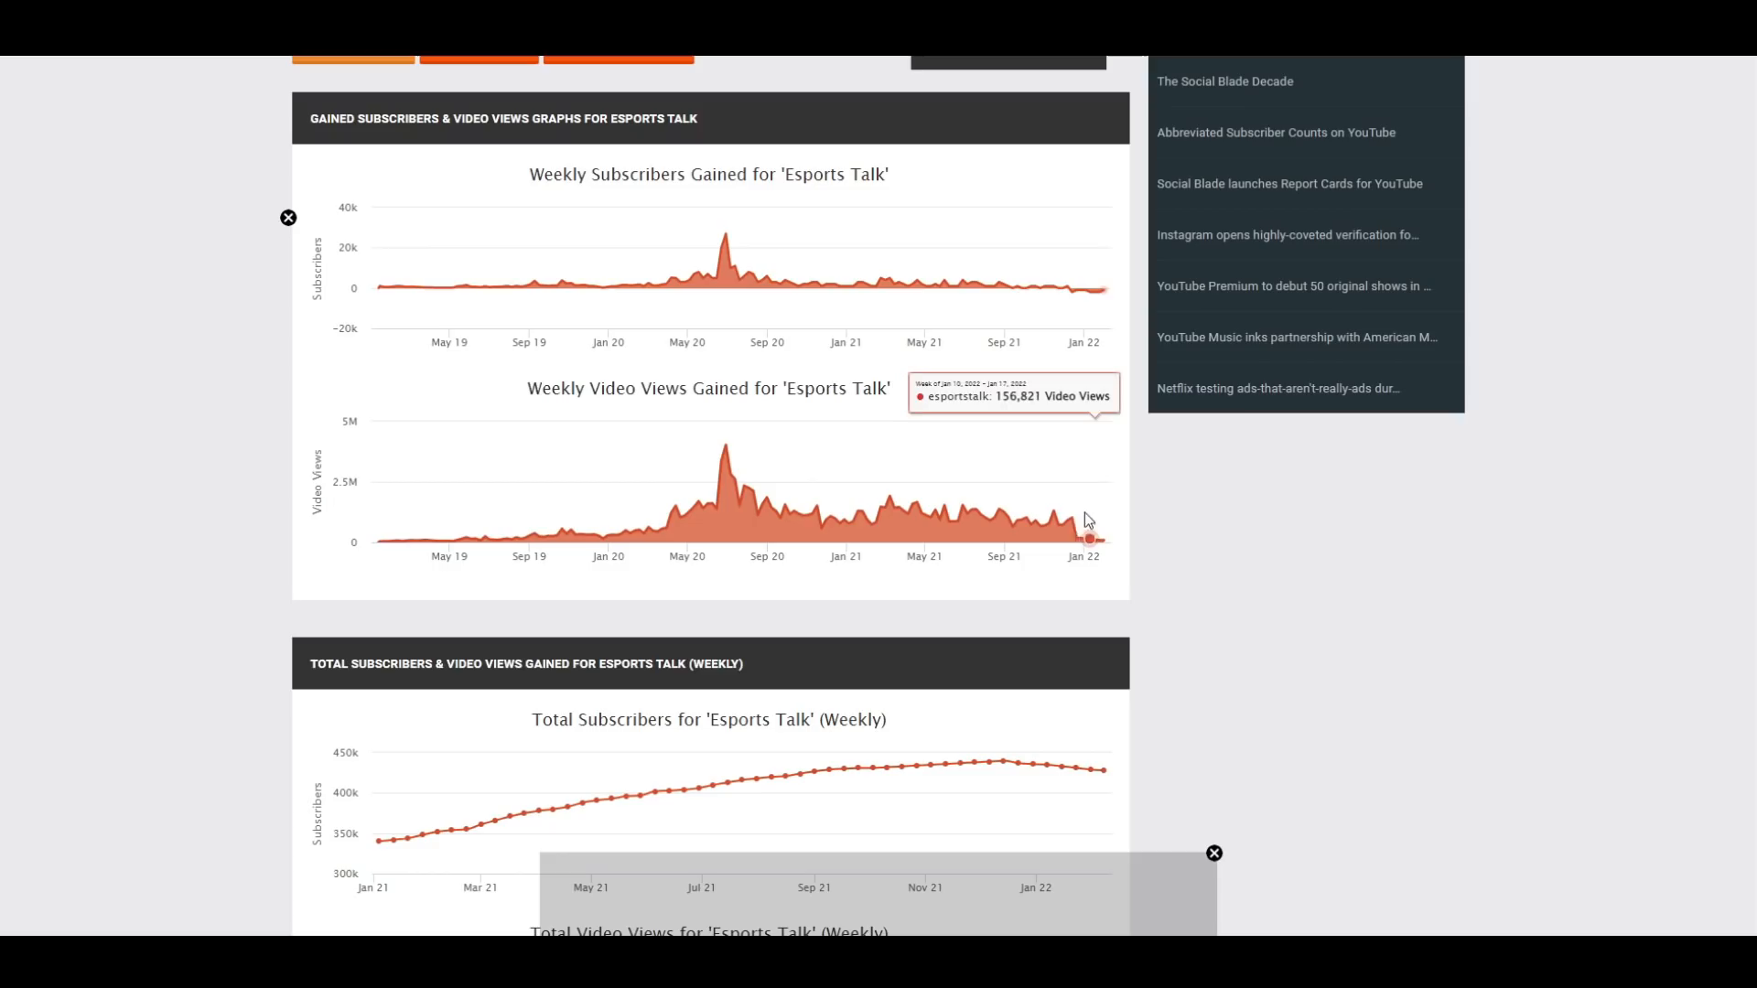
scroll(down, 3)
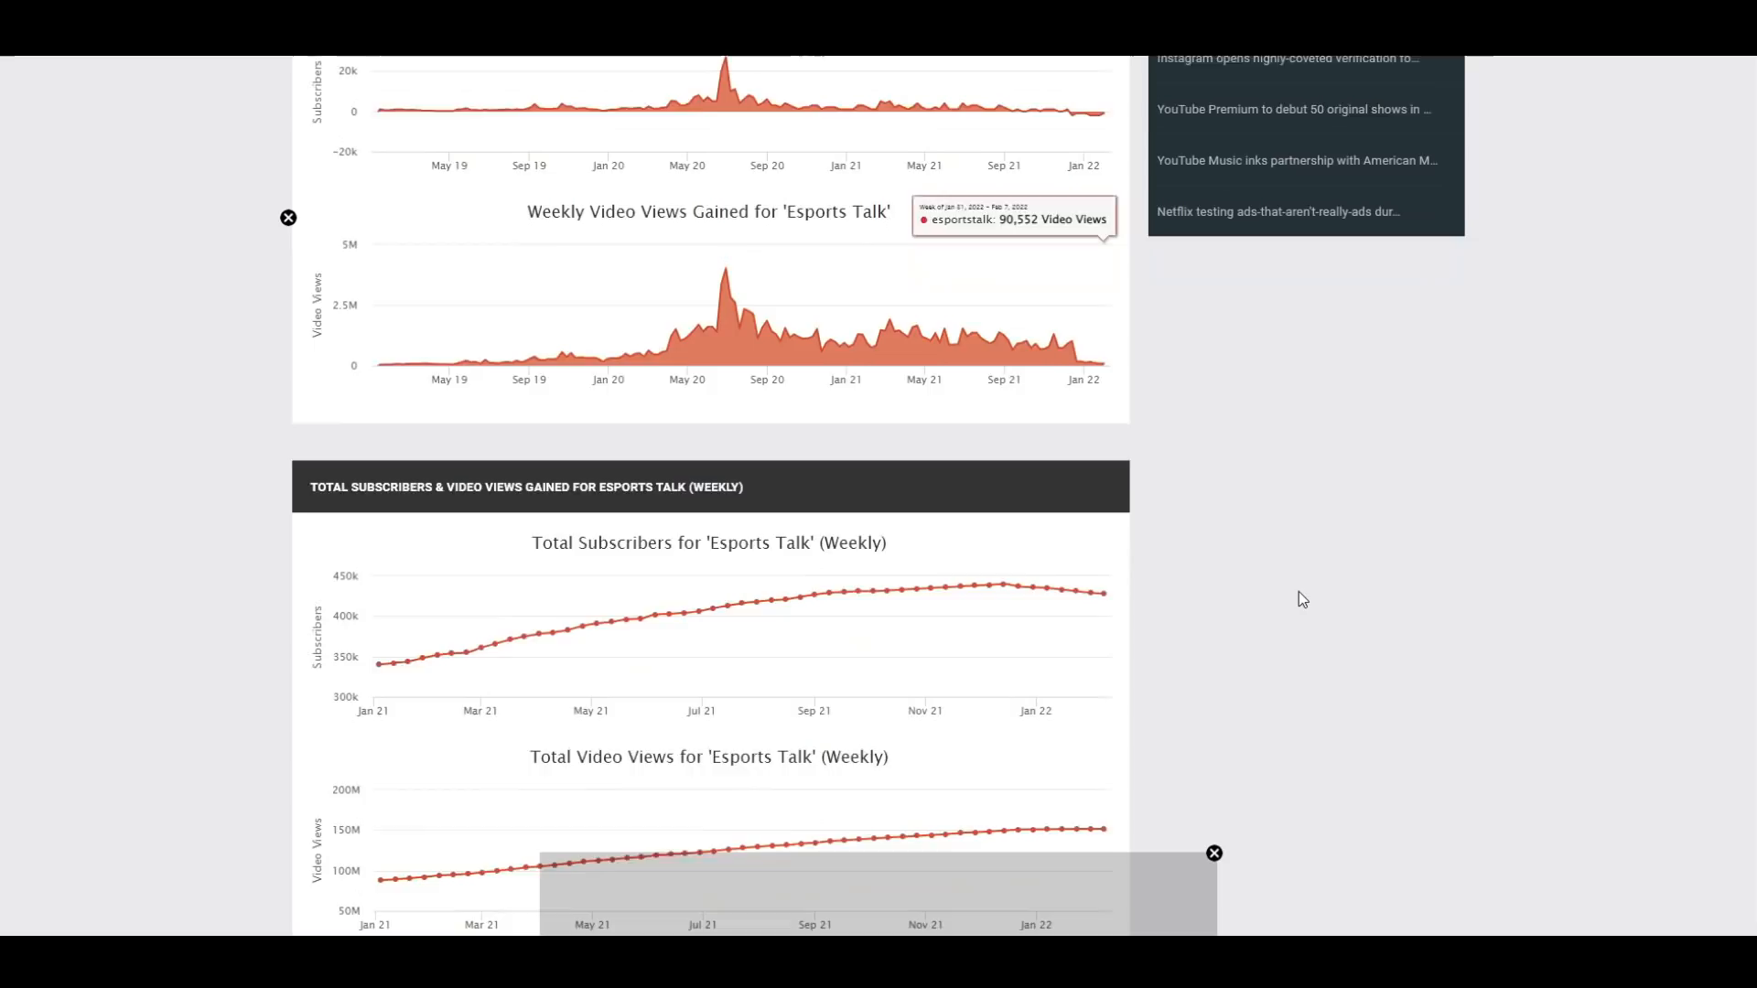
scroll(down, 3)
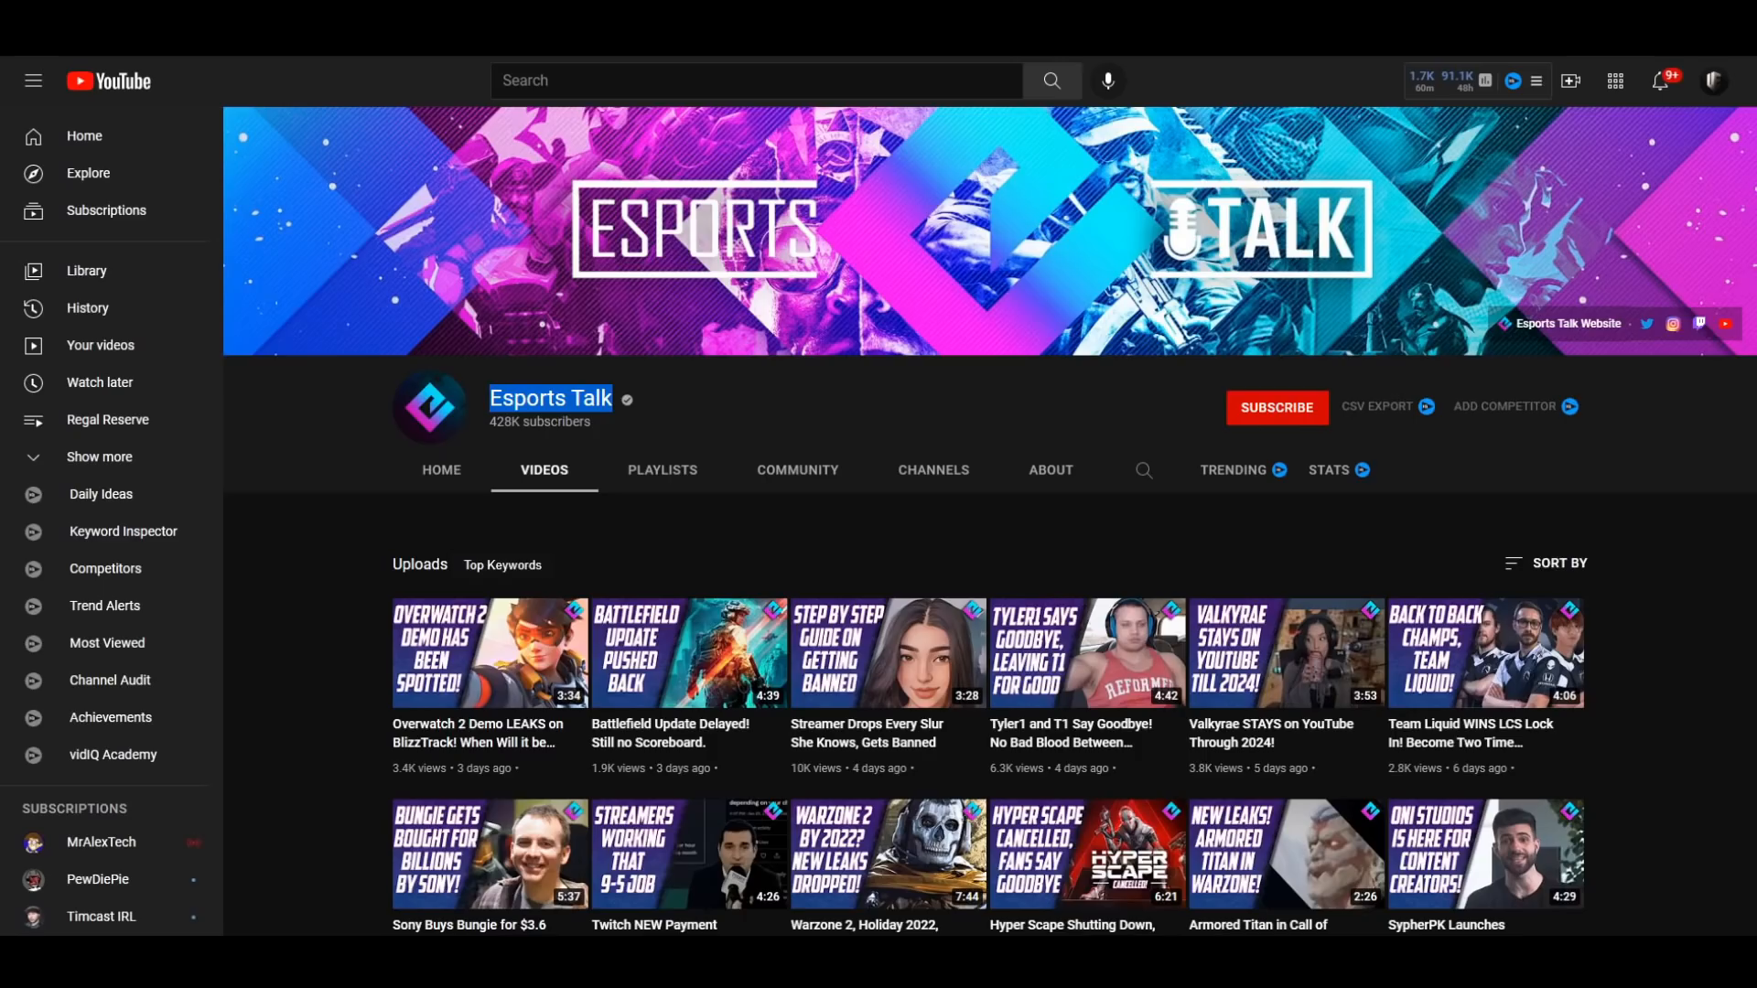
scroll(down, 3)
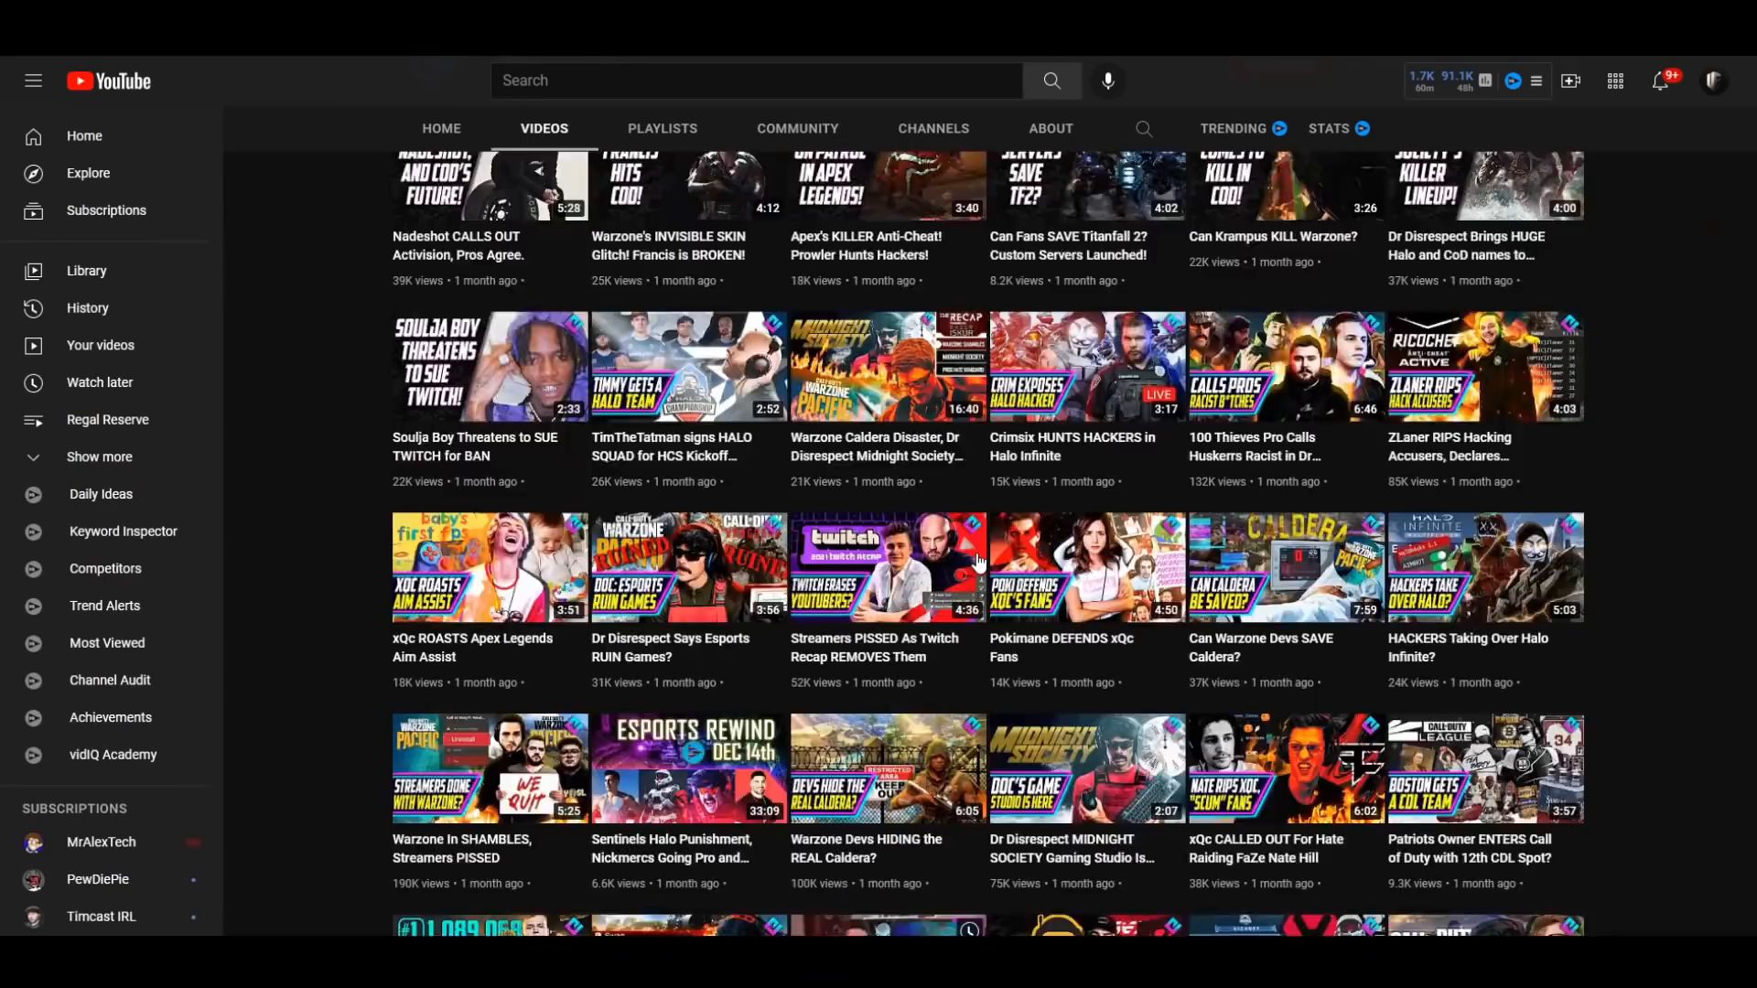
scroll(up, 3)
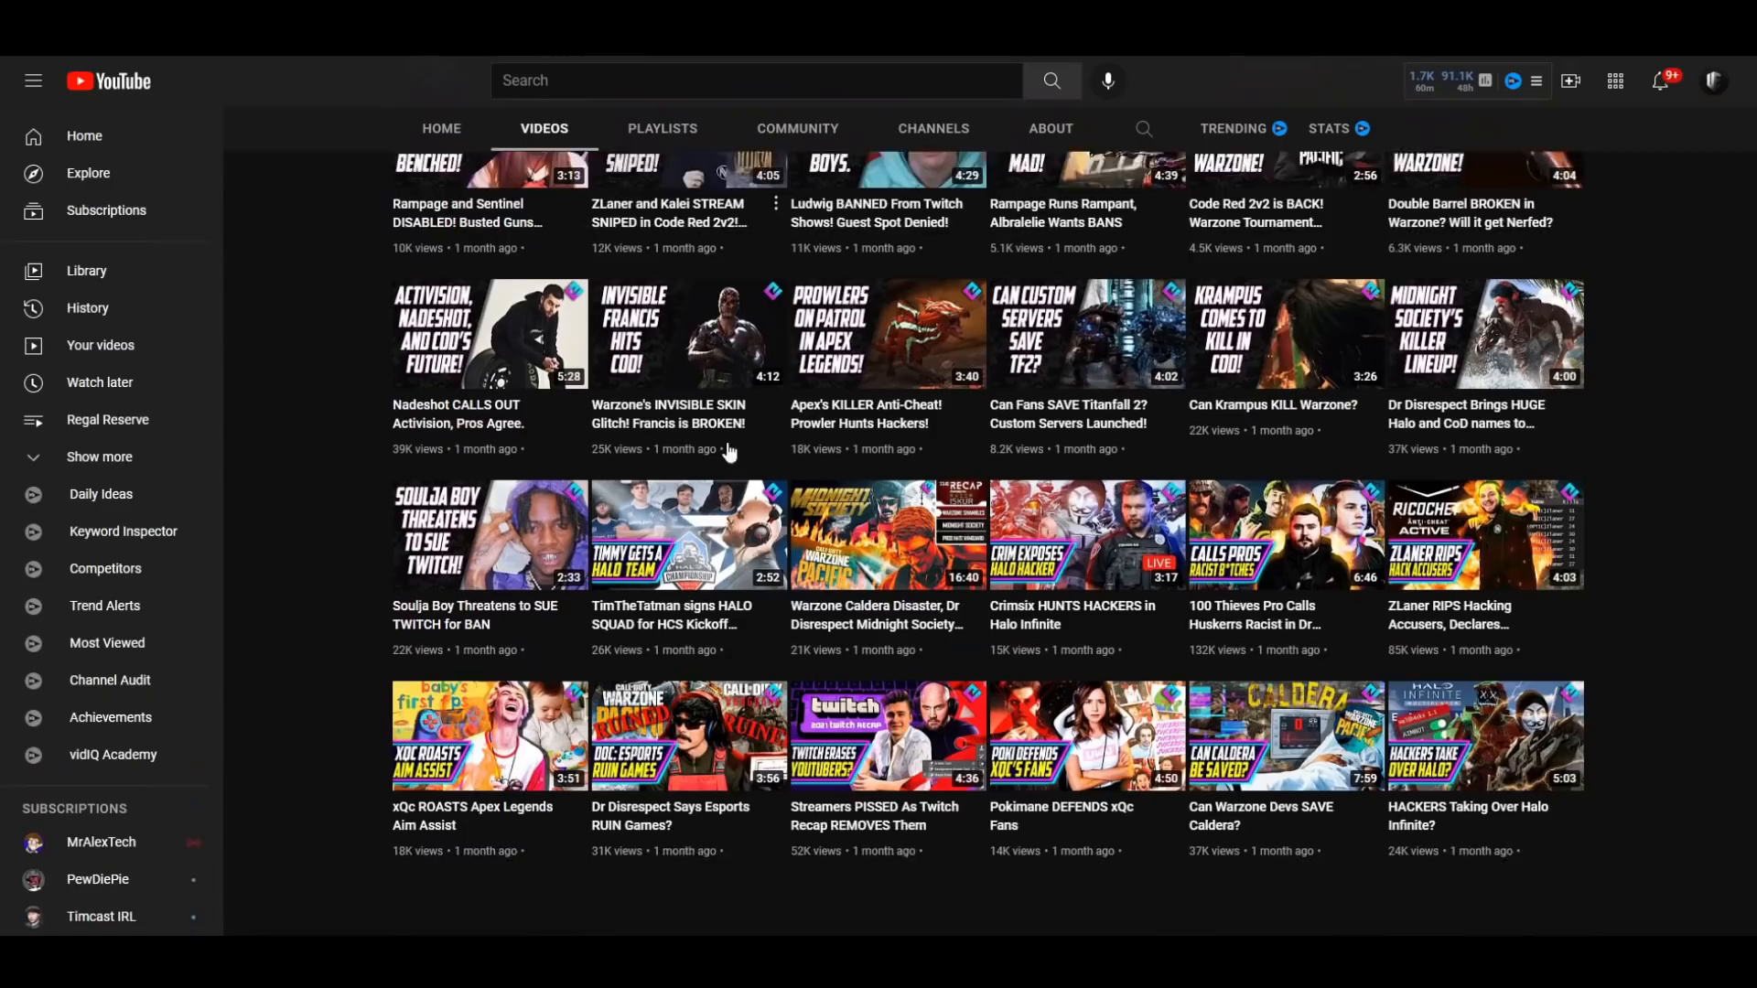
click(888, 535)
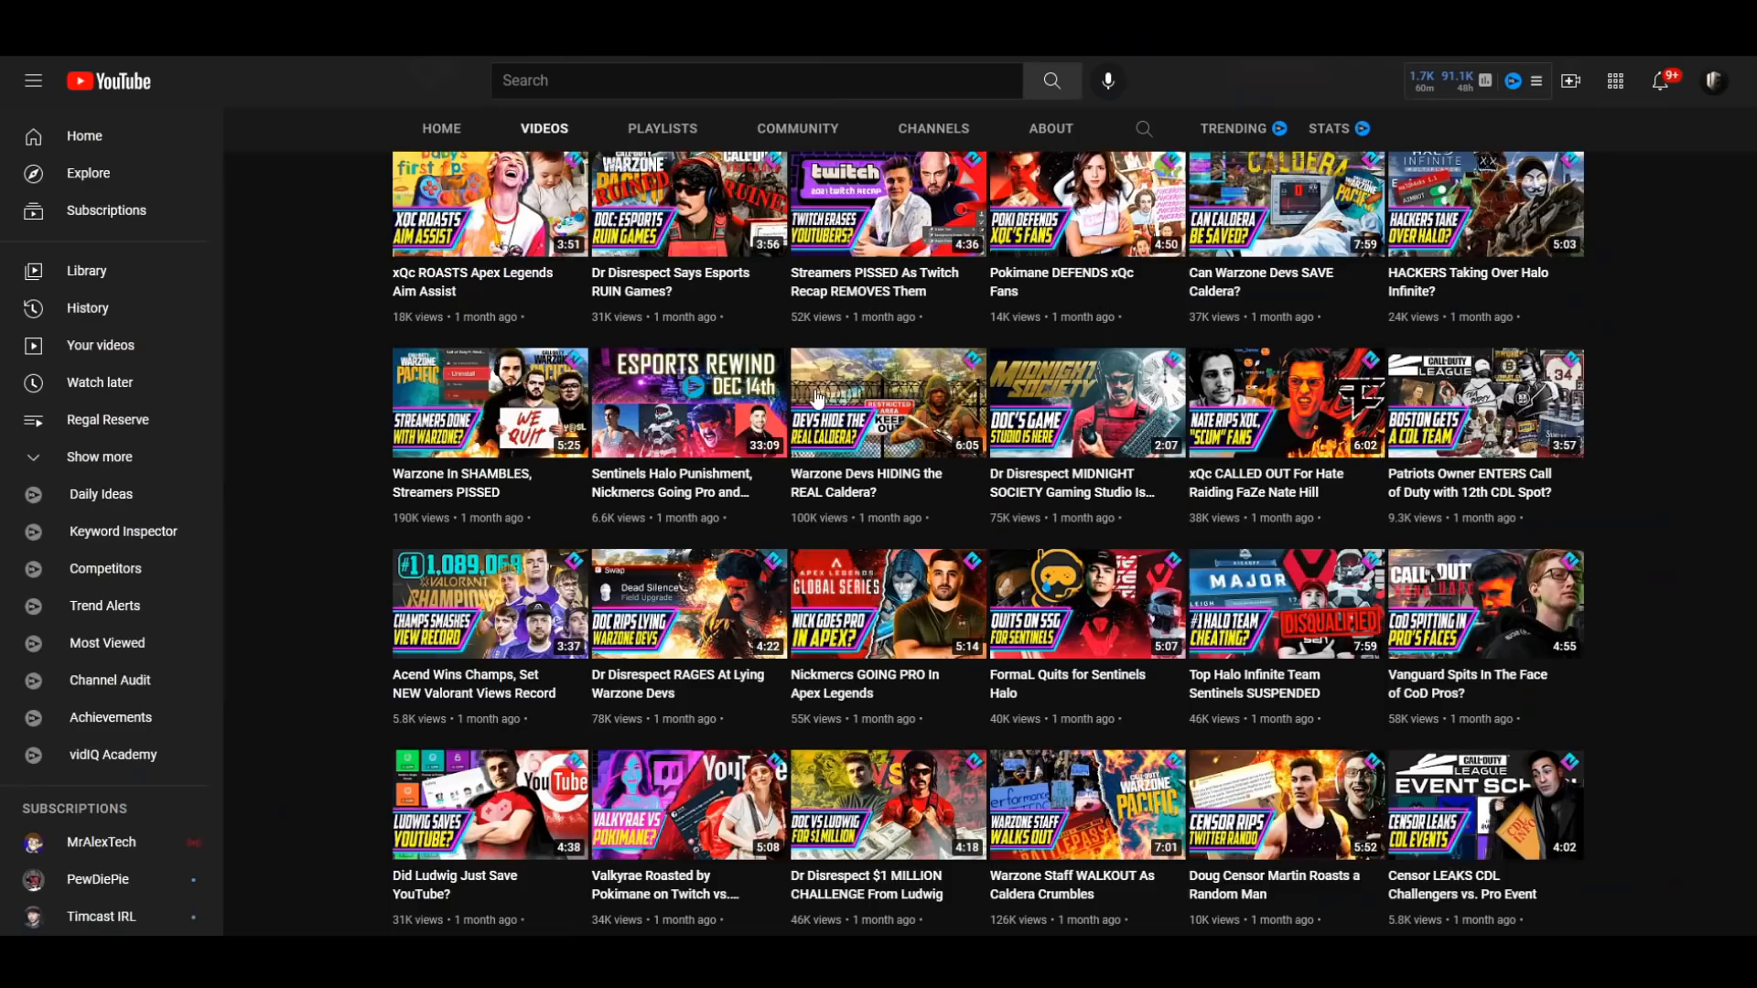
scroll(down, 3)
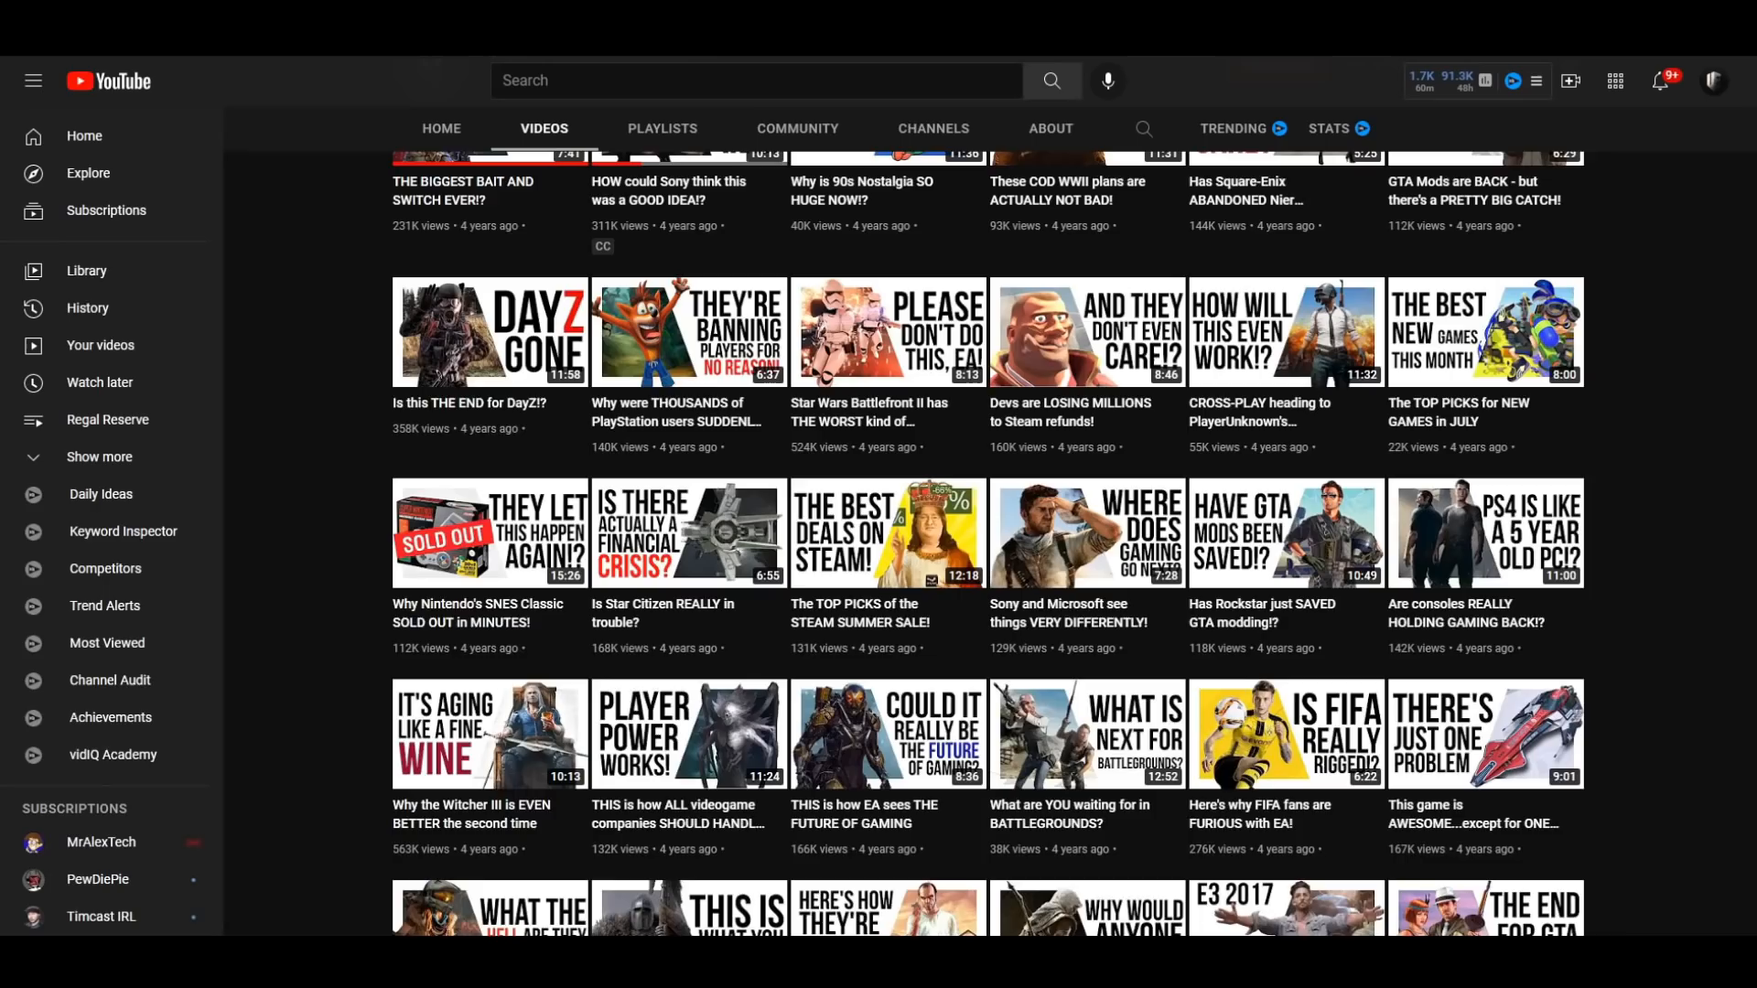
click(441, 128)
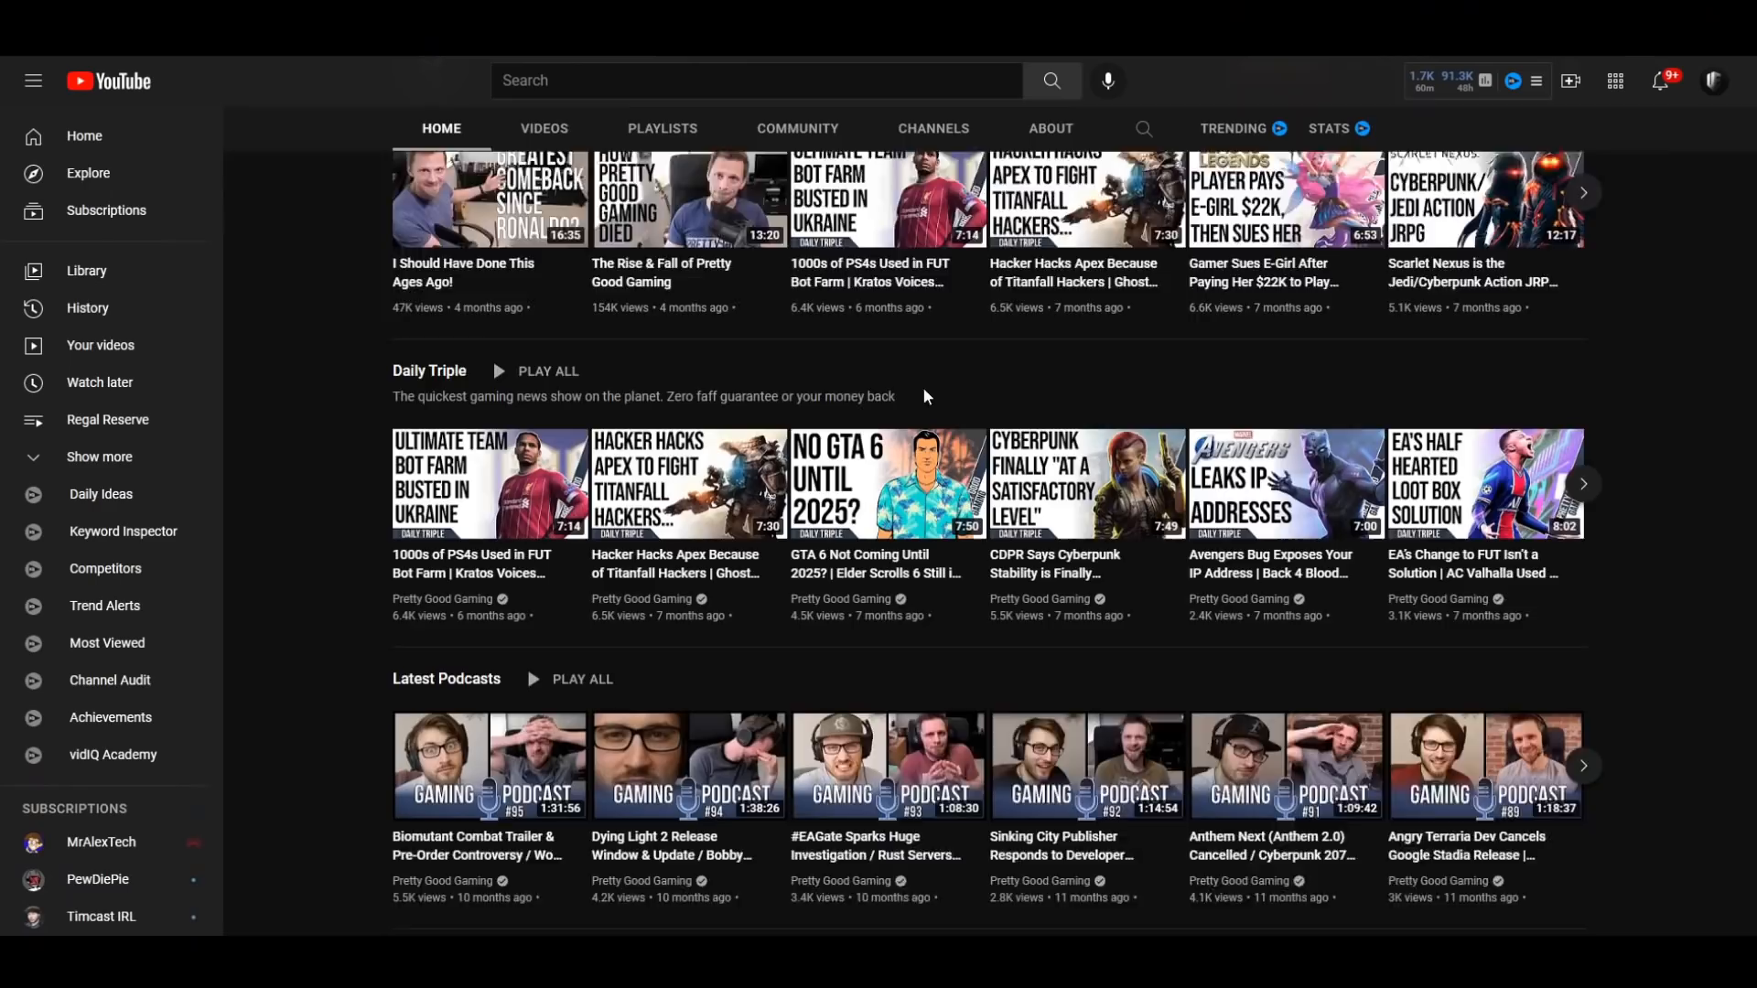
scroll(up, 3)
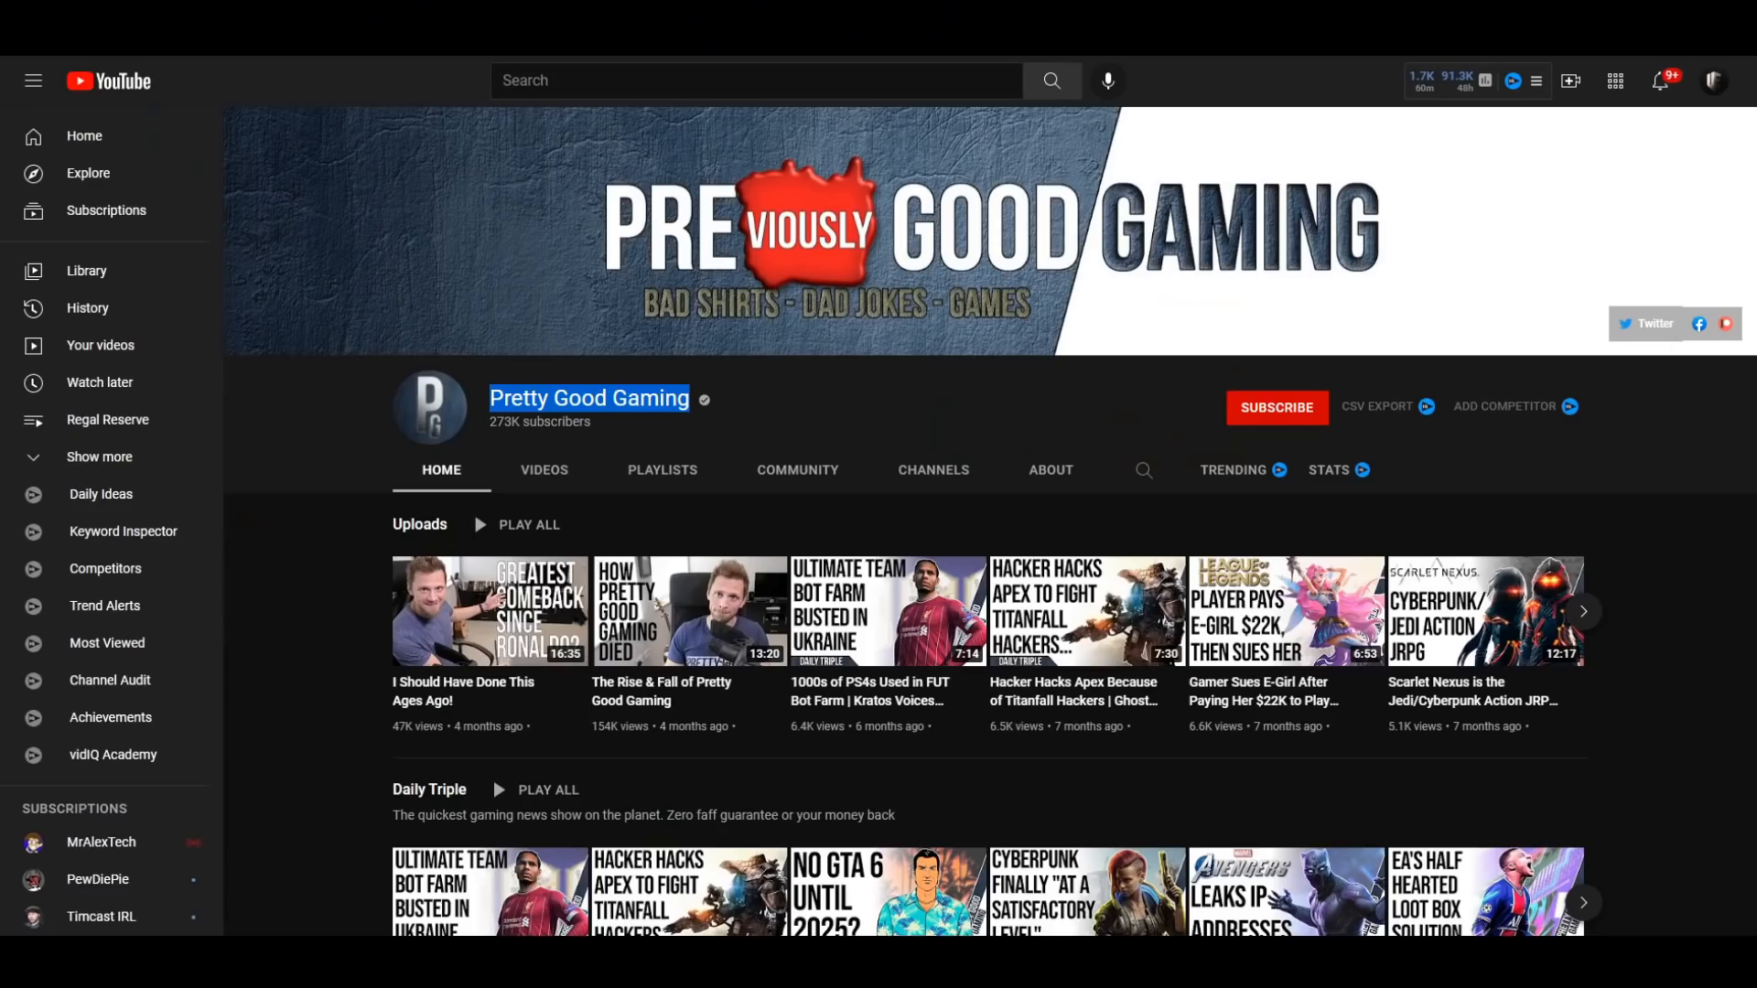
scroll(down, 3)
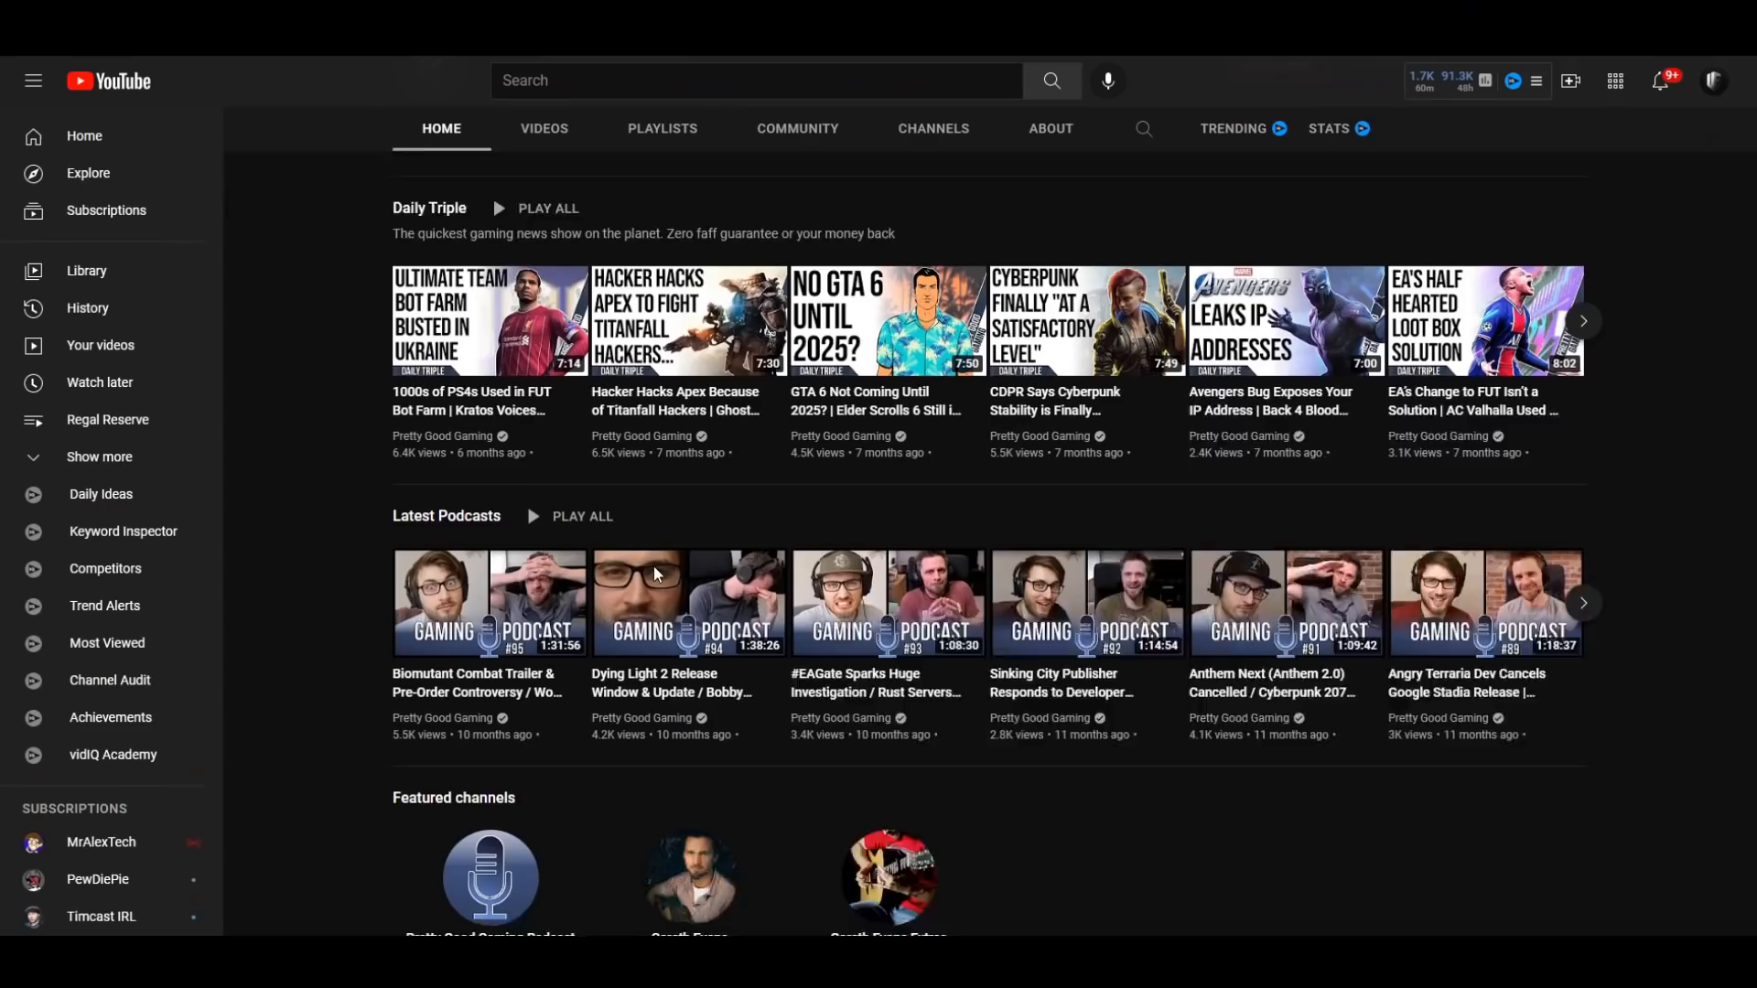
click(544, 128)
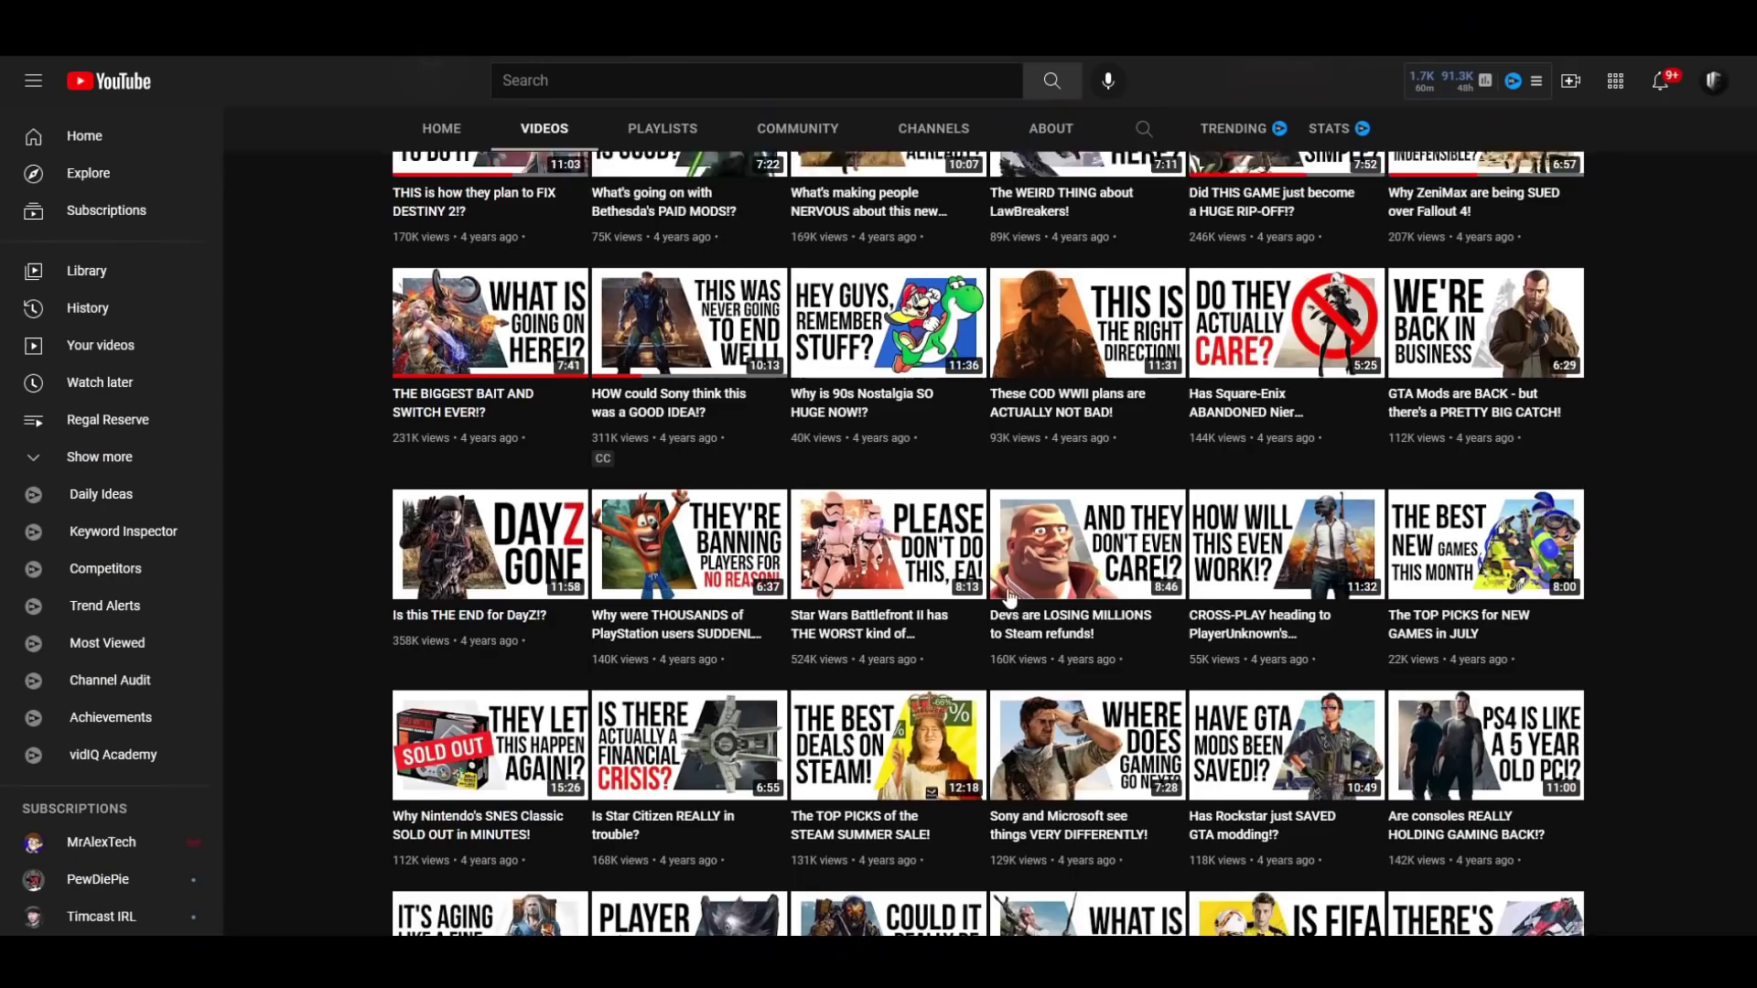
scroll(down, 3)
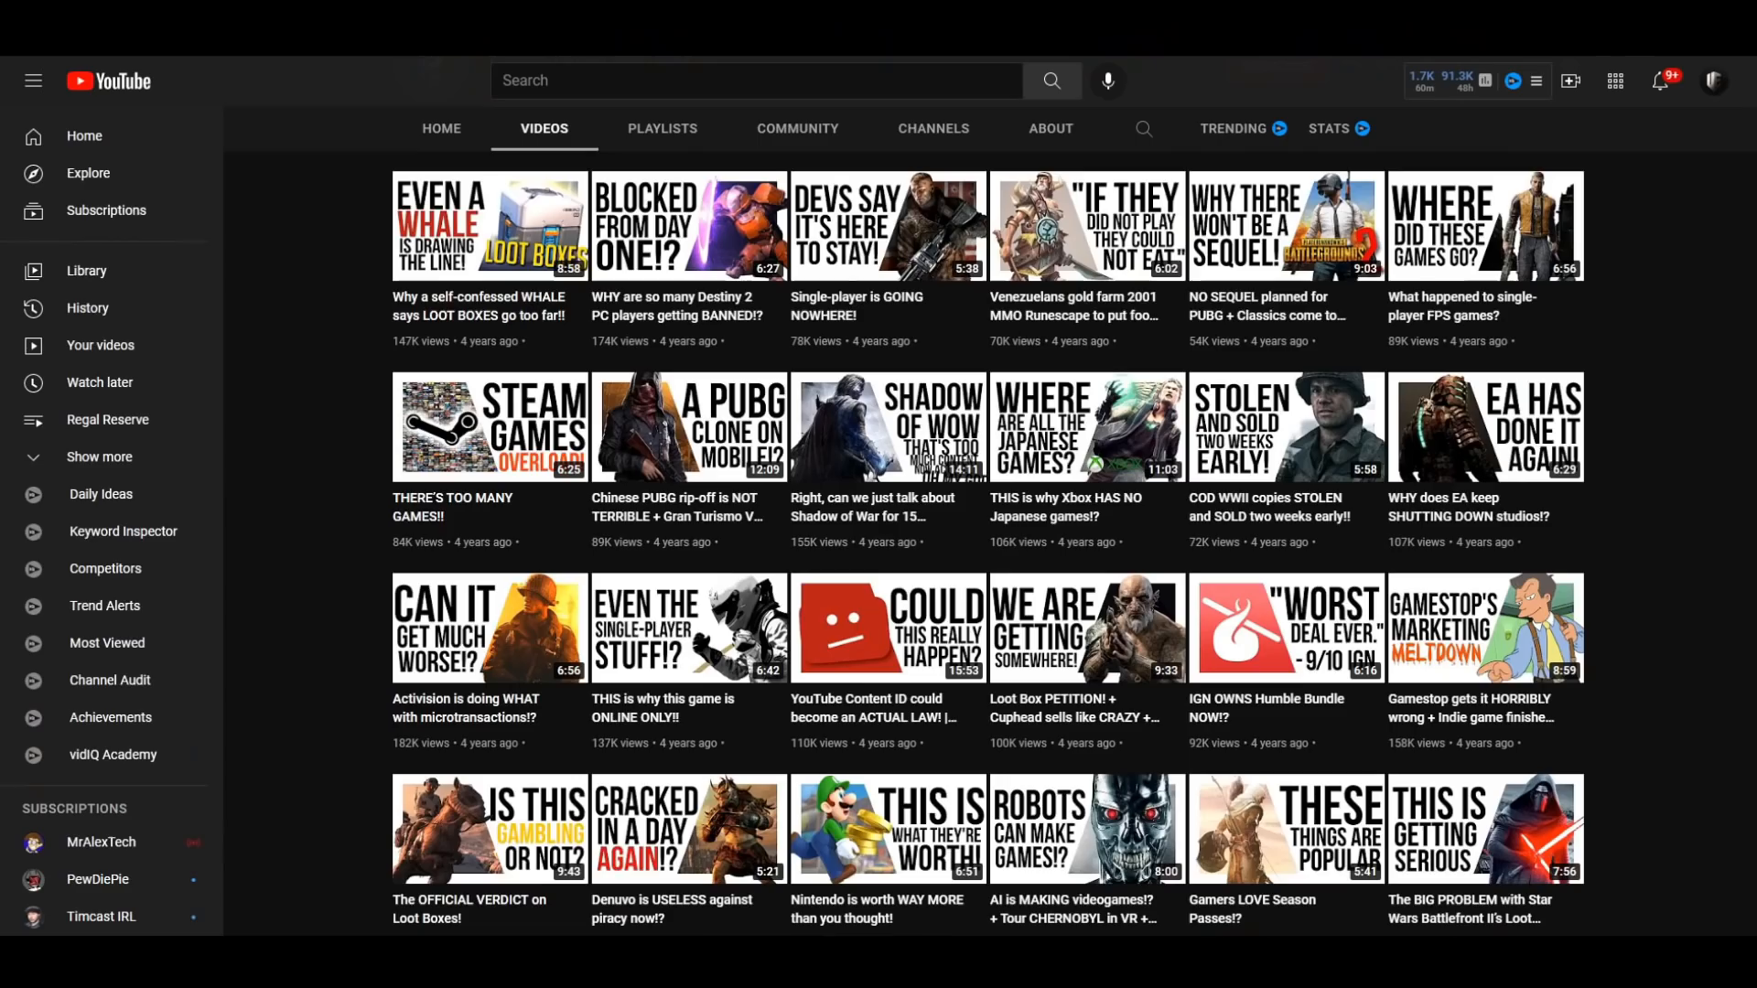
scroll(down, 3)
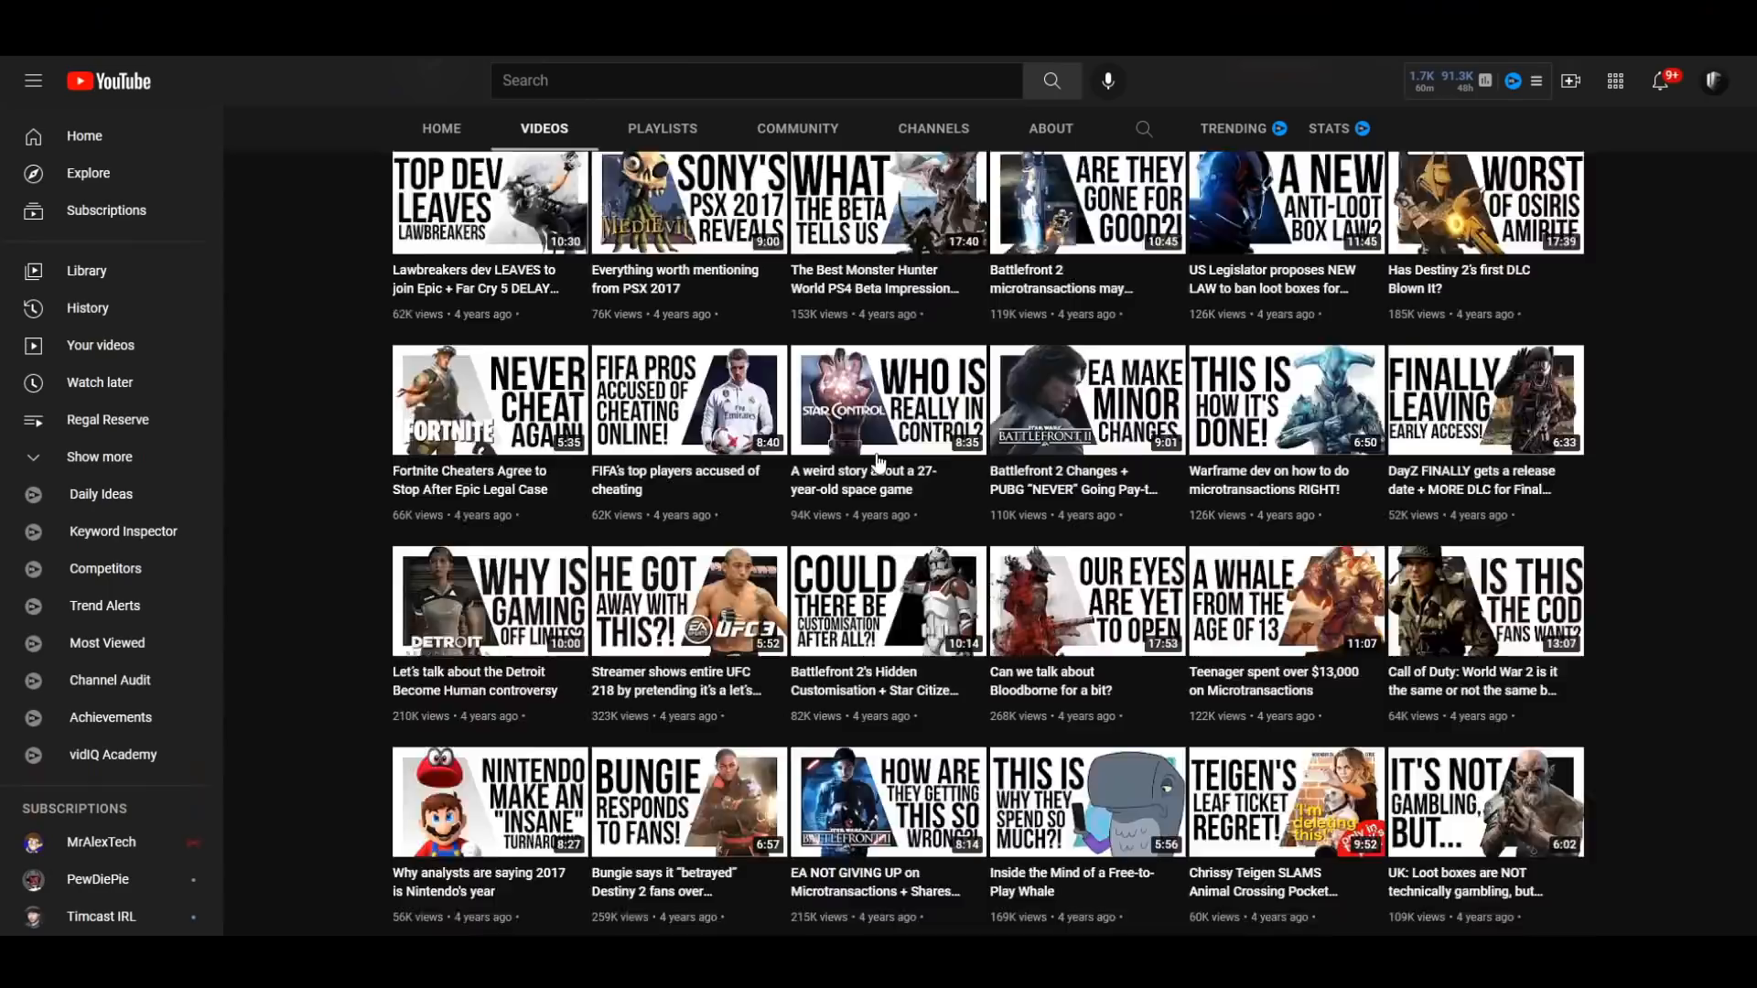
scroll(down, 3)
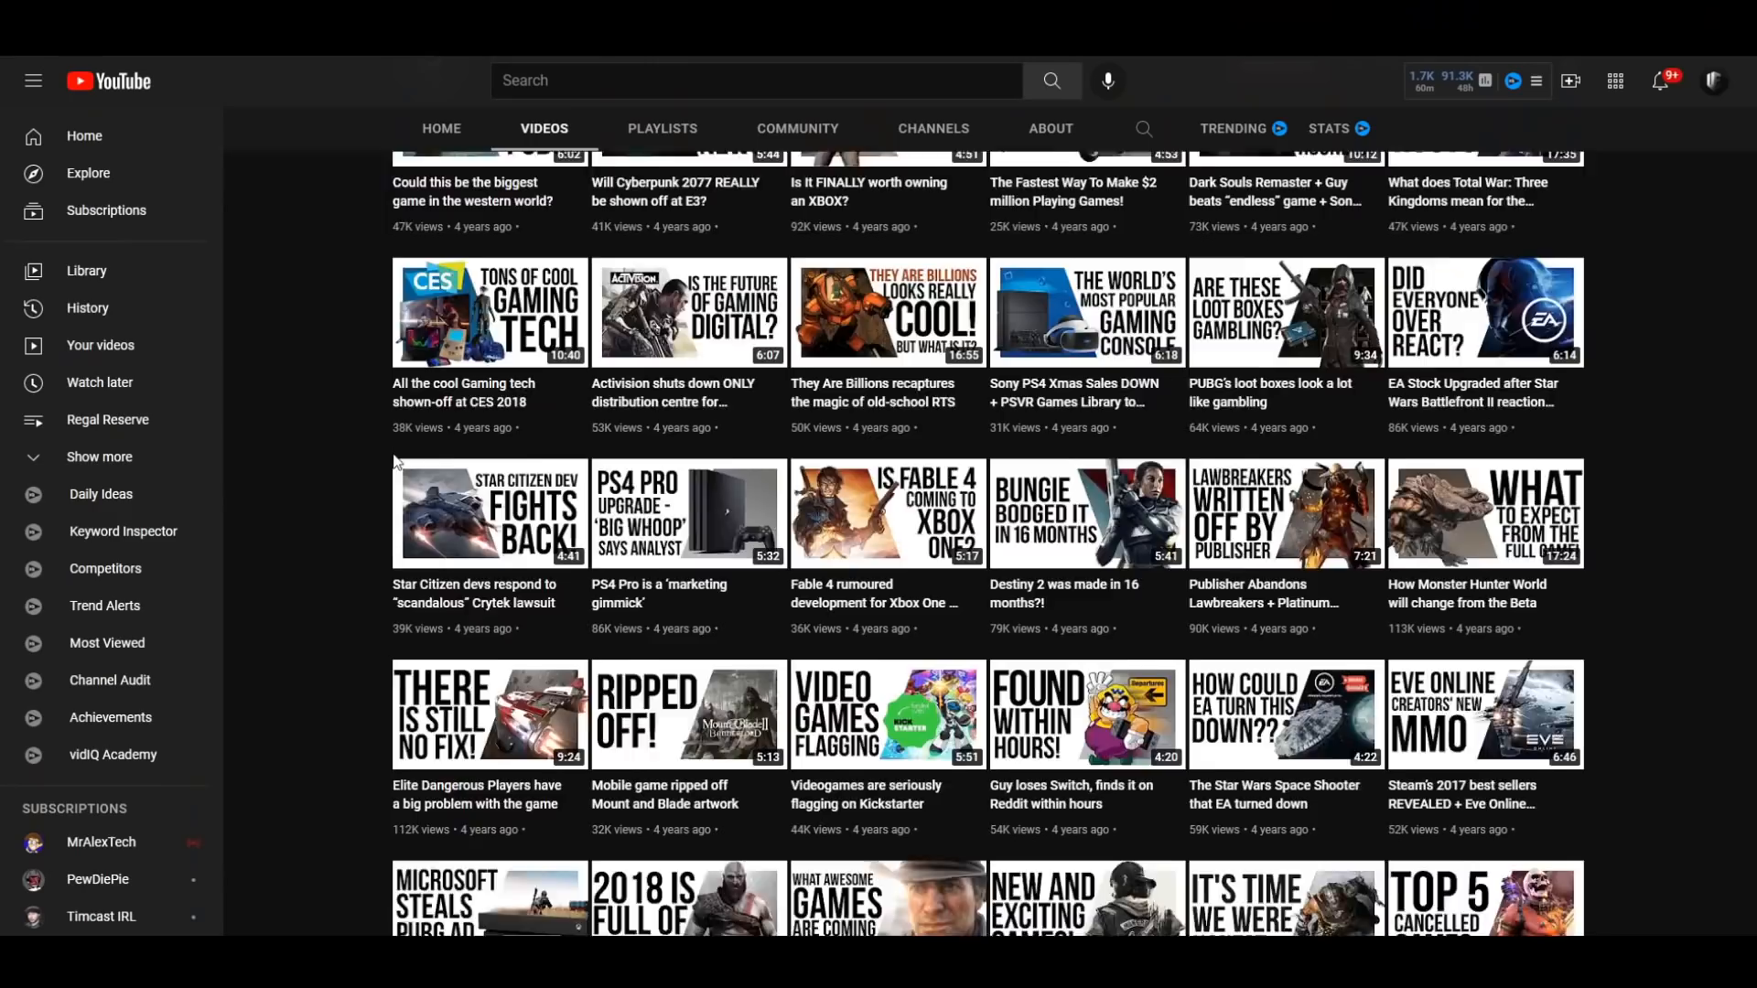
scroll(down, 3)
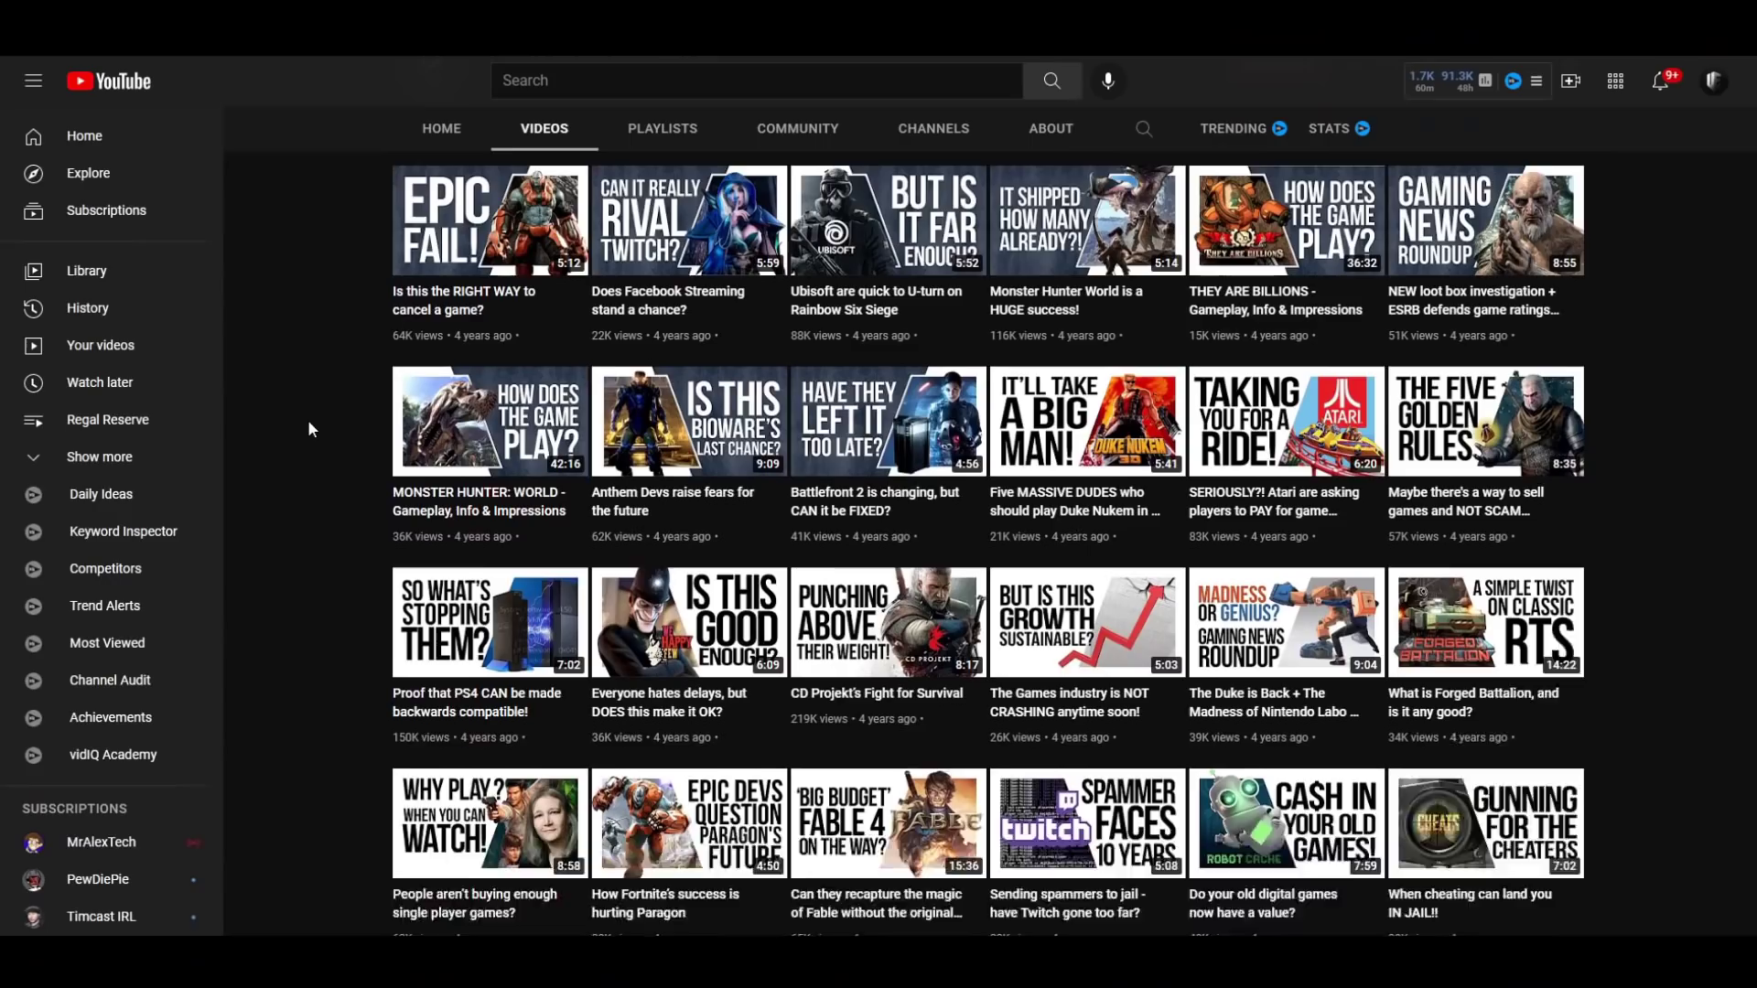
scroll(down, 3)
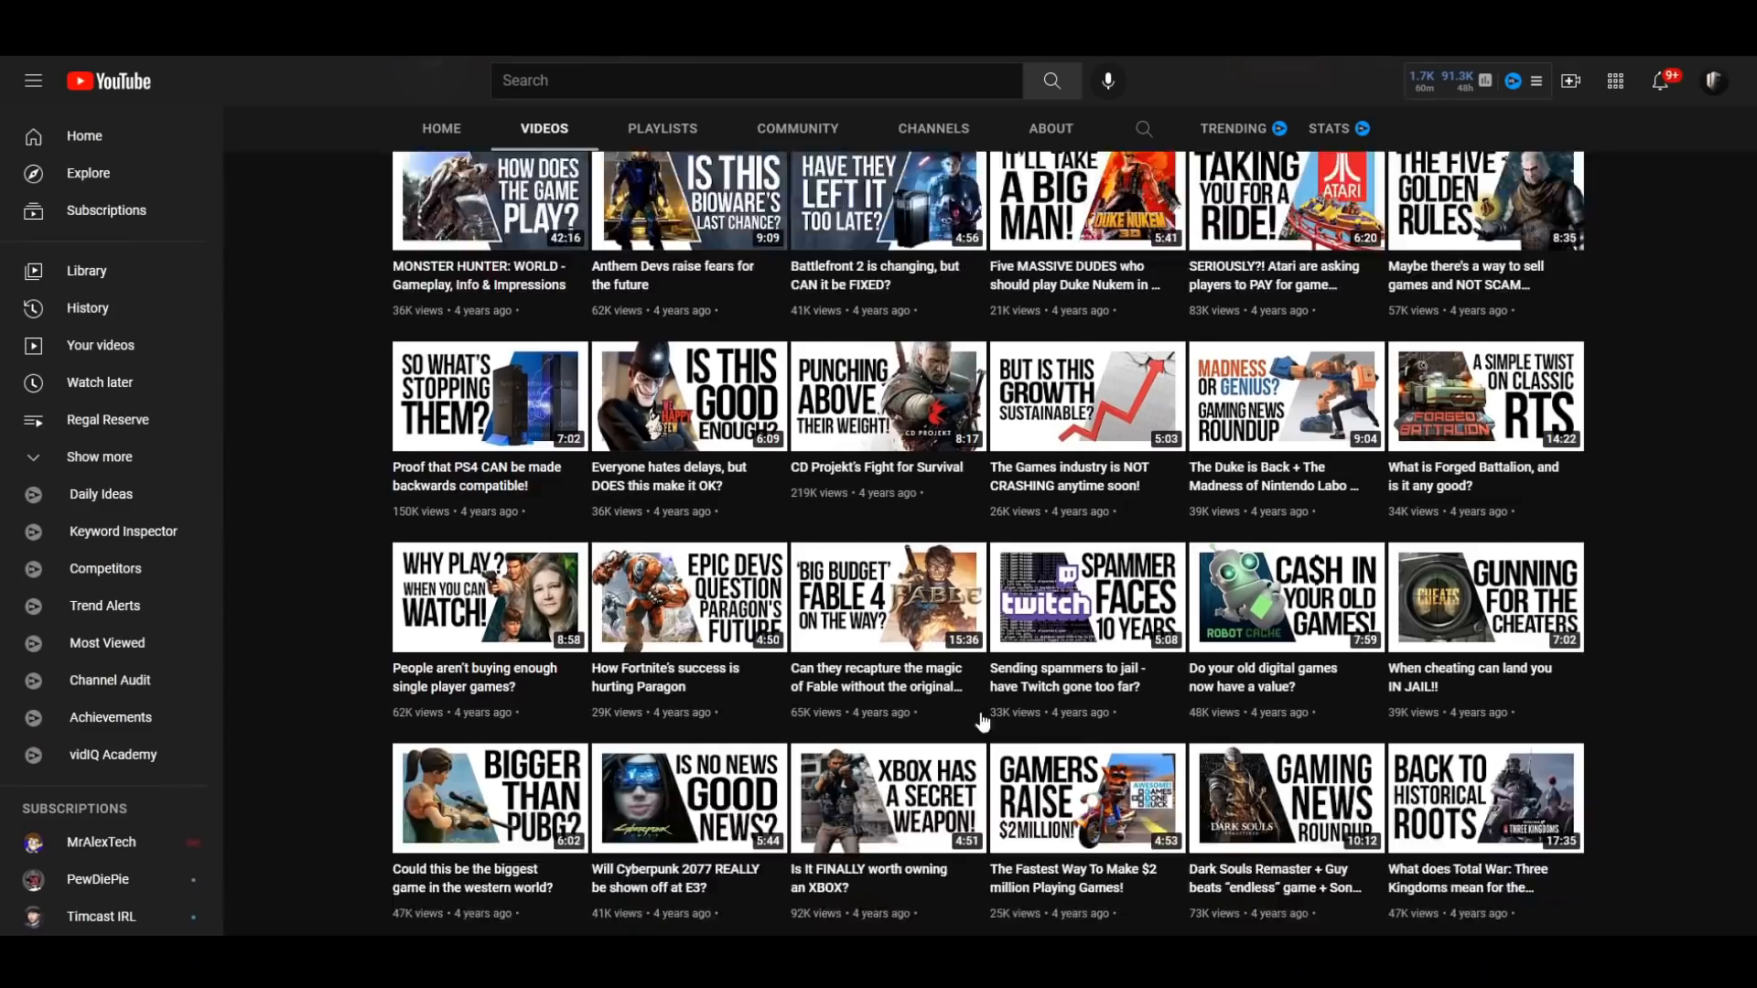
scroll(up, 3)
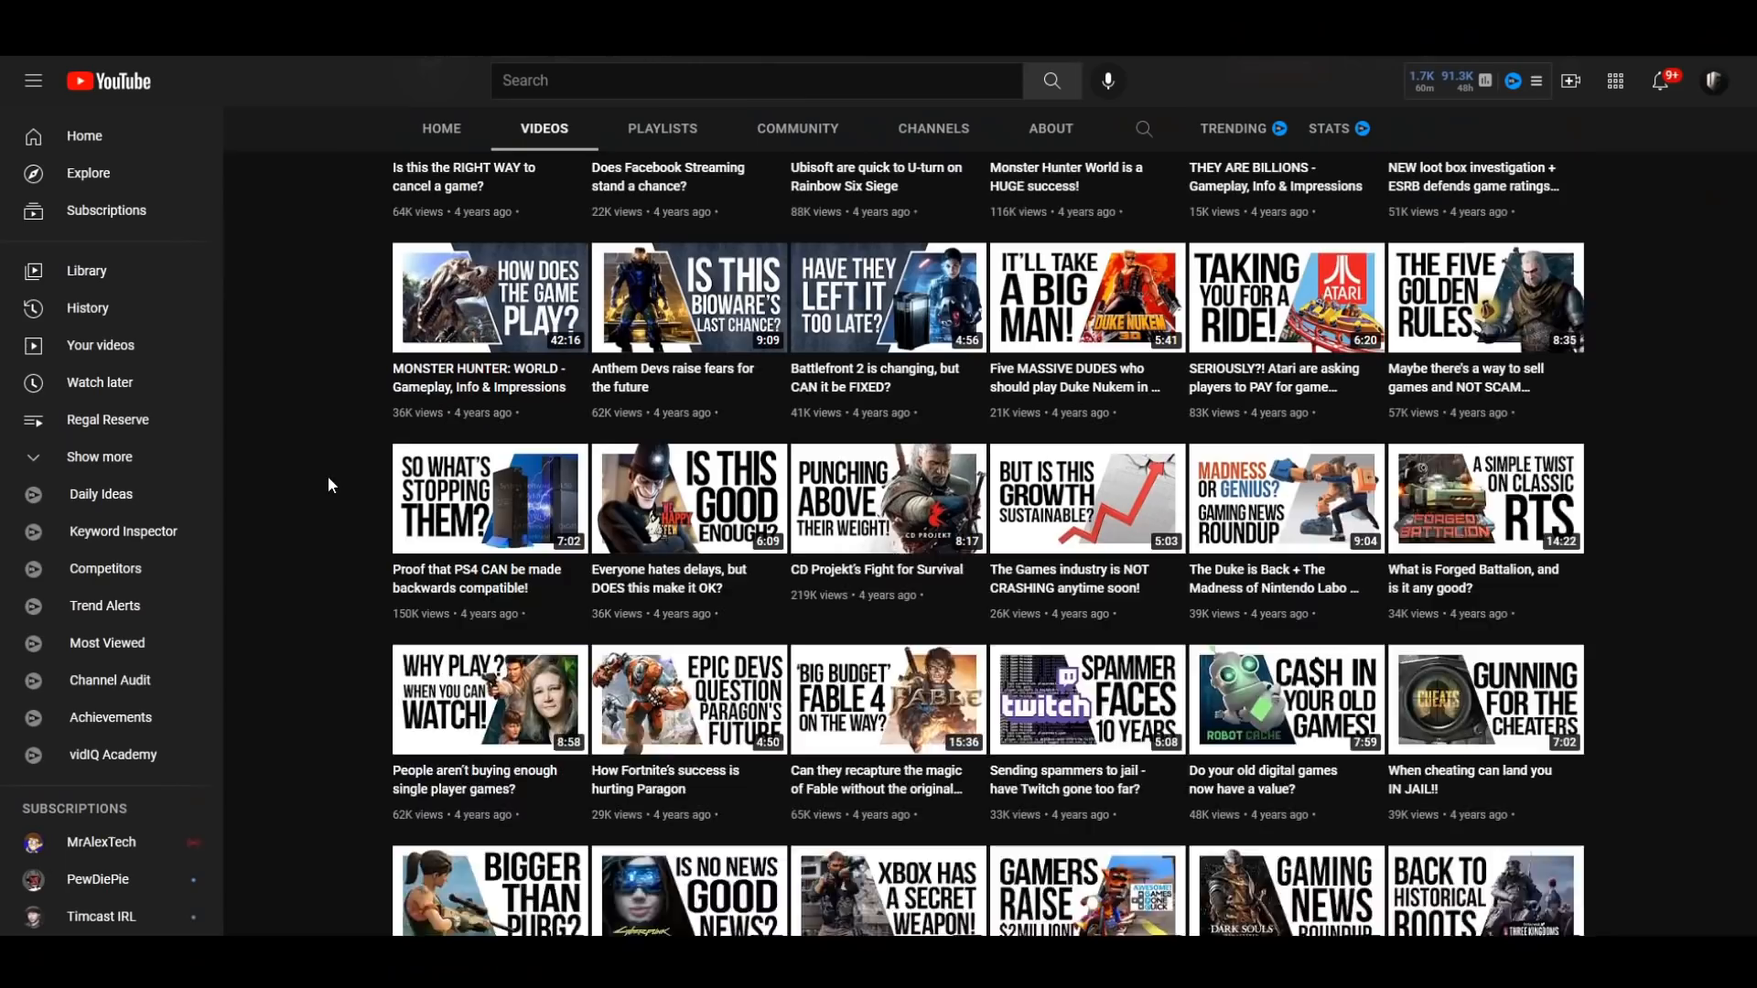
scroll(down, 3)
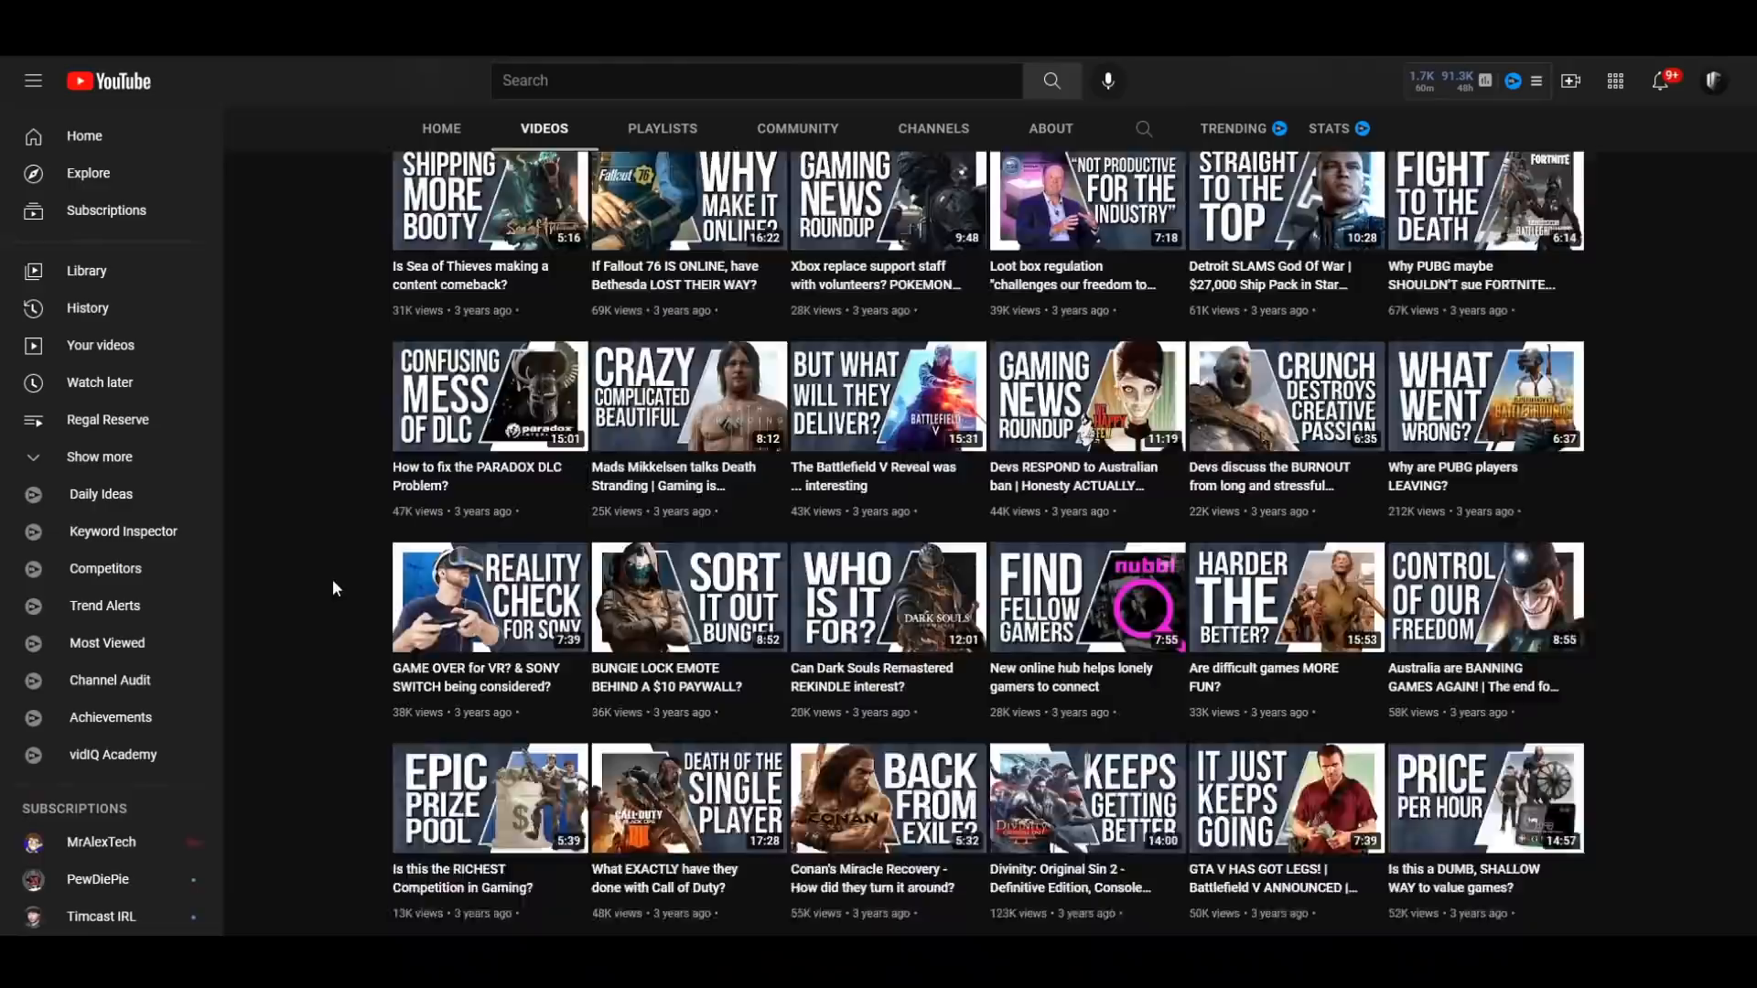
scroll(down, 3)
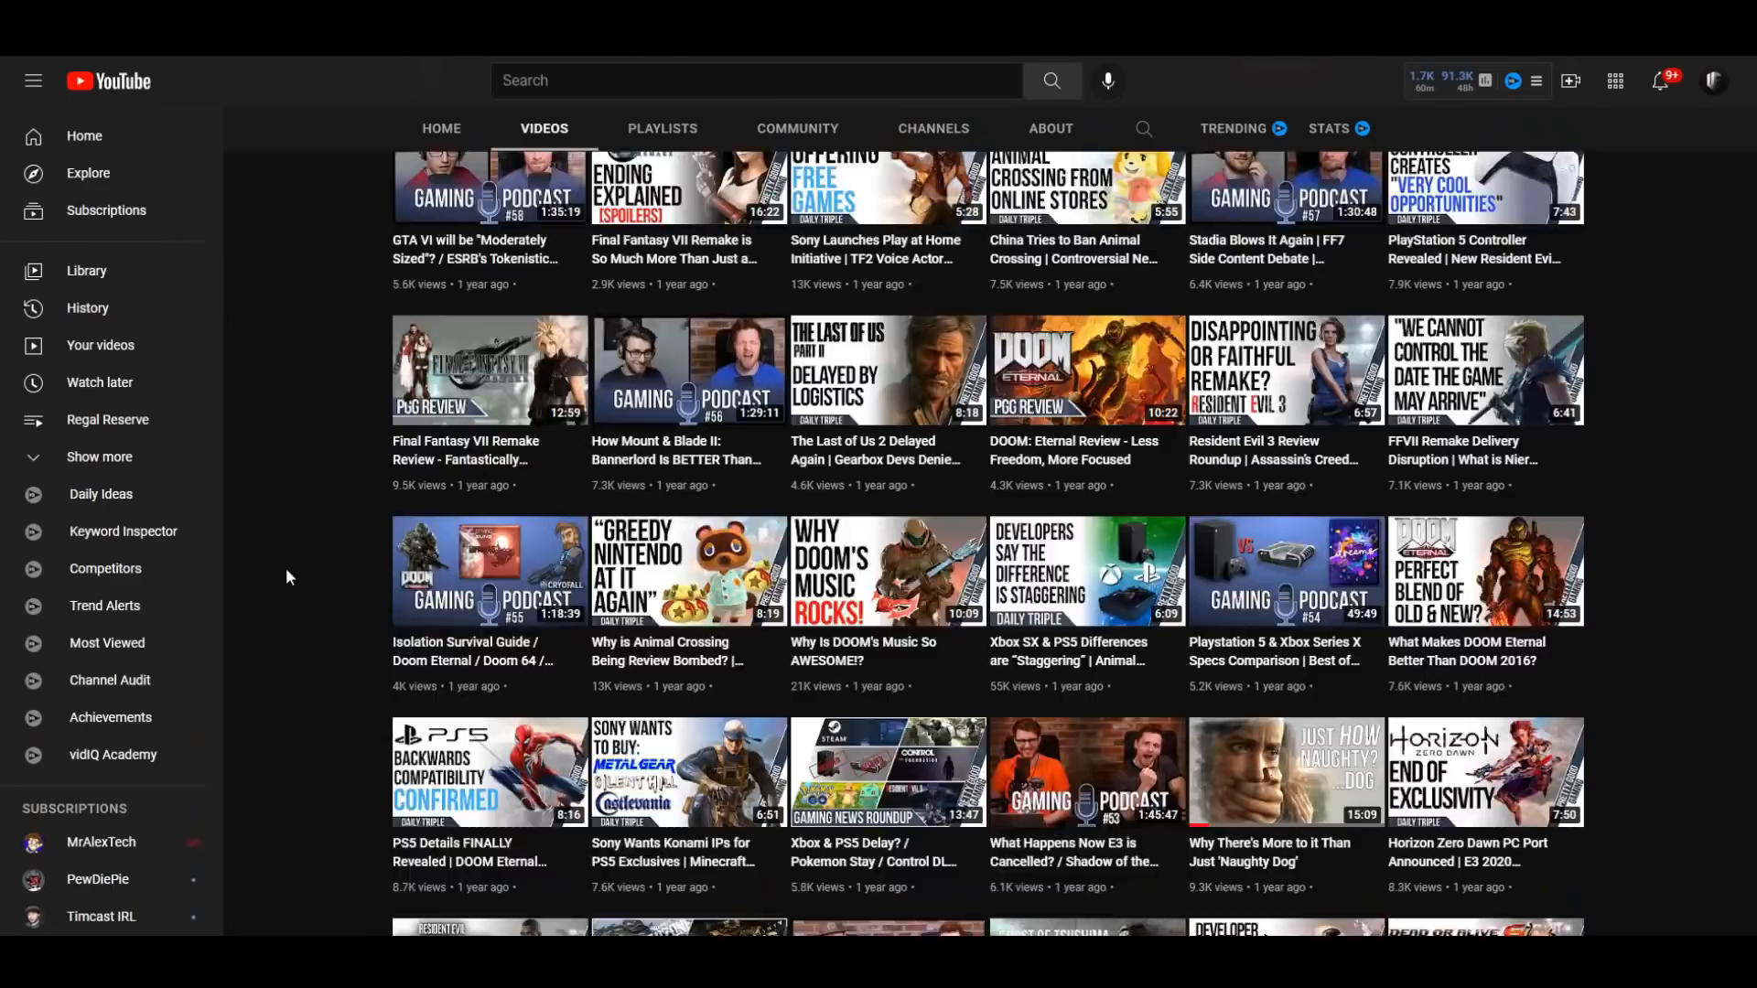
scroll(down, 3)
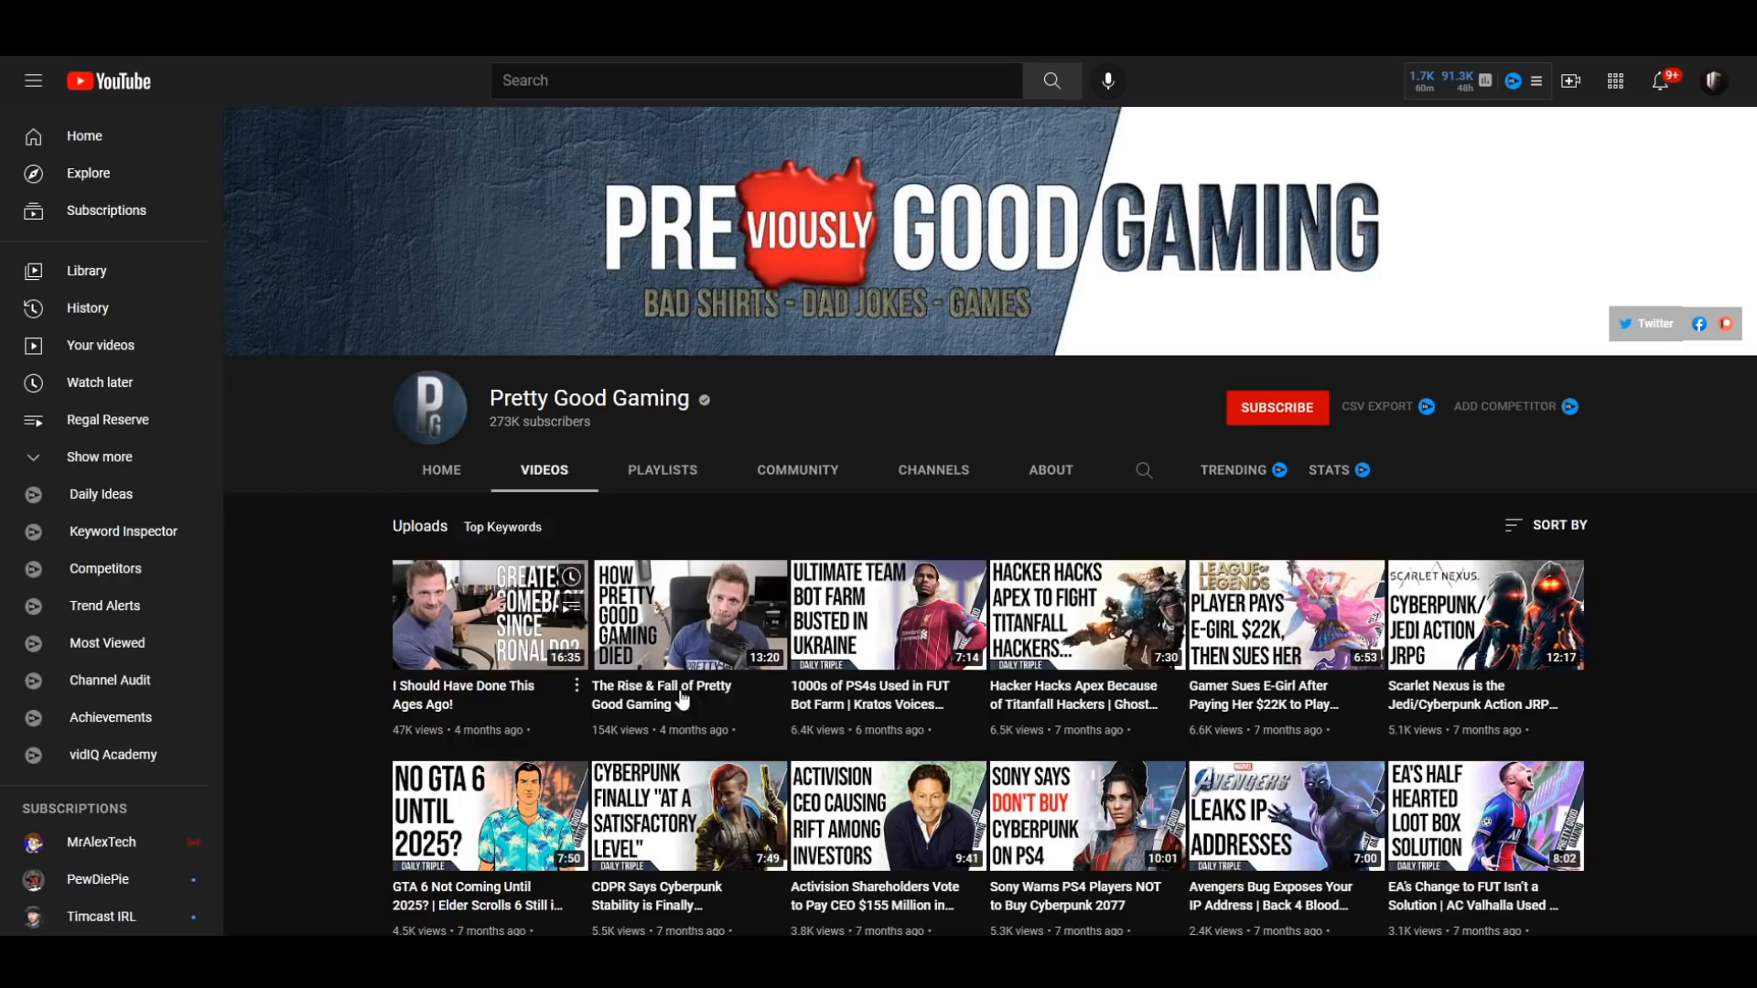
- Scroll Esports Talk's uploads, then down its Social Blade page to the weekly views and subscriber graphs
scroll(down, 3)
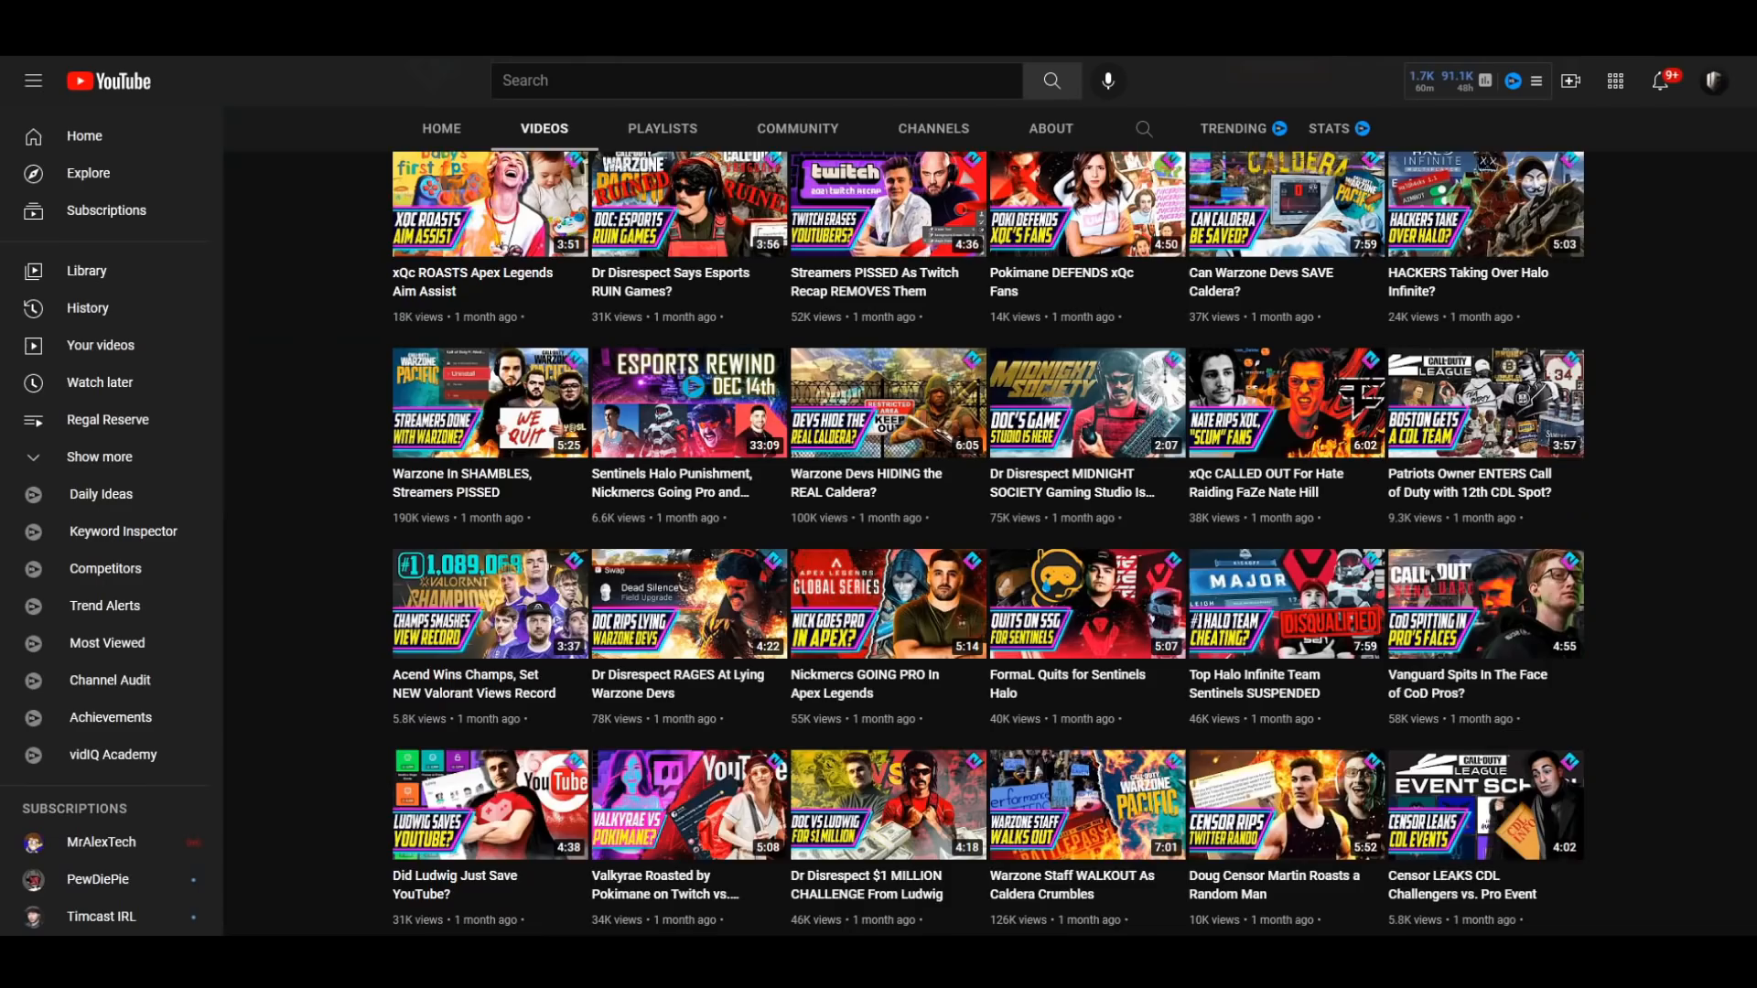
scroll(down, 3)
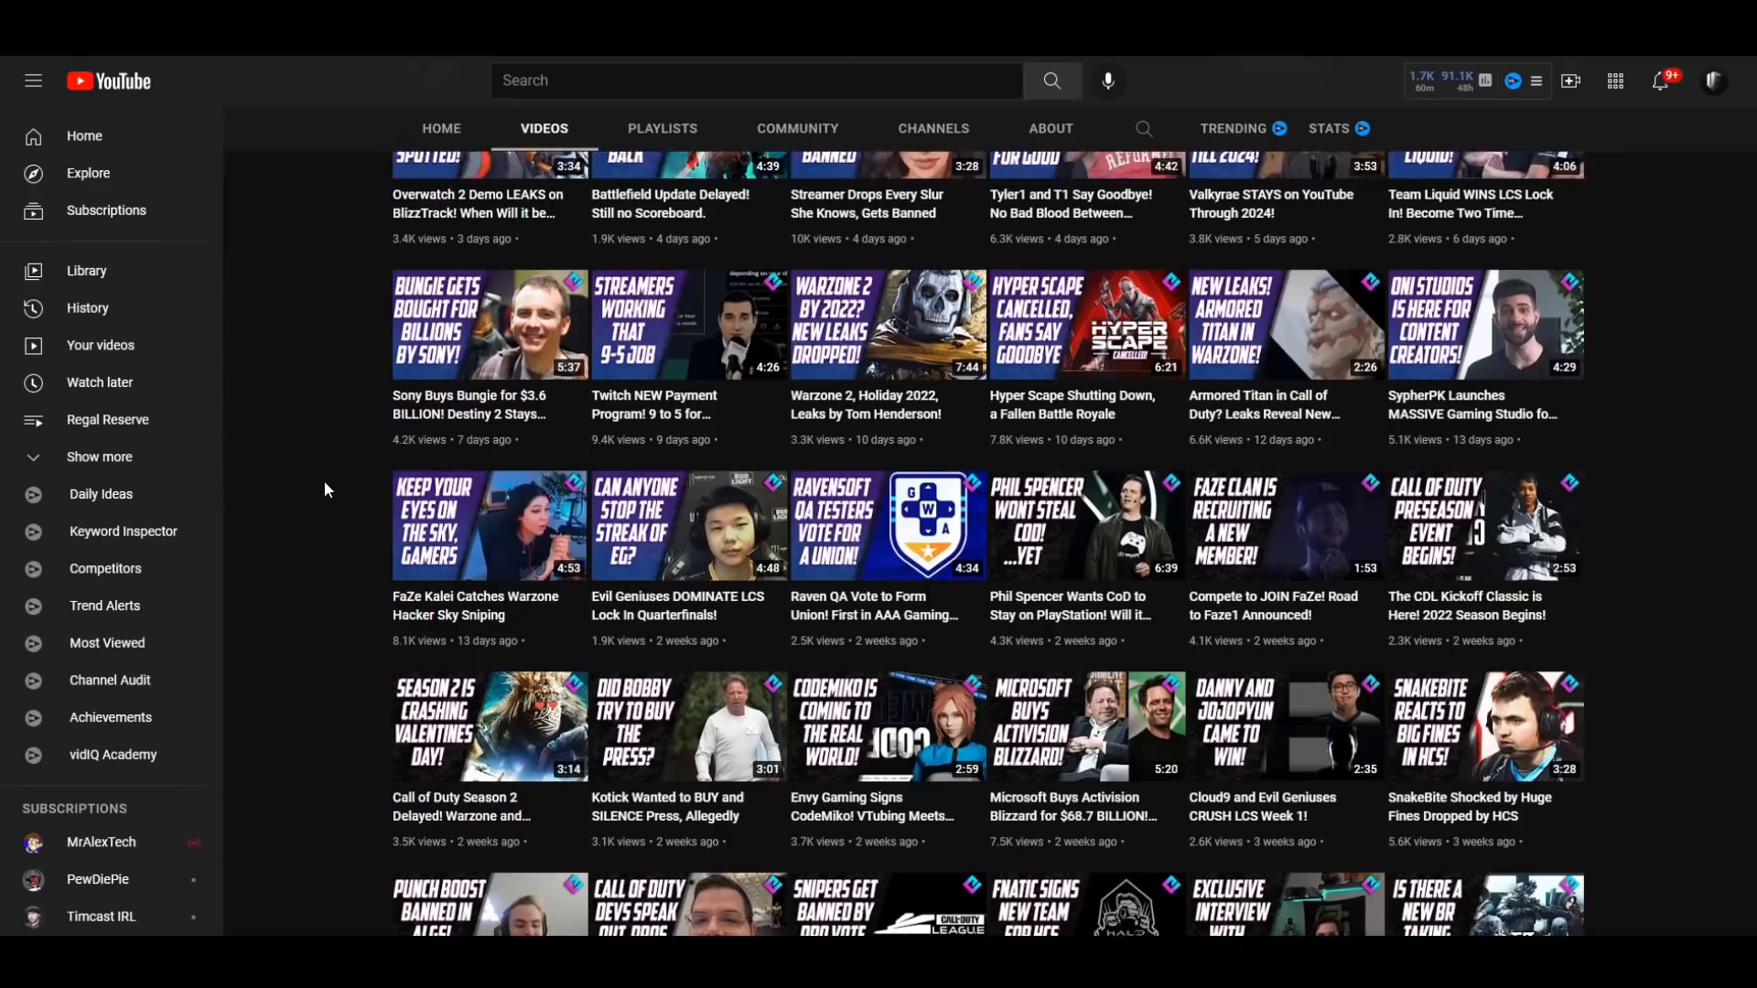
scroll(down, 3)
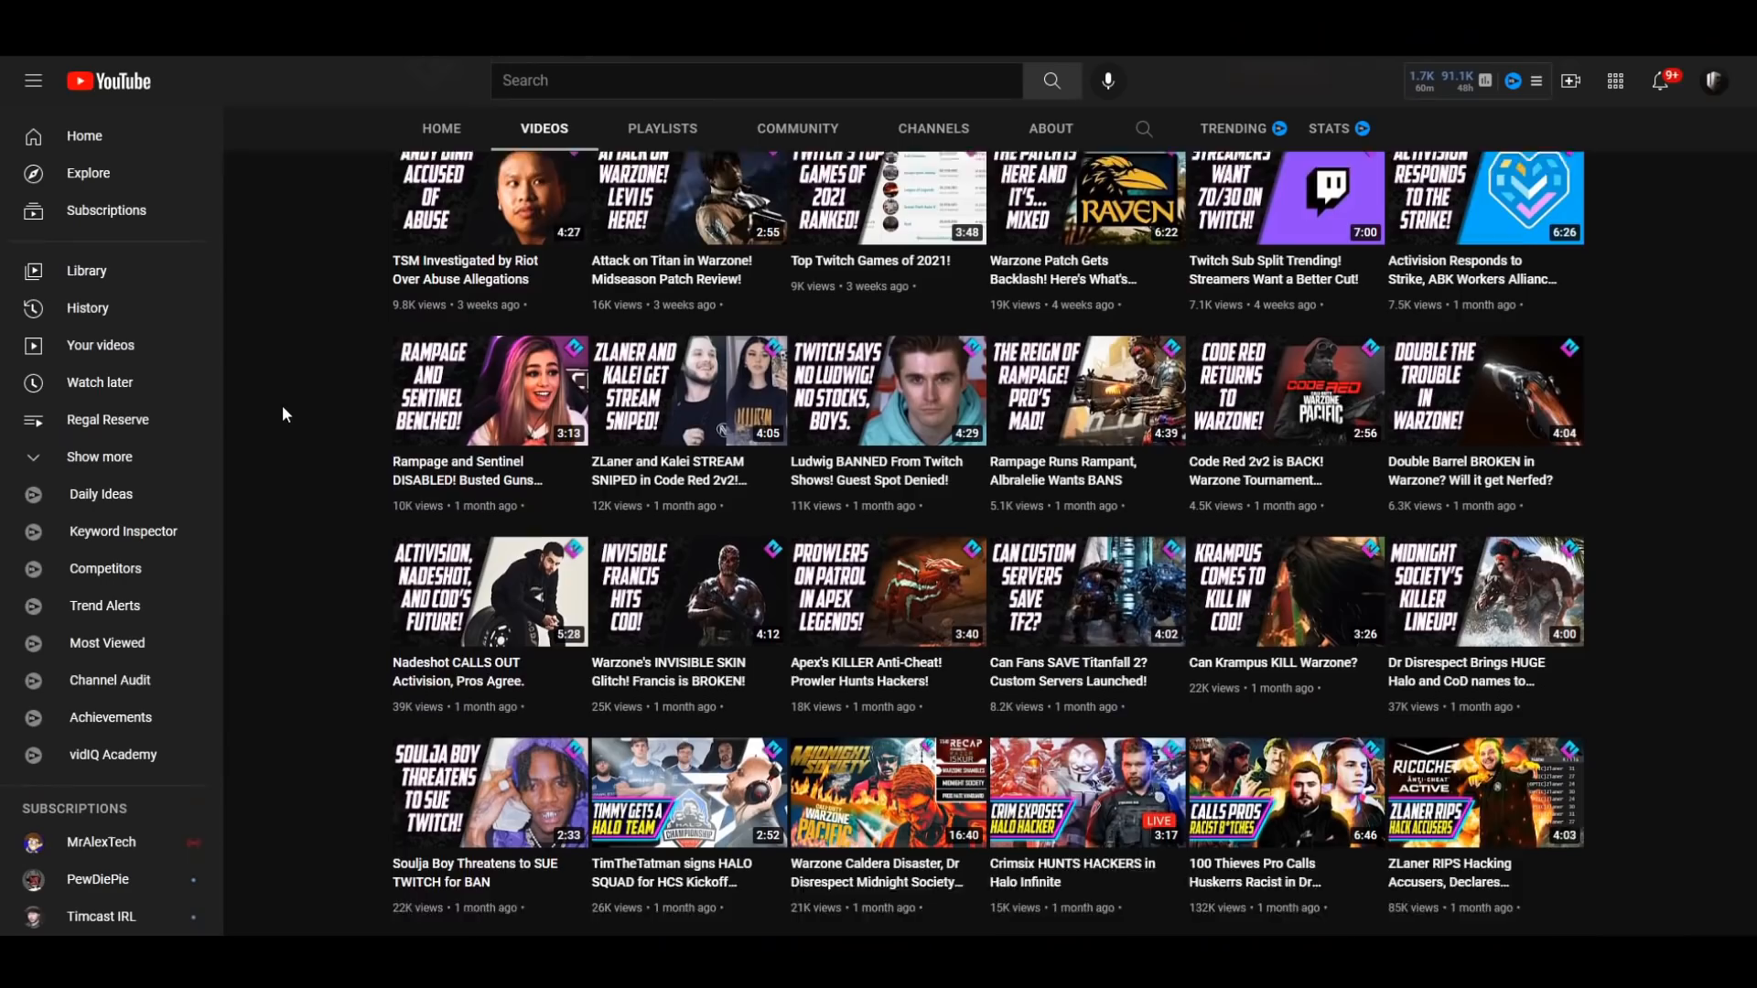
scroll(down, 3)
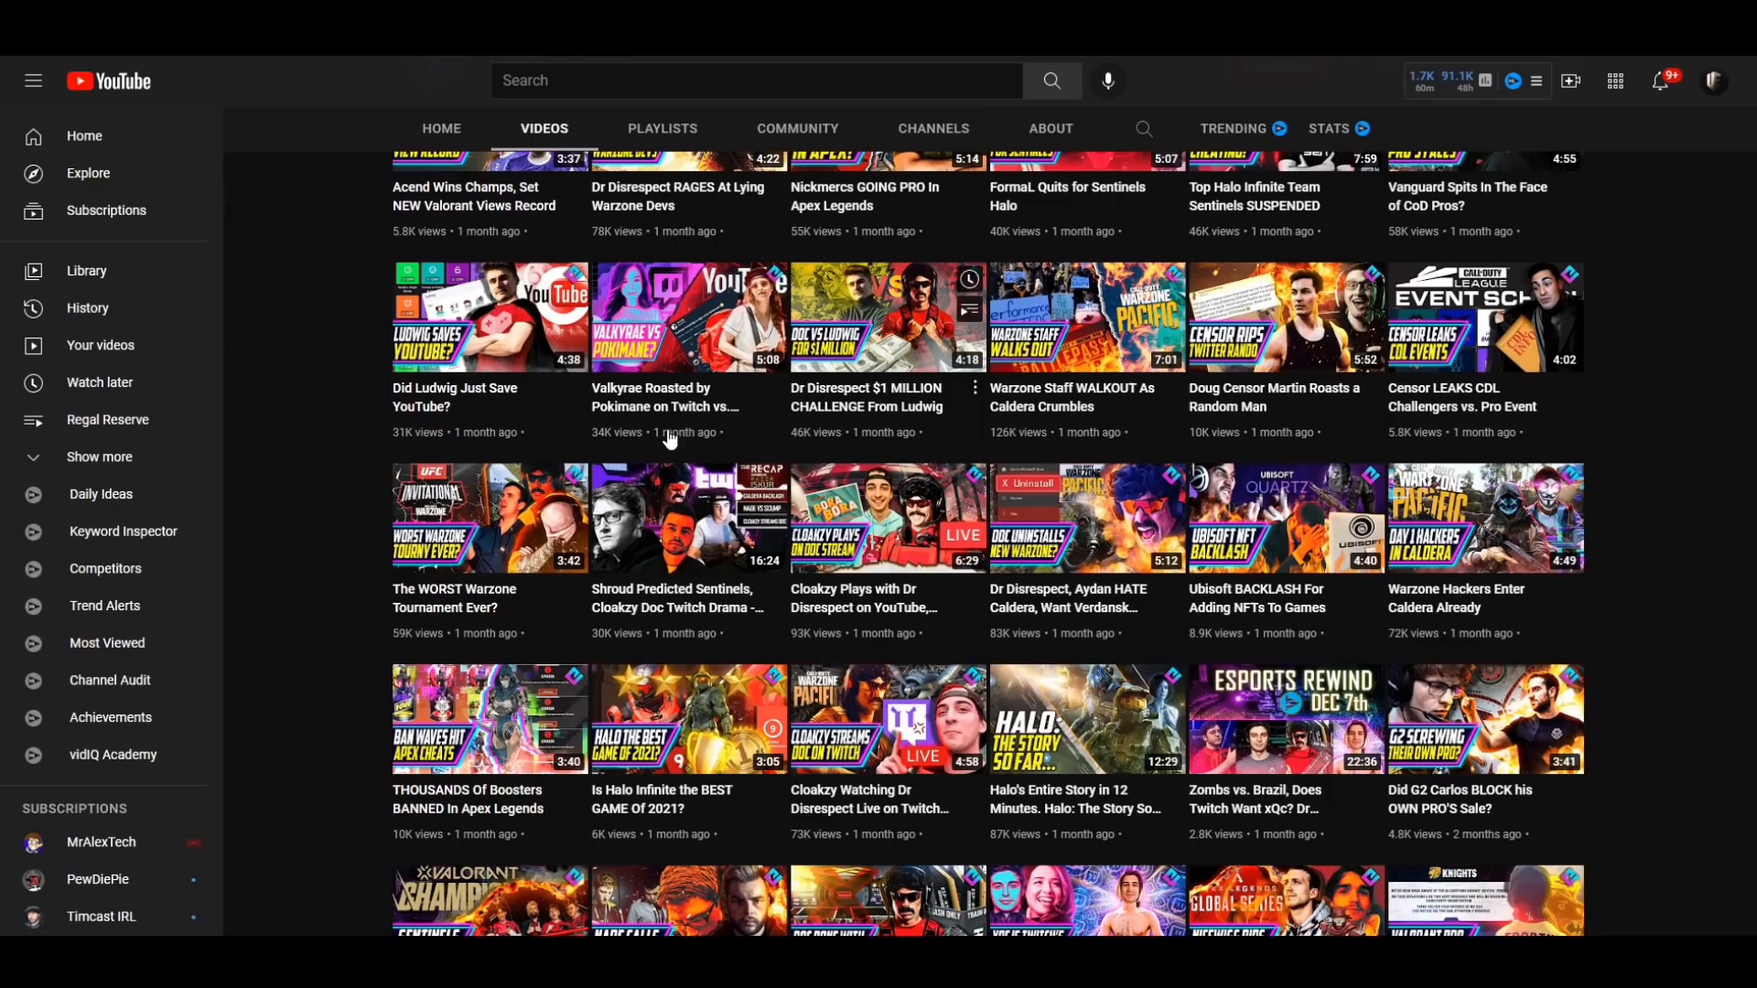
scroll(up, 3)
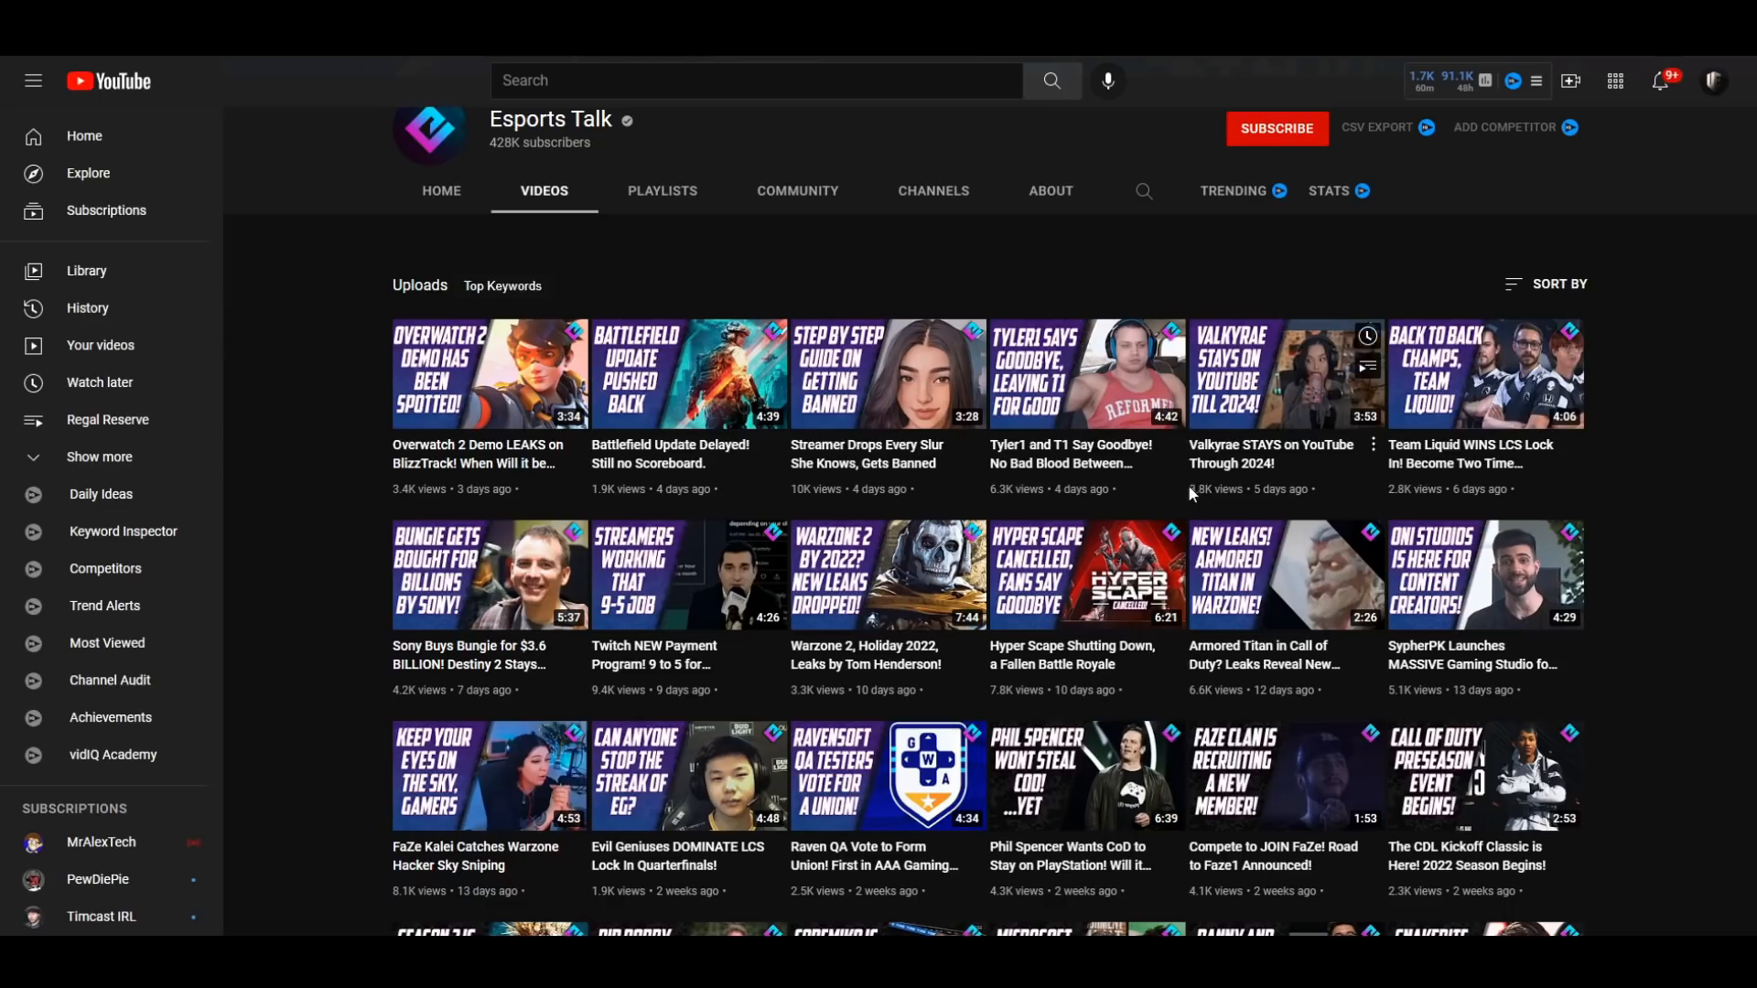
scroll(down, 3)
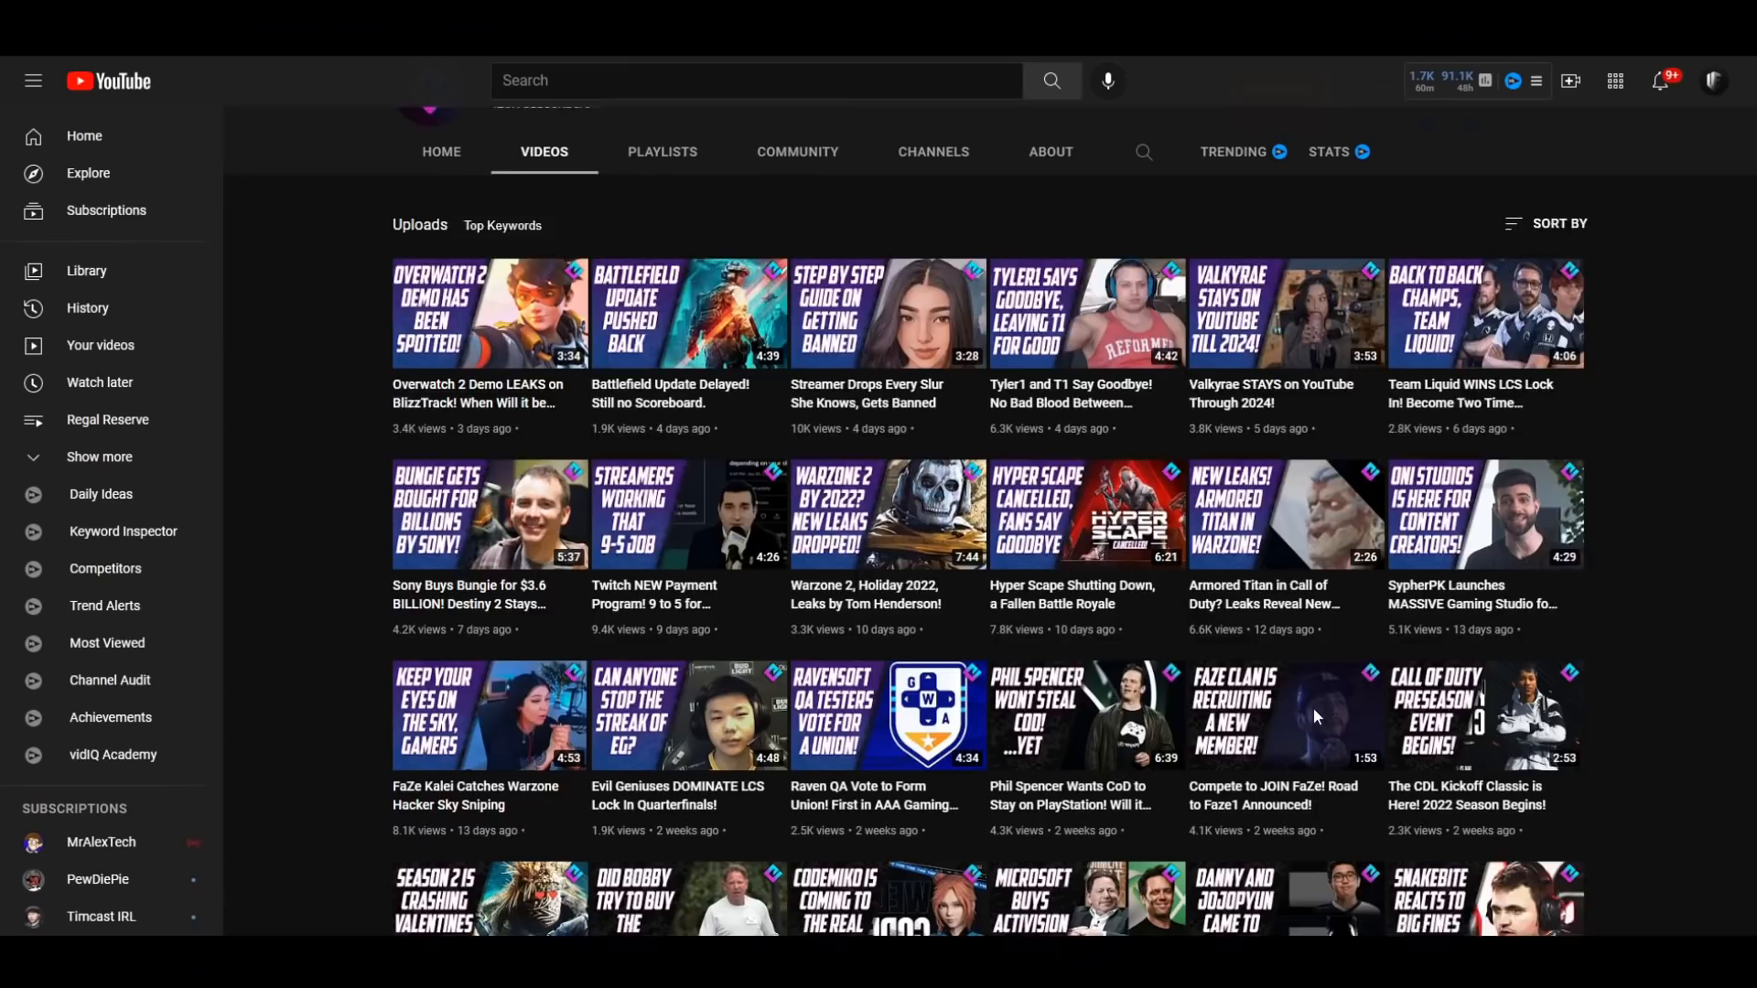
scroll(down, 3)
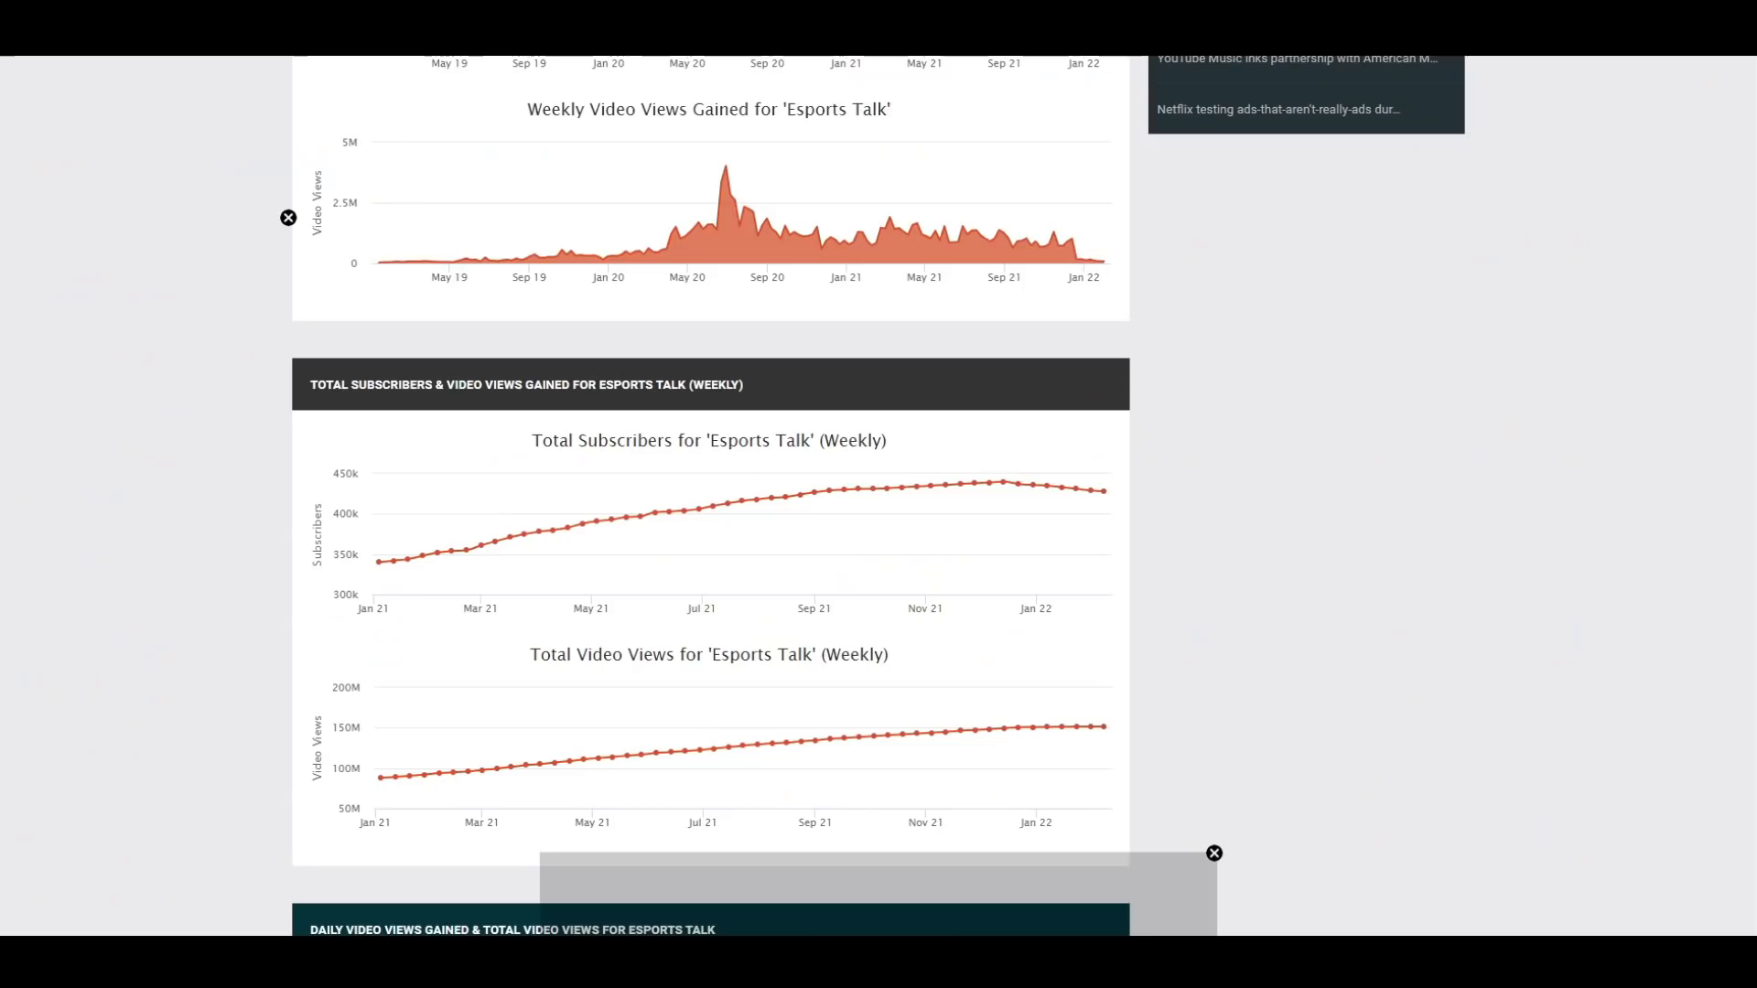
- Review the Weekly Video Views Gained chart showing views collapsing after mid-December
scroll(up, 3)
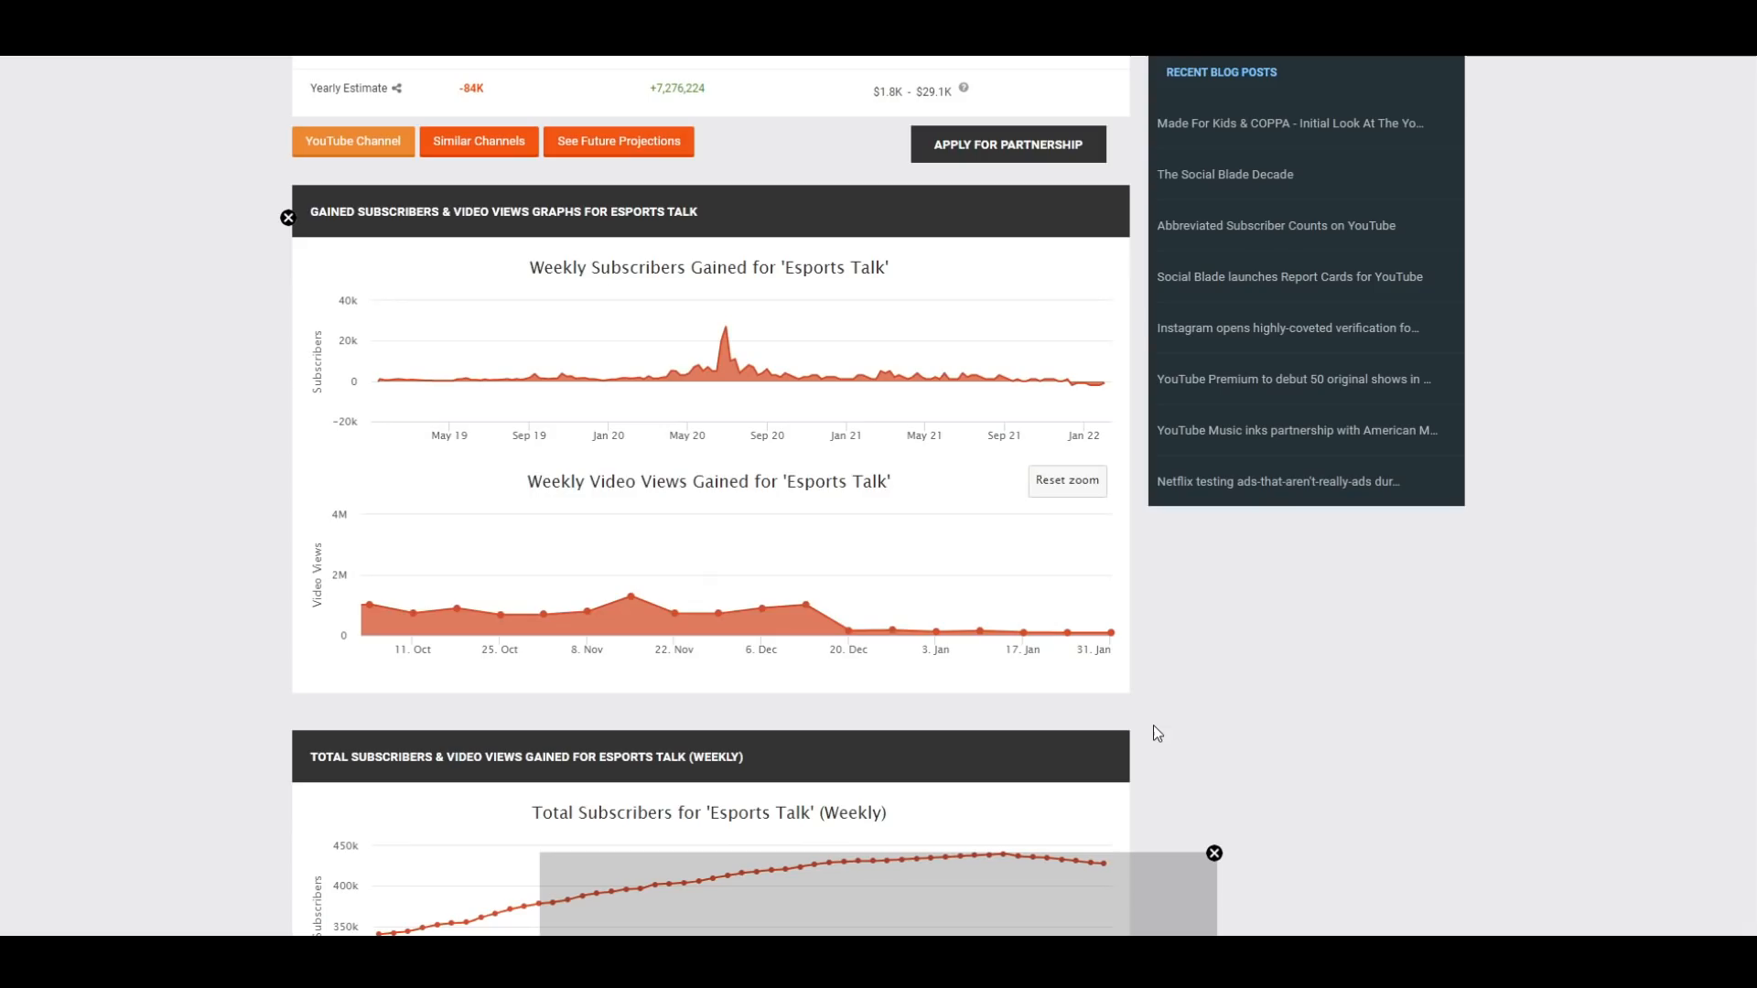
scroll(down, 3)
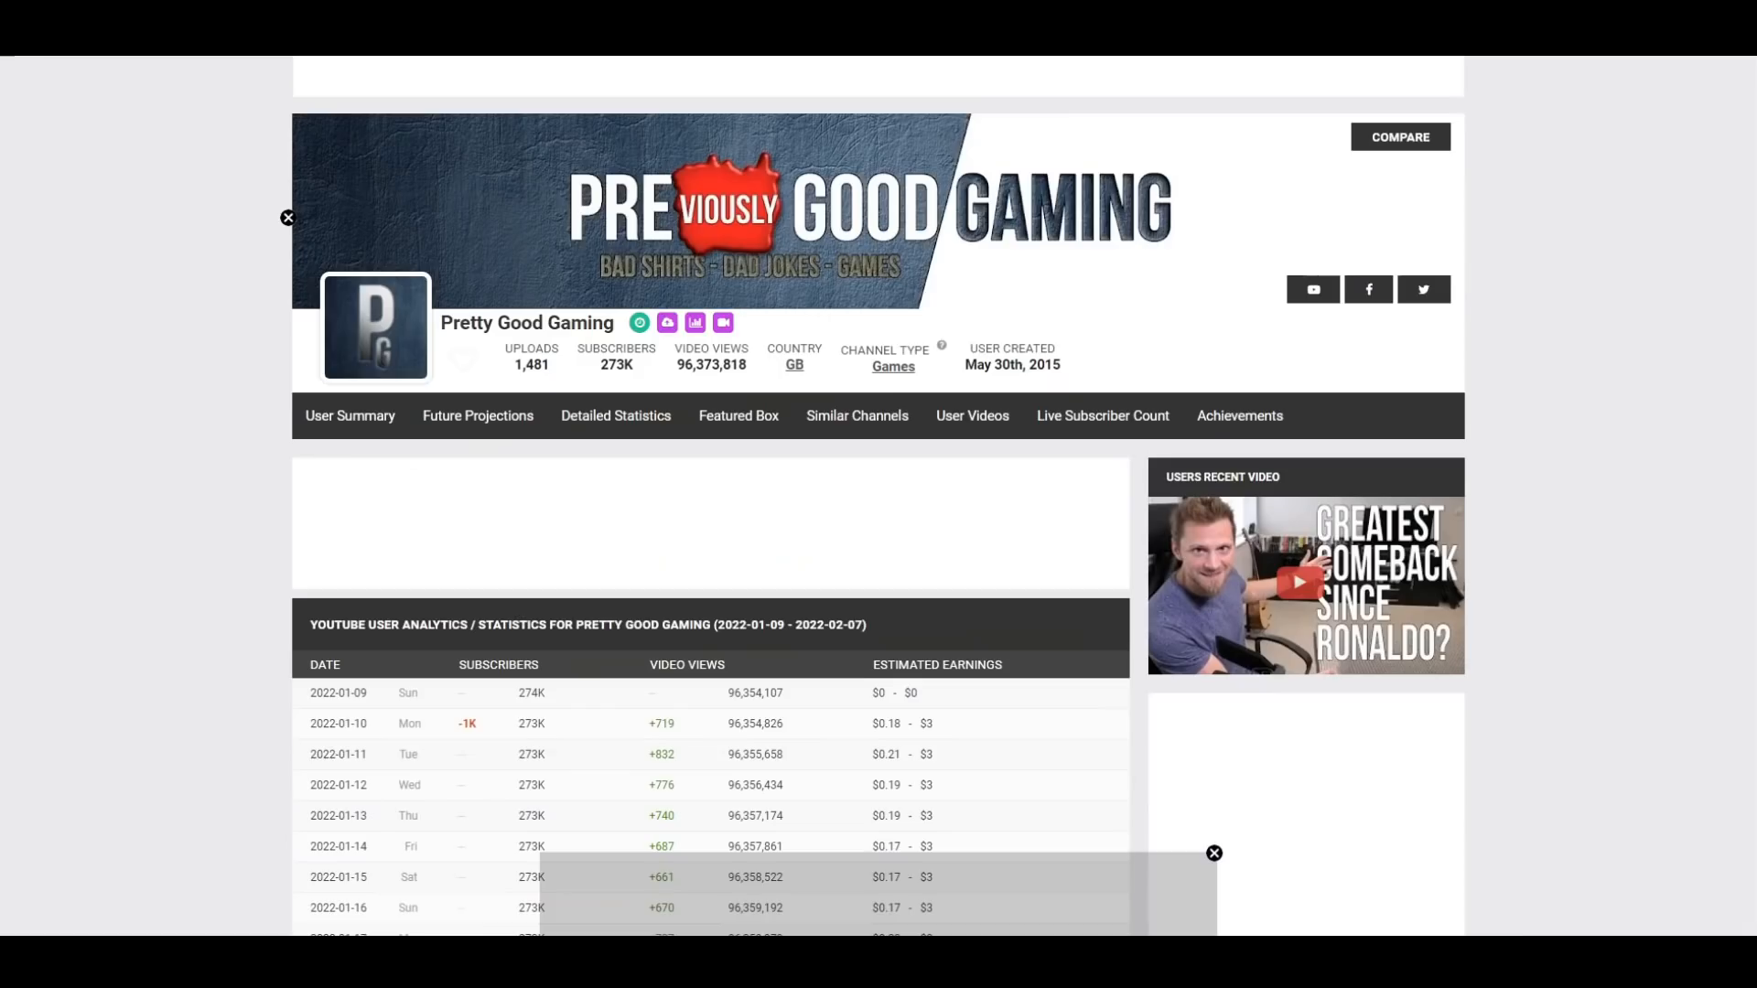
- Scroll Pretty Good Gaming's Social Blade page to the weekly Total Subscribers graph sliding toward 273K
scroll(down, 3)
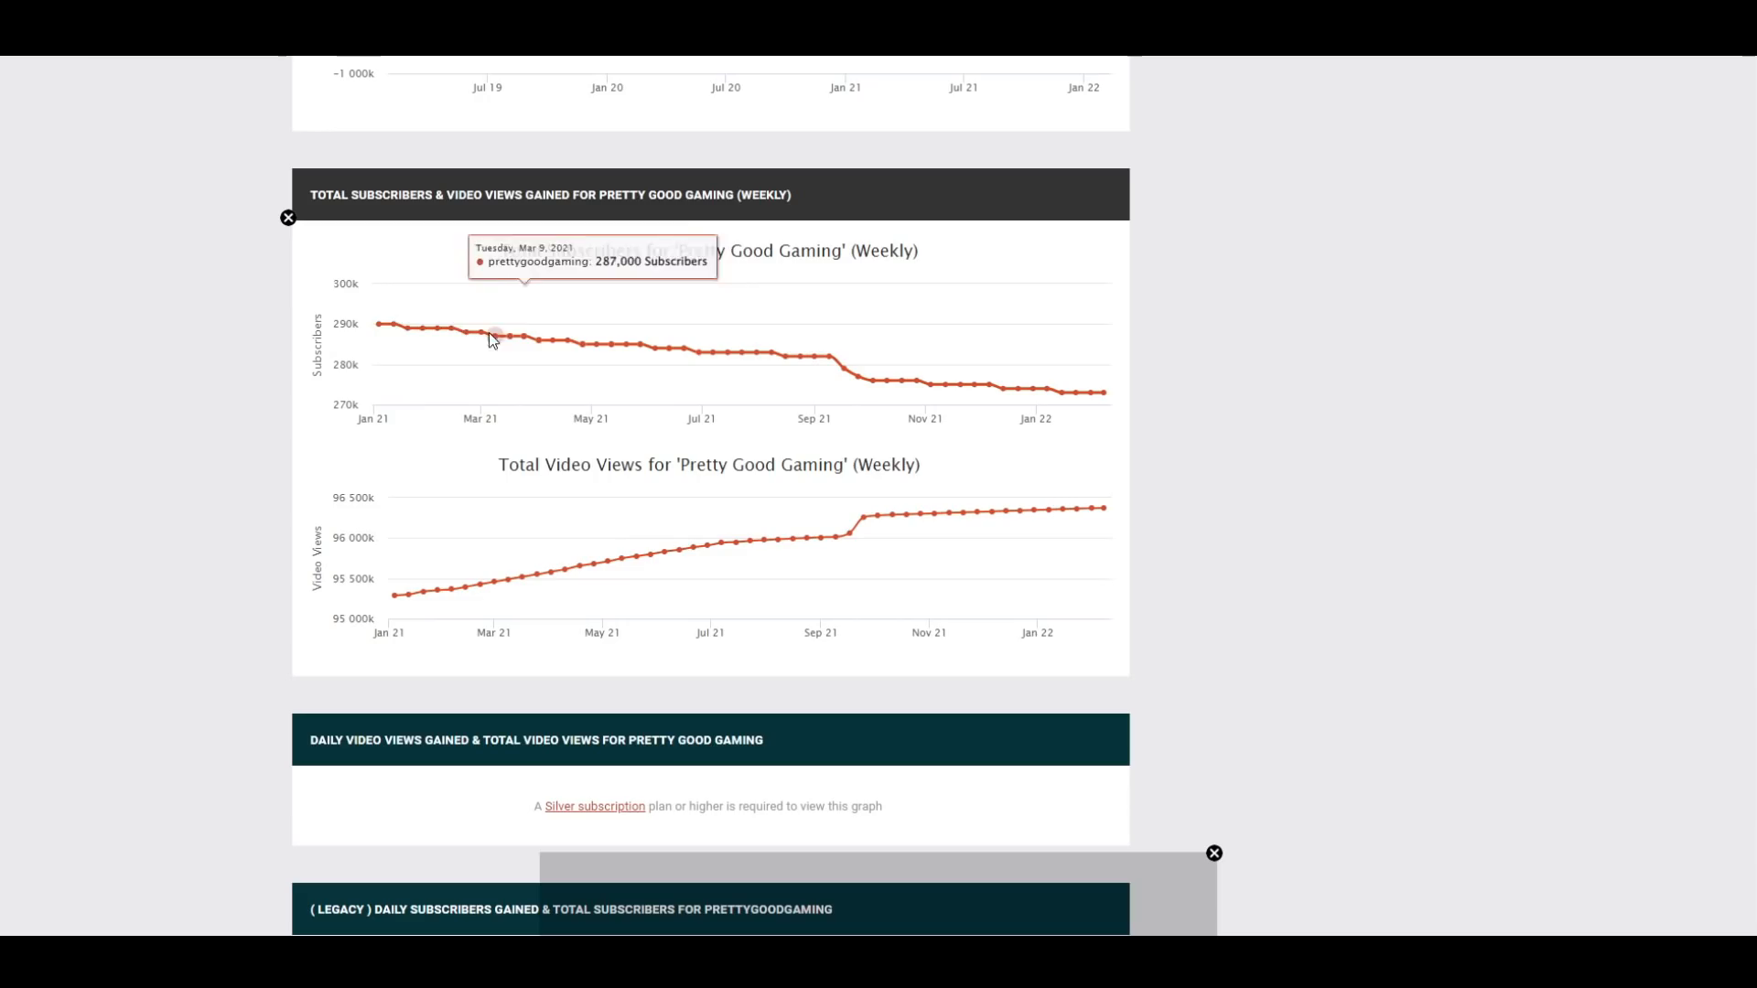